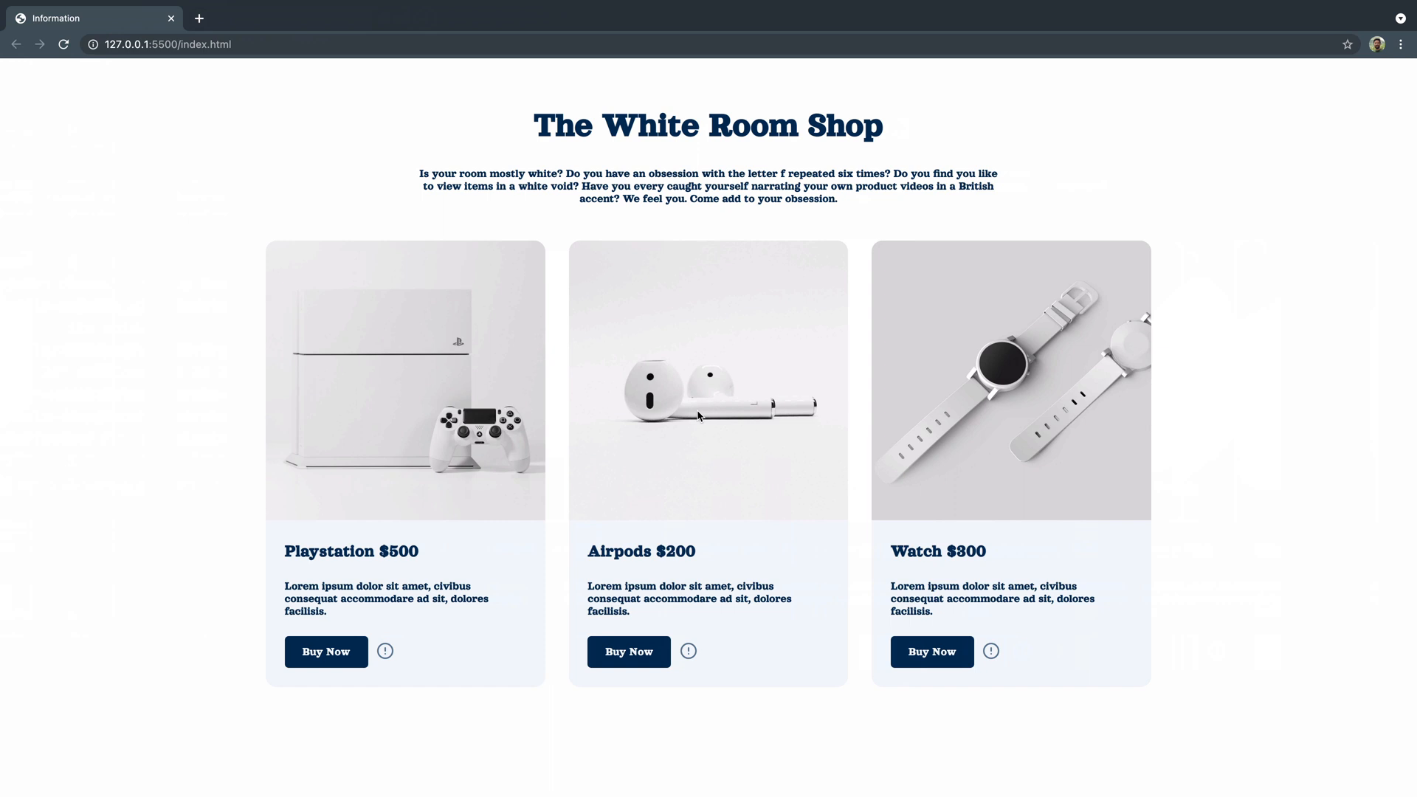
{"action": "mouse_move", "coordinate": [851, 420]}
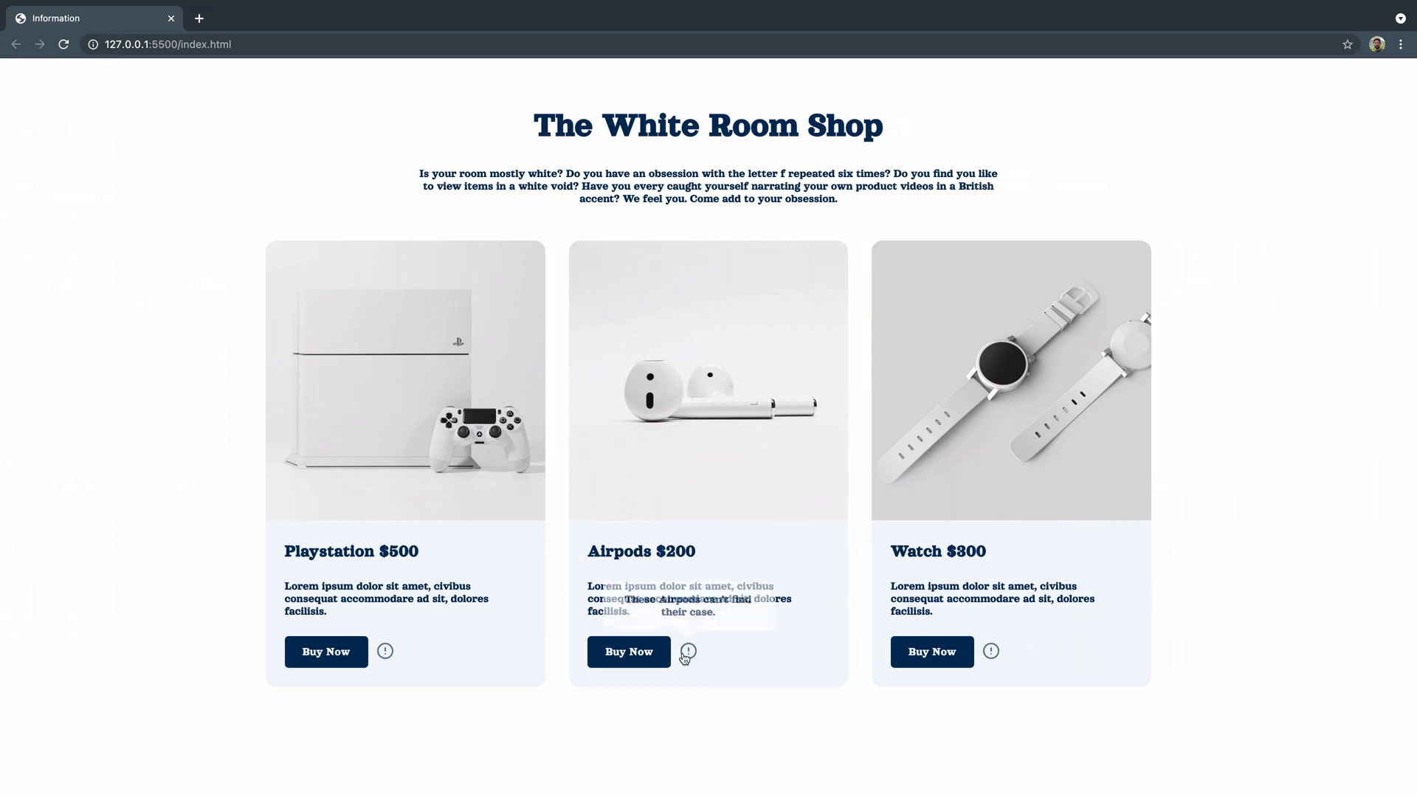
{"action": "mouse_move", "coordinate": [687, 653]}
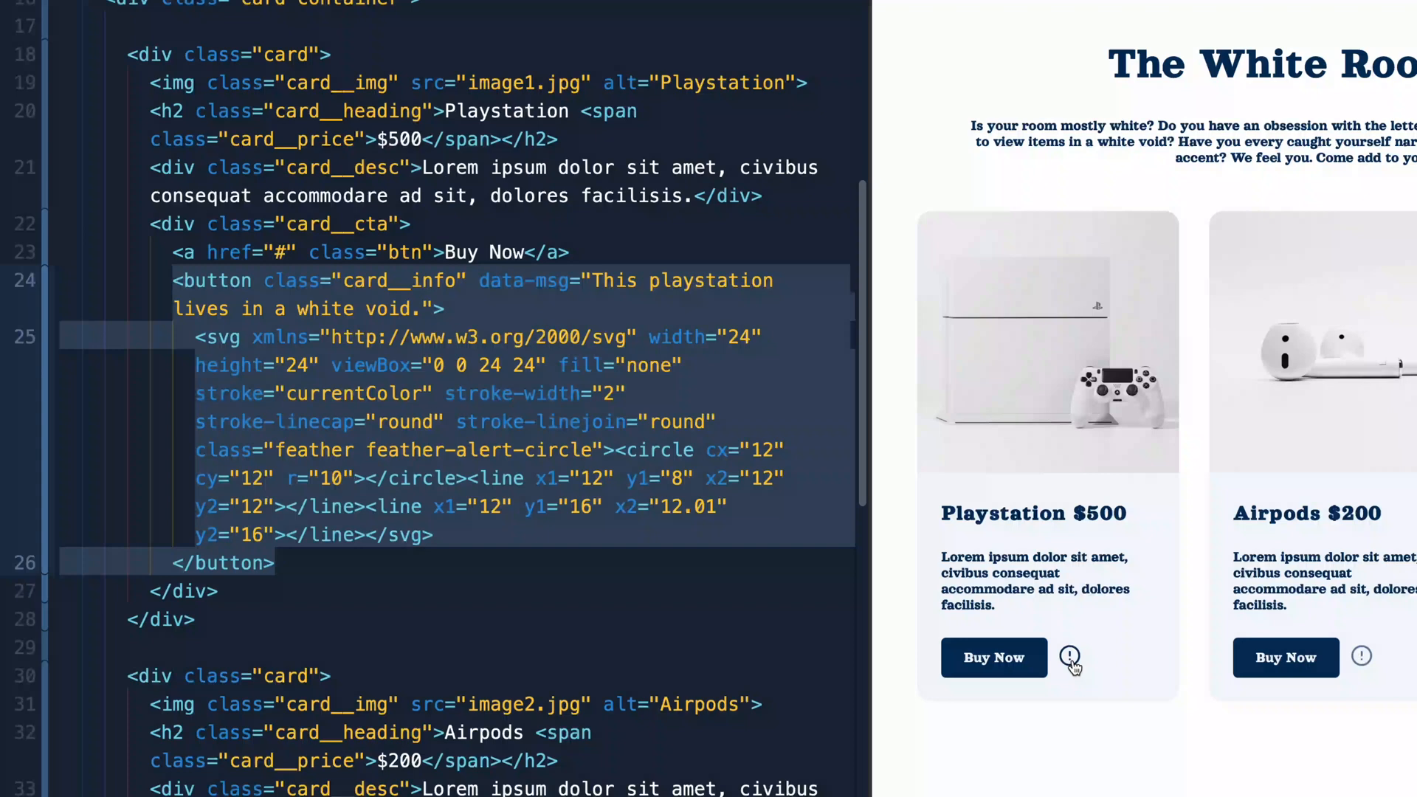
{"action": "mouse_move", "coordinate": [301, 308]}
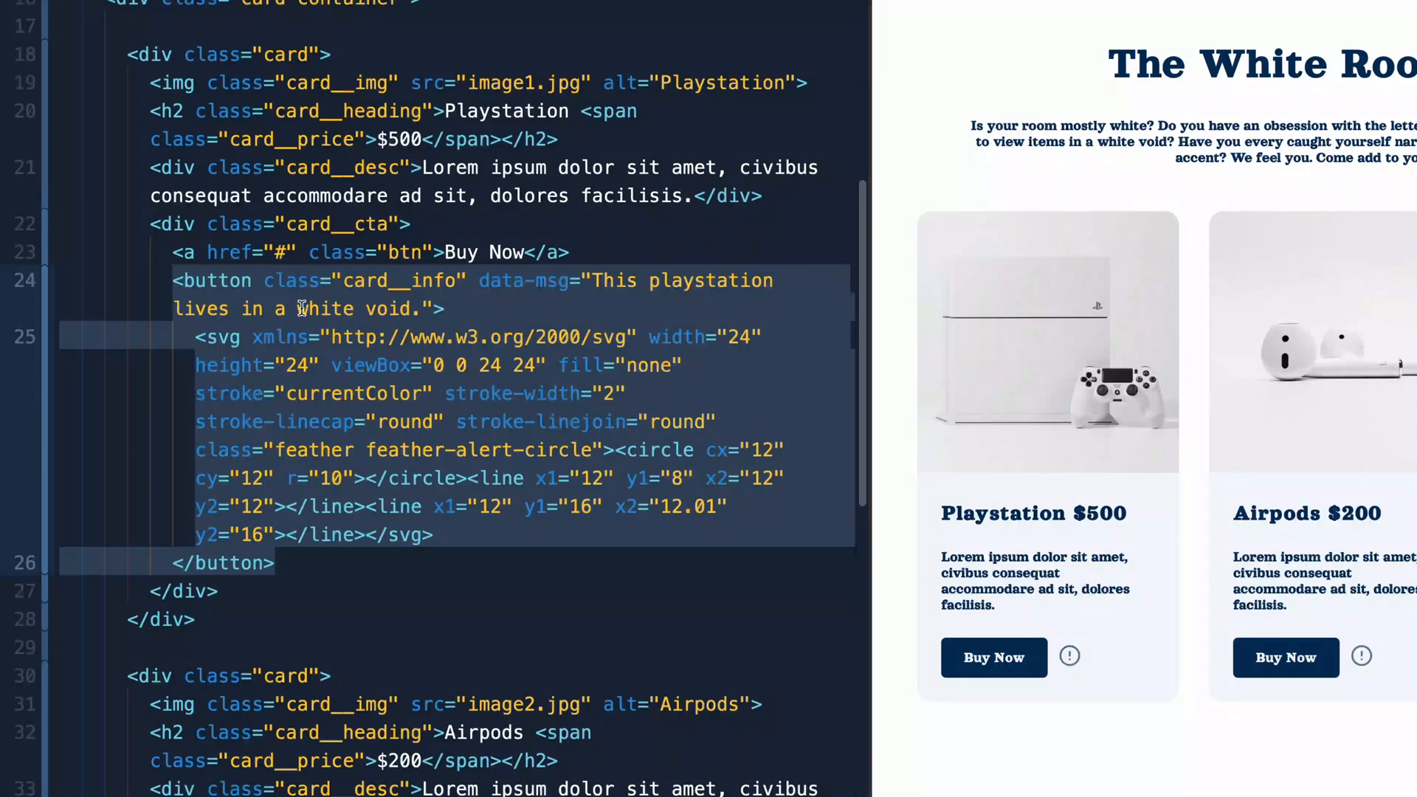
- Add a [data-msg] rule to main.css setting position: relative
{"action": "left_click", "coordinate": [478, 280]}
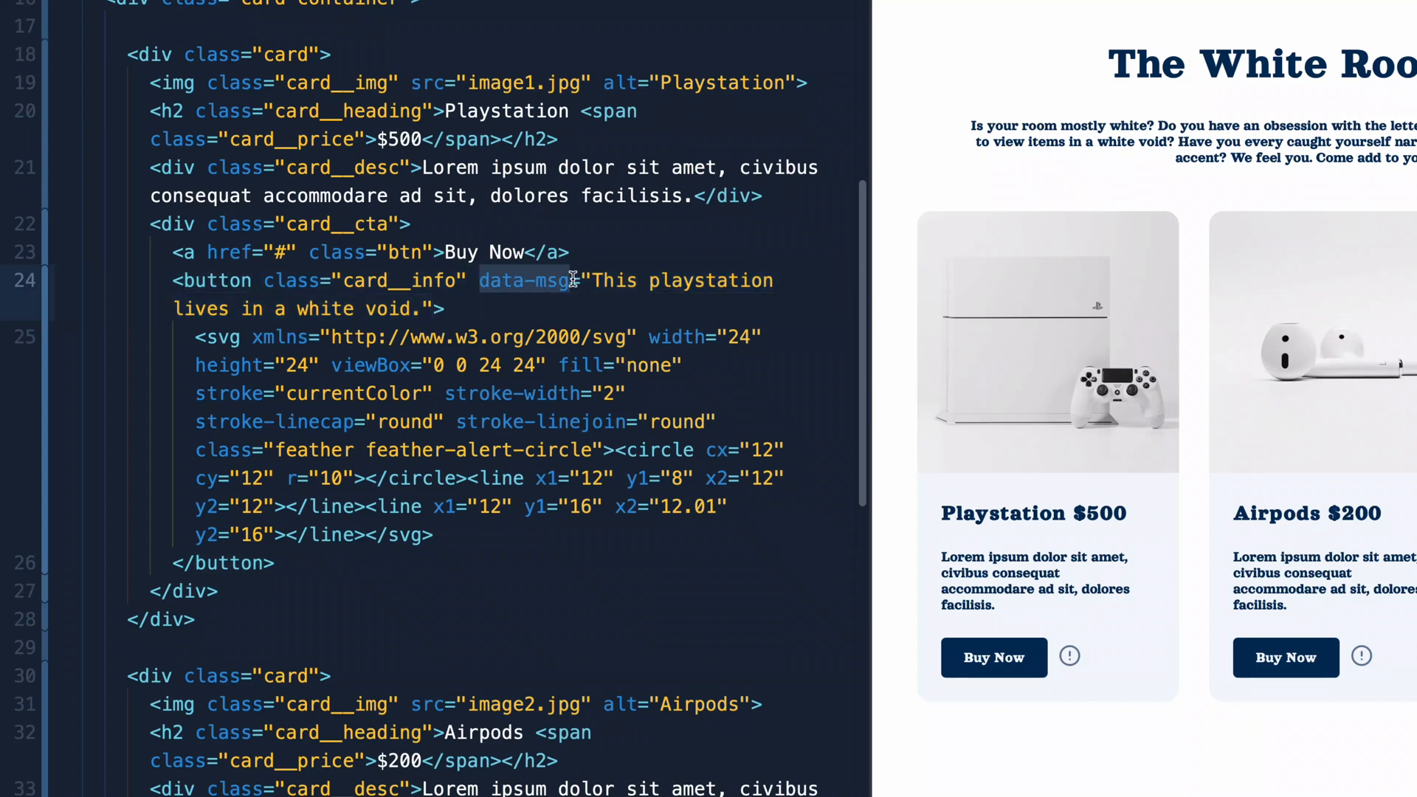
{"action": "mouse_move", "coordinate": [528, 280]}
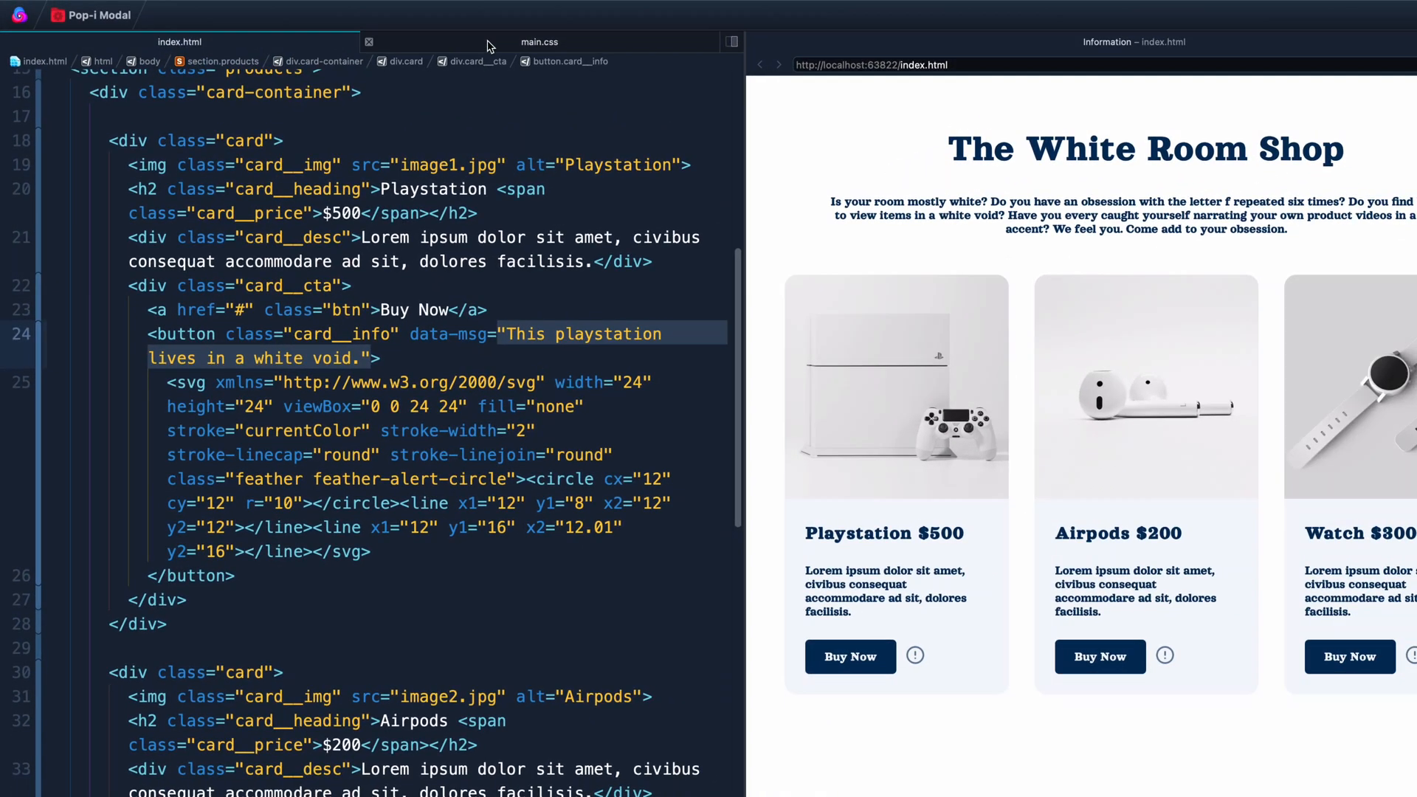
{"action": "left_click", "coordinate": [537, 41]}
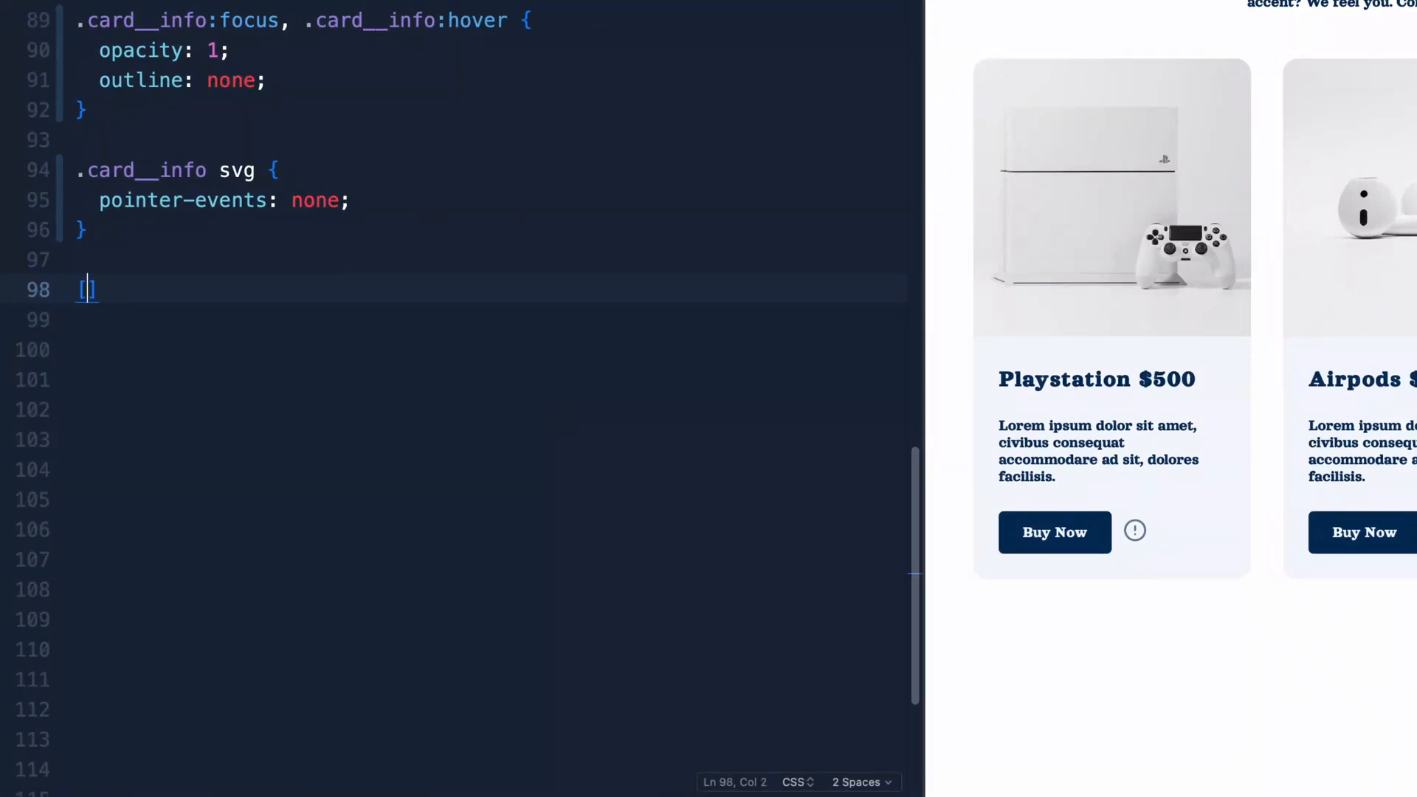
{"action": "type", "text": "[data-"}
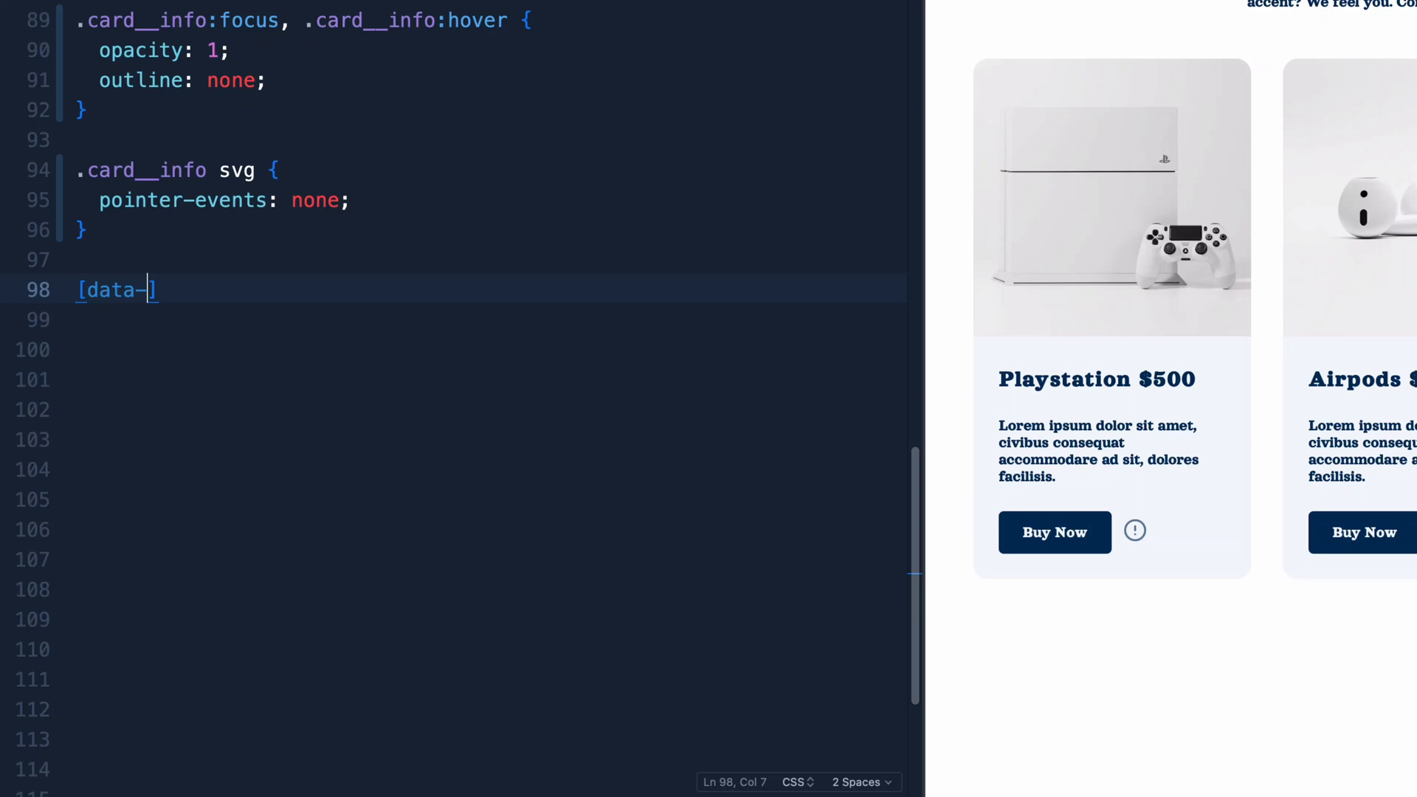
{"action": "type", "text": "msg"}
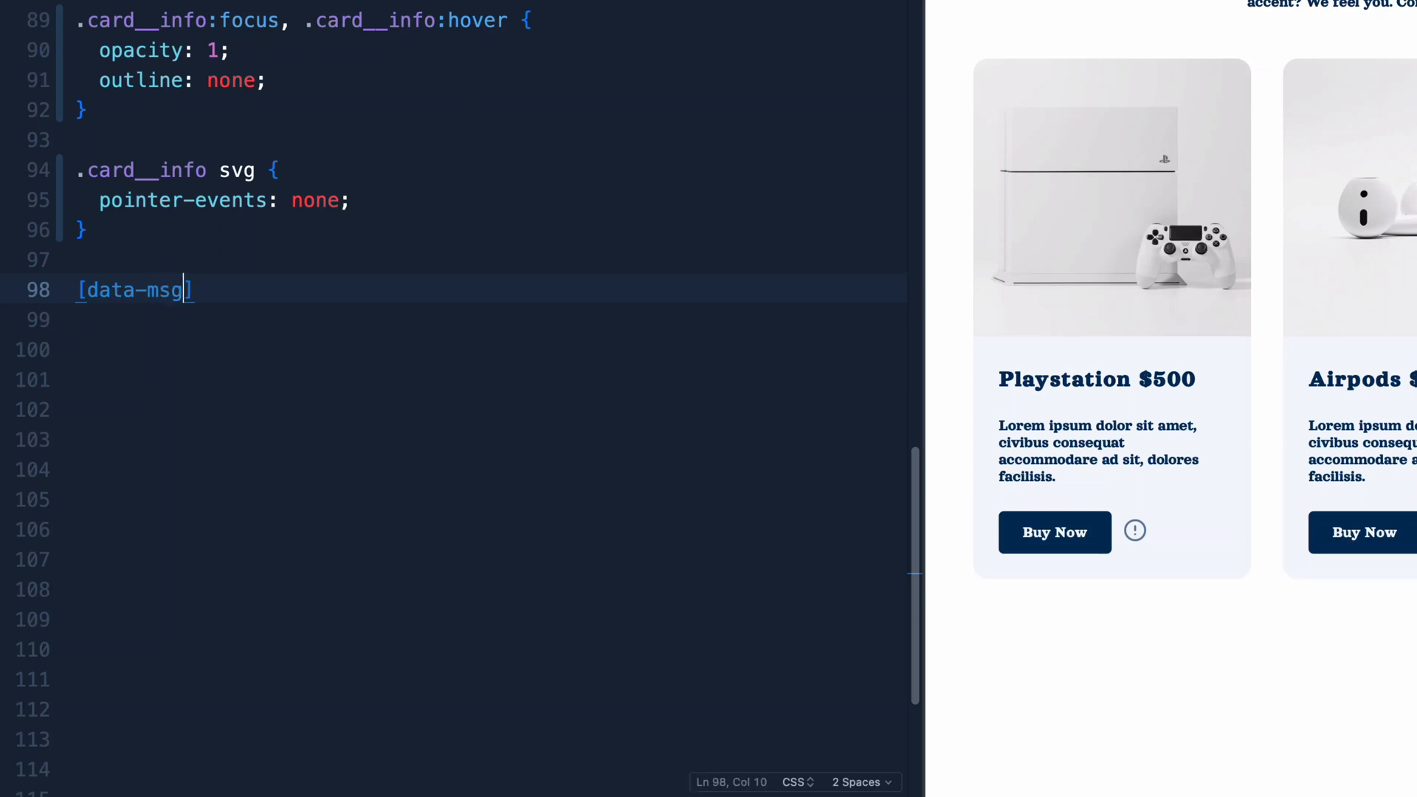
{"action": "type", "text": "{"}
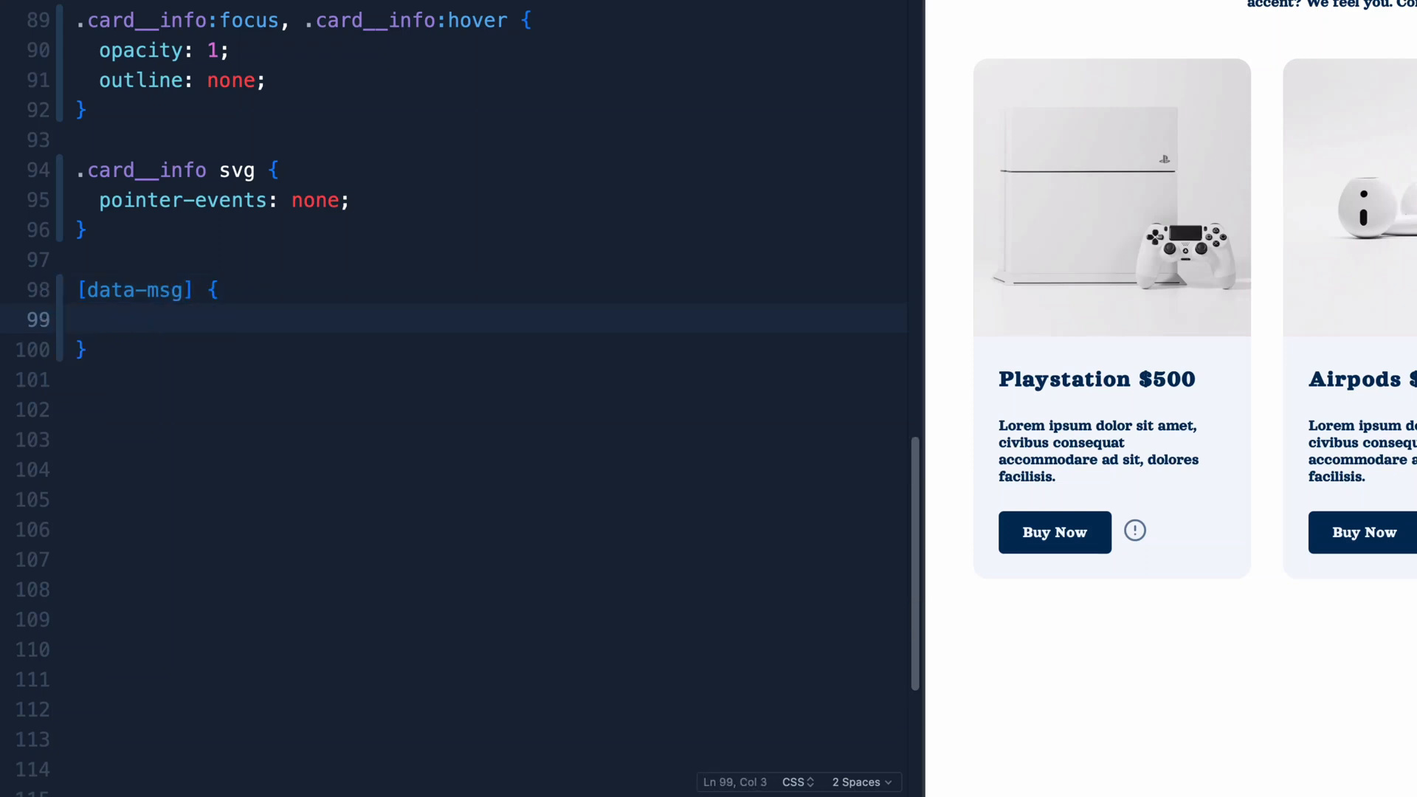
{"action": "type", "text": "position: relative;"}
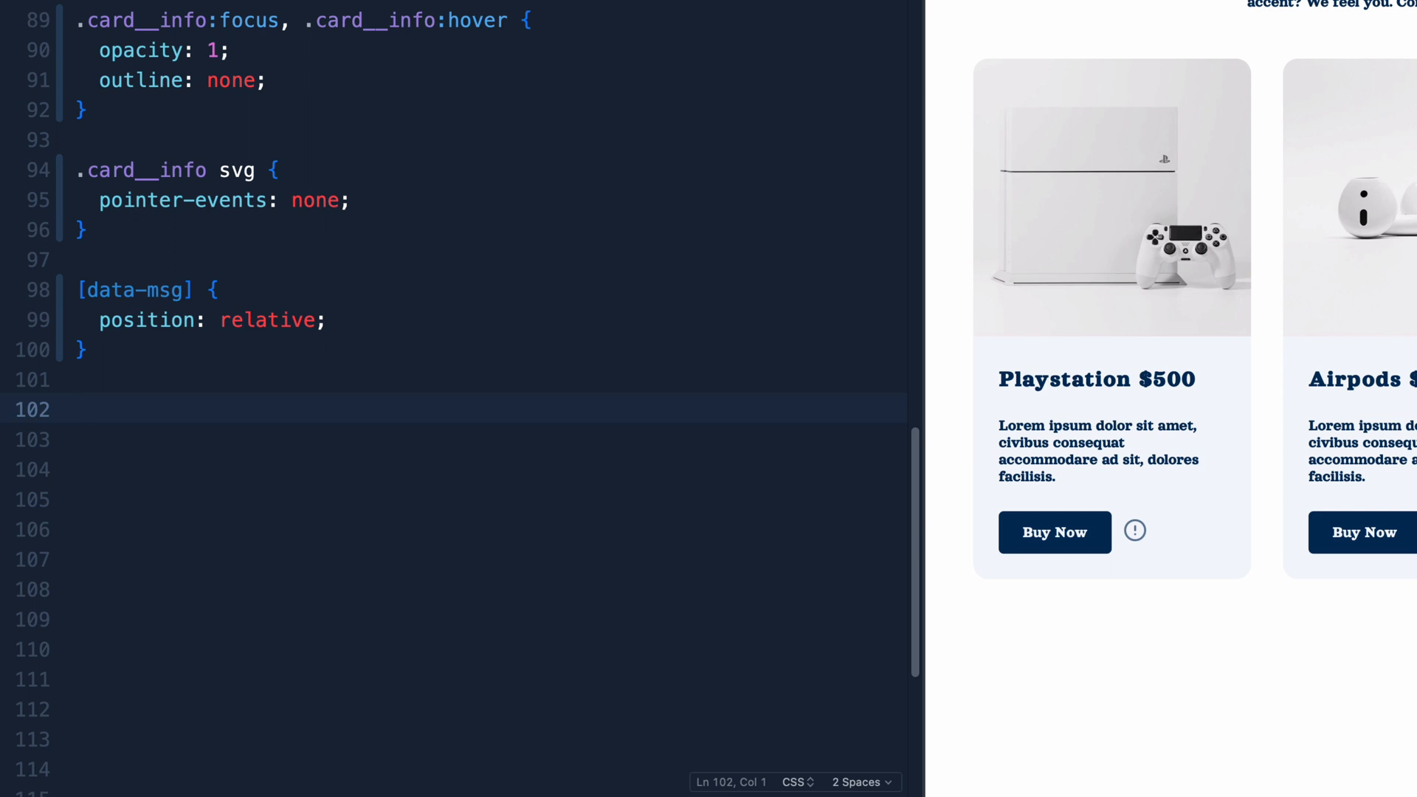
{"action": "scroll", "scroll_direction": "down", "scroll_amount": 3}
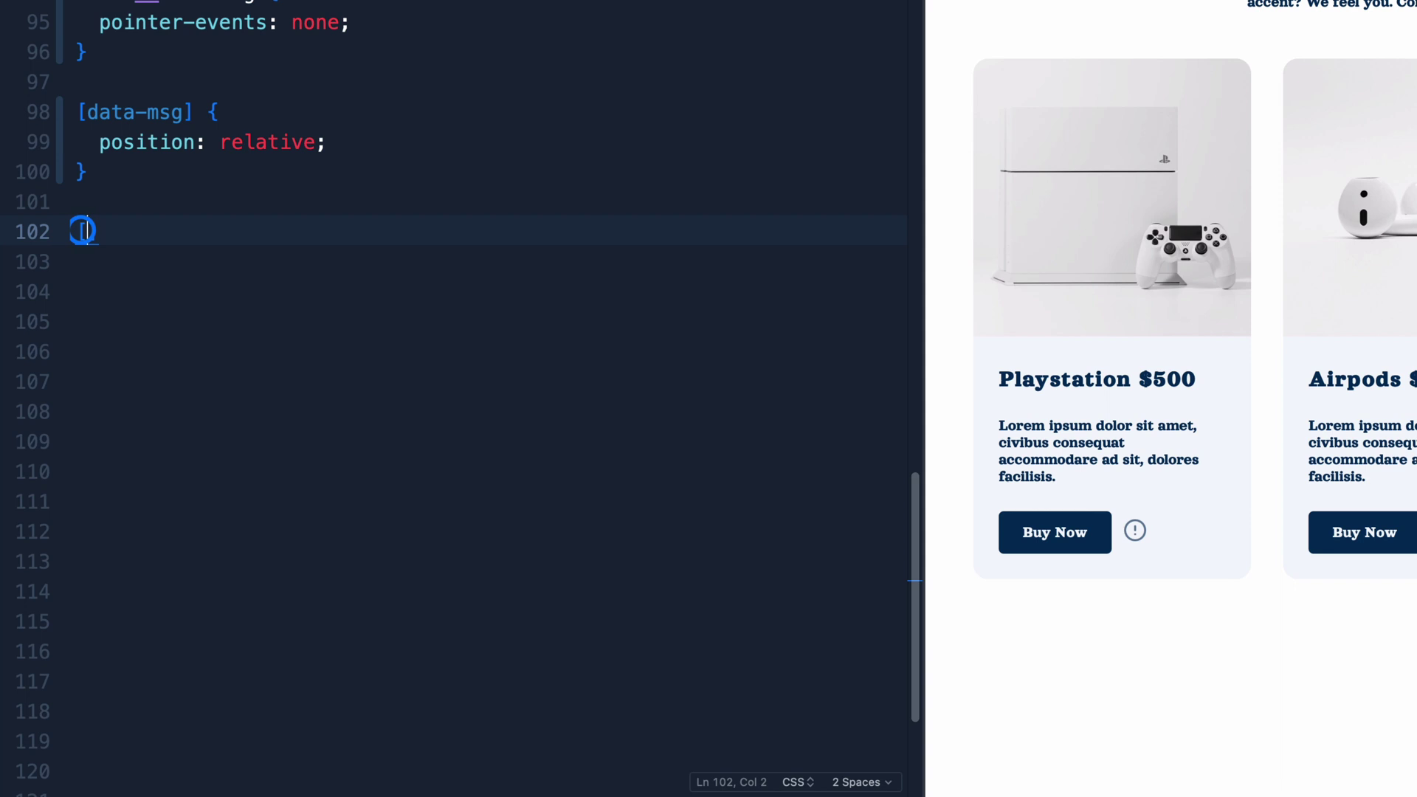
- Write the selector [data-msg]:focus::before, [data-msg]:hover::before
{"action": "type", "text": "[data-msg]"}
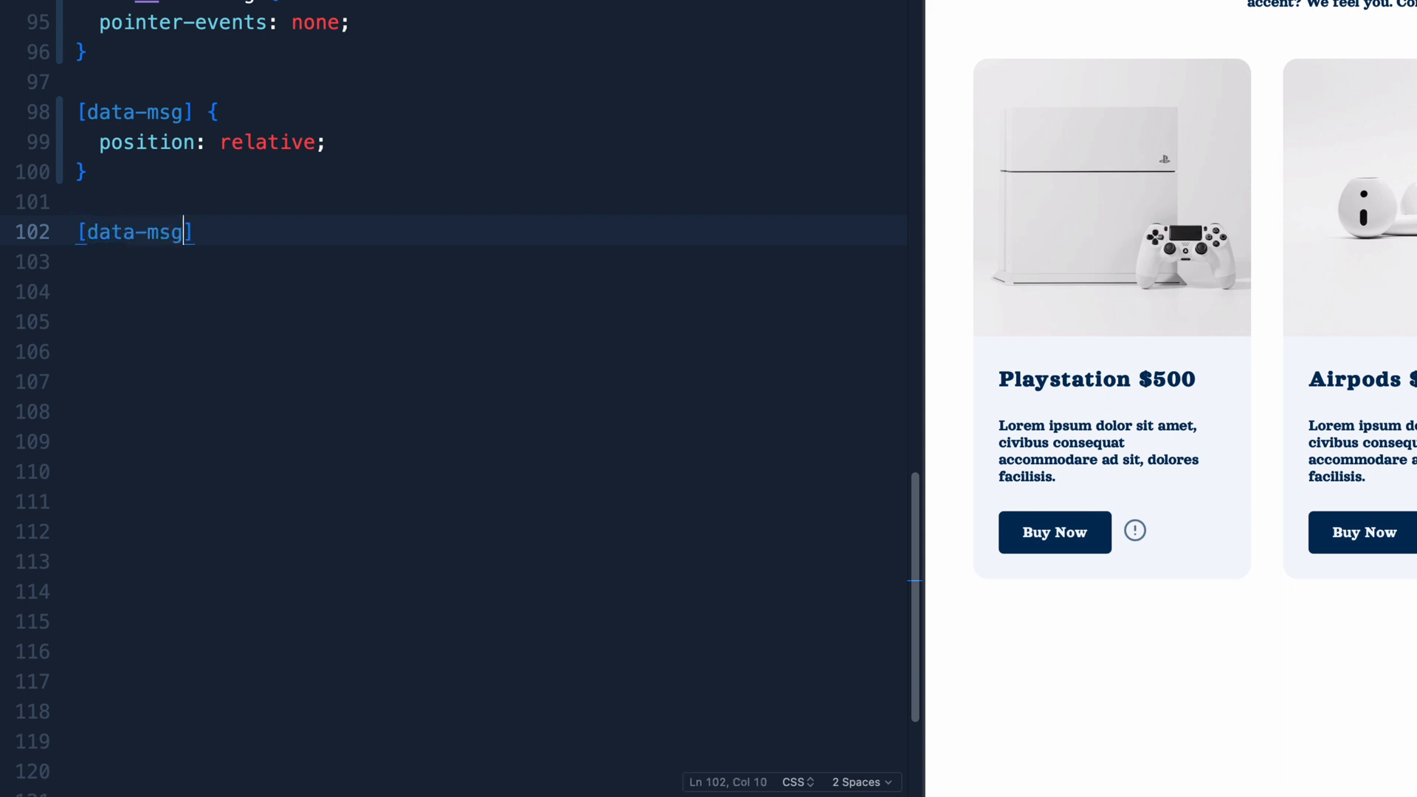
{"action": "type", "text": ":focus"}
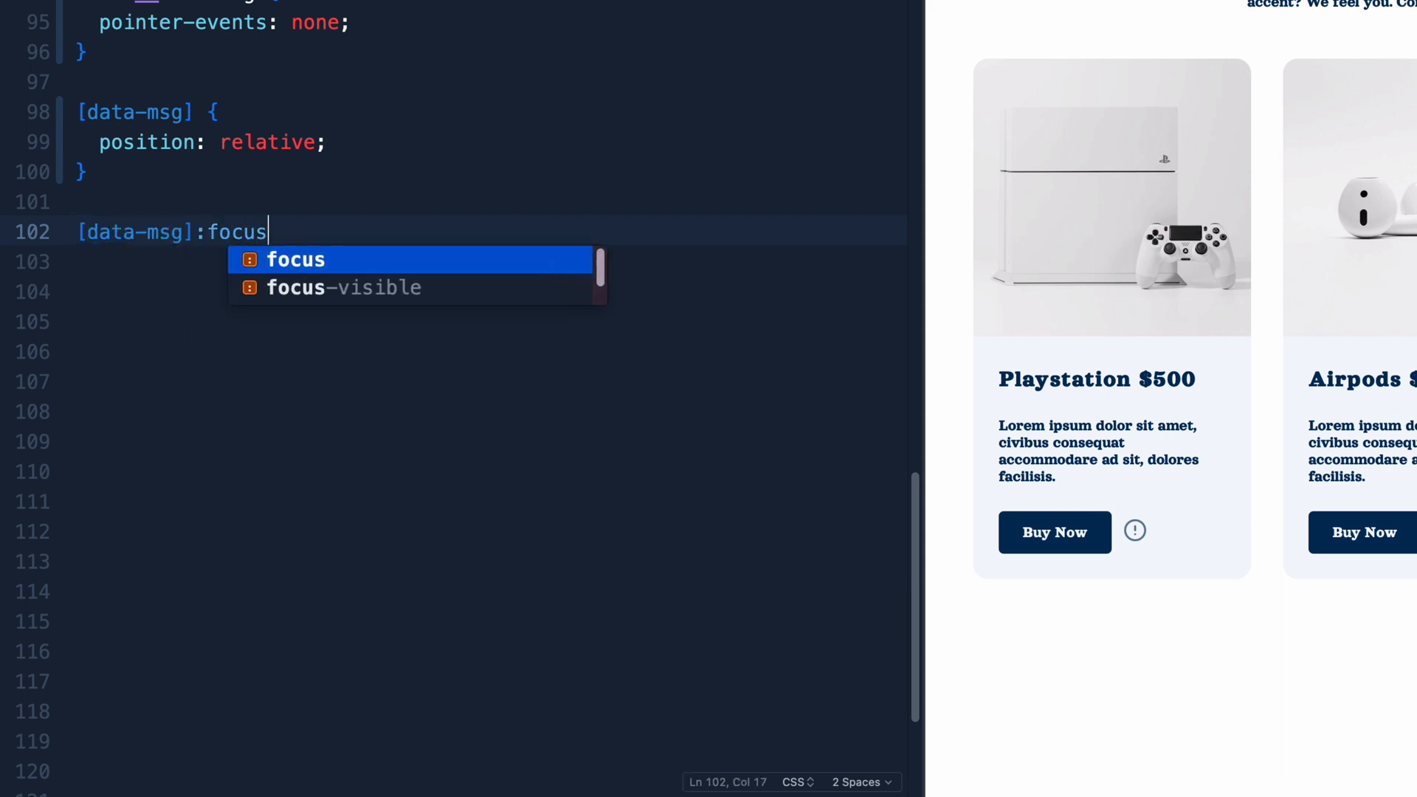
{"action": "type", "text": "::beo"}
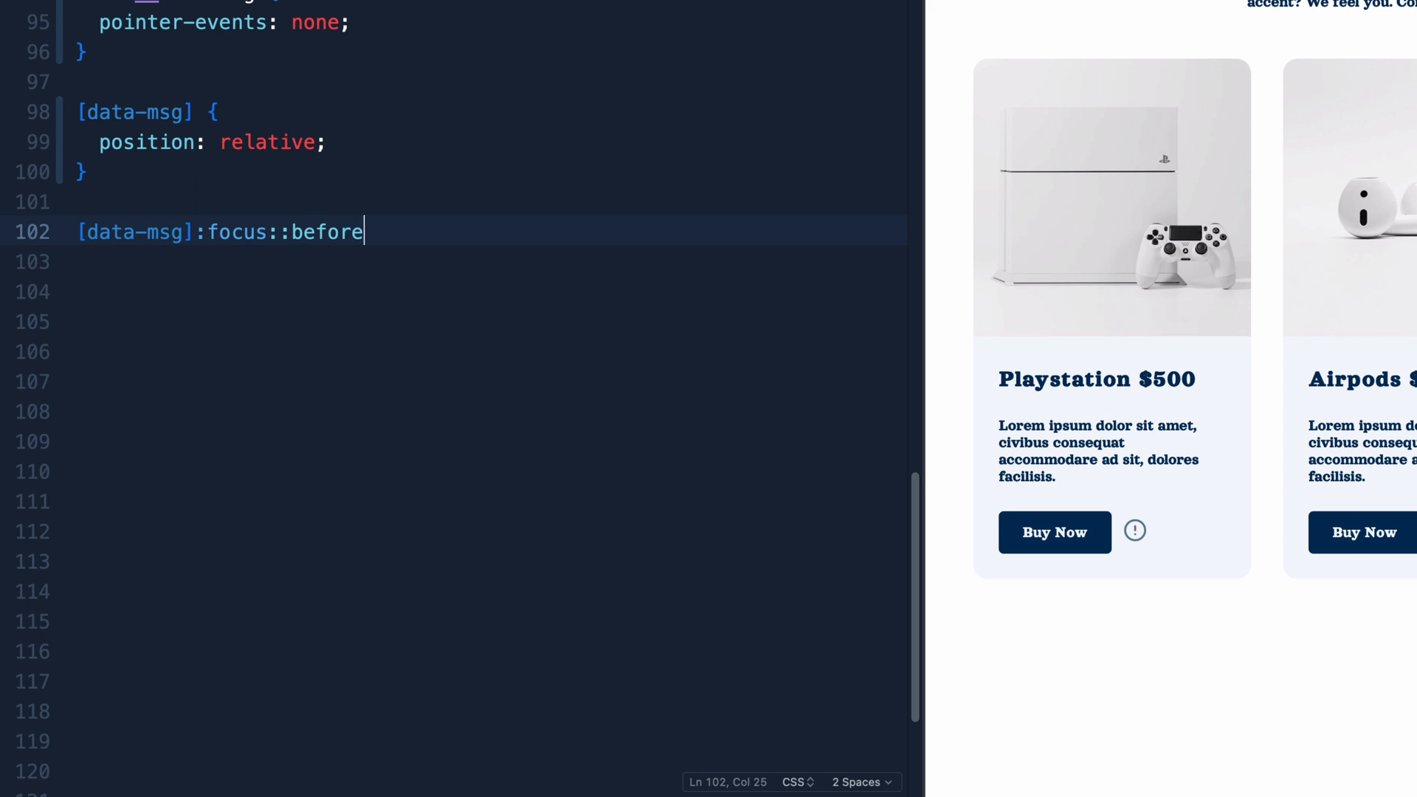
{"action": "type", "text": ", [data-msg]:hover::before {"}
{"action": "left_click", "coordinate": [487, 261]}
{"action": "type", "text": "c"}
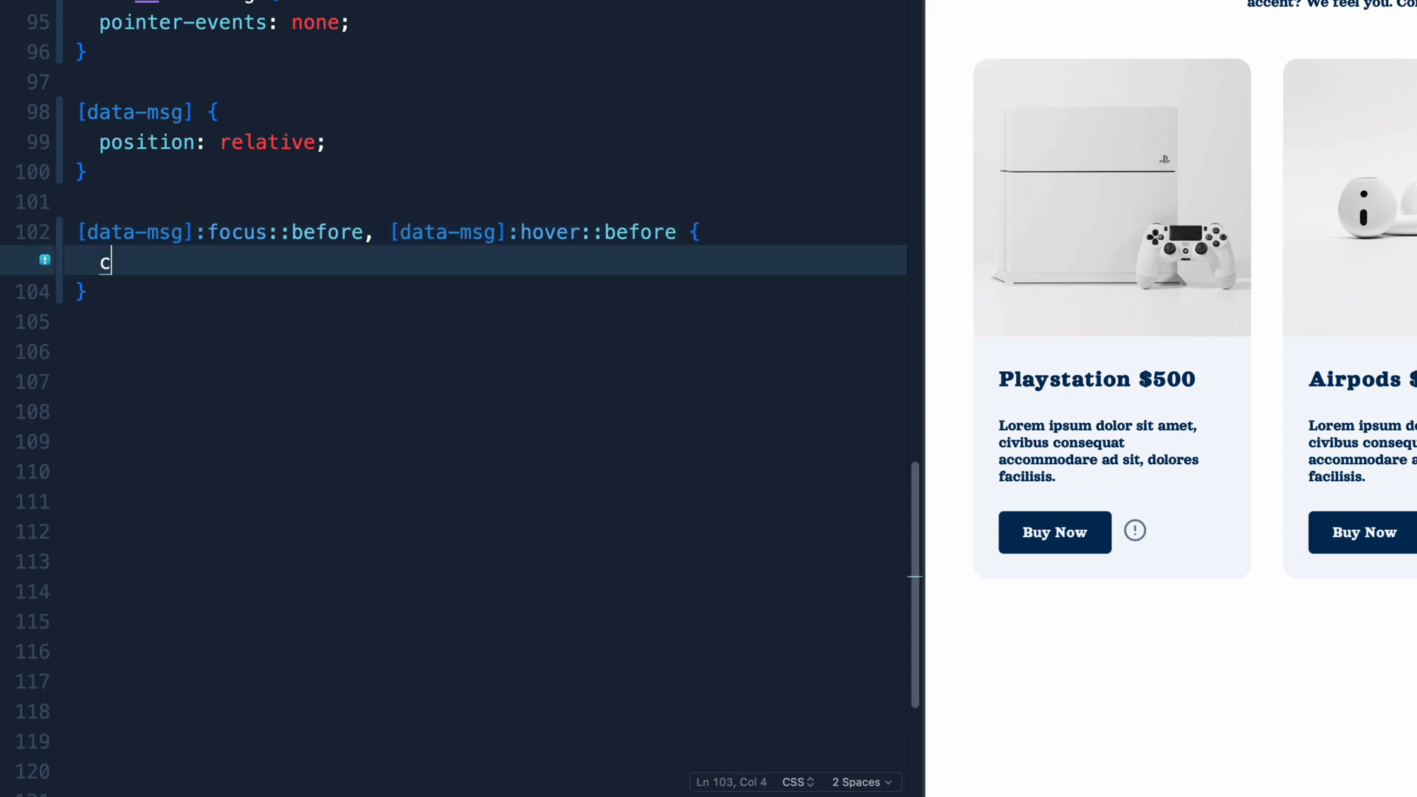
- Set its content to attr(data-msg); replacing a placeholder 'hi' string
{"action": "type", "text": "ontent: ''"}
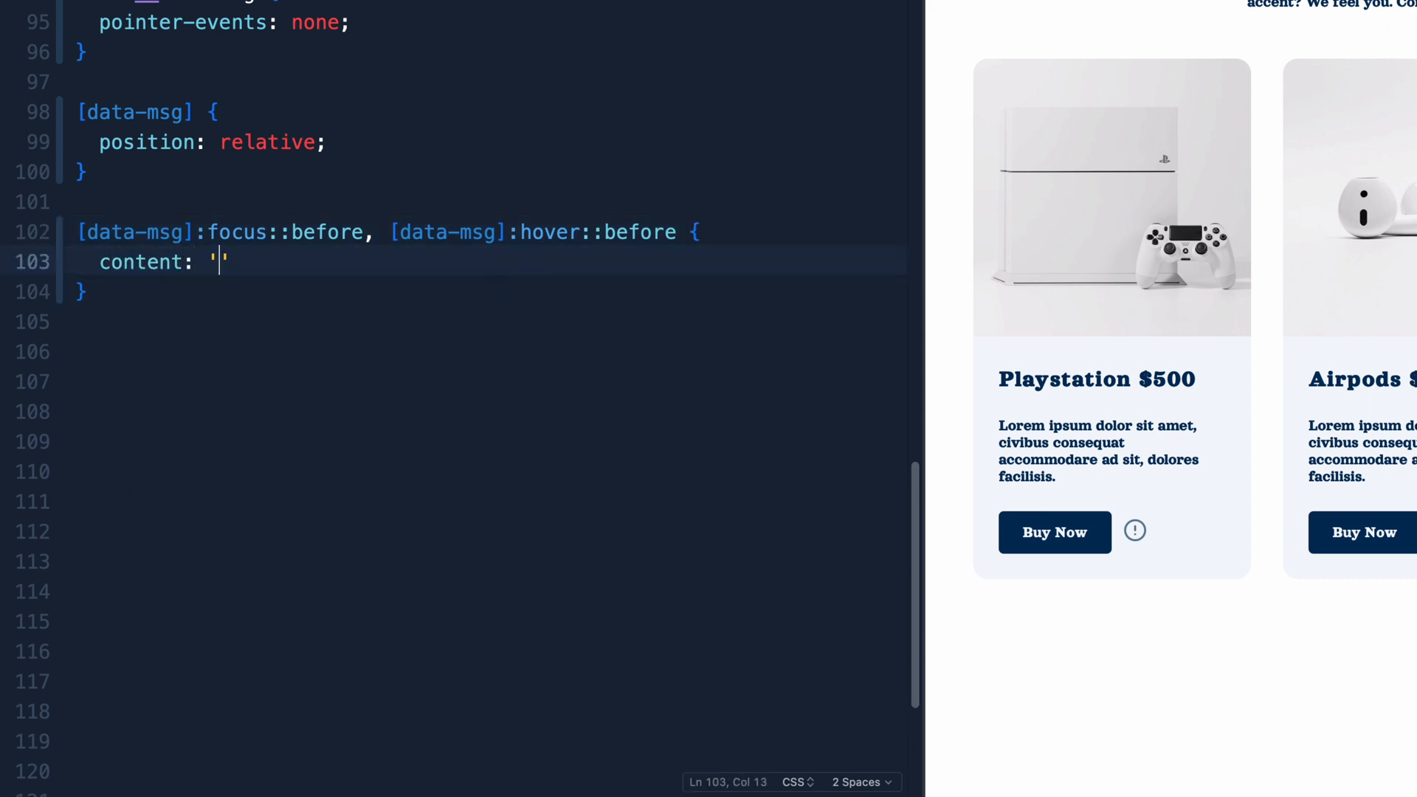
{"action": "type", "text": "hi"}
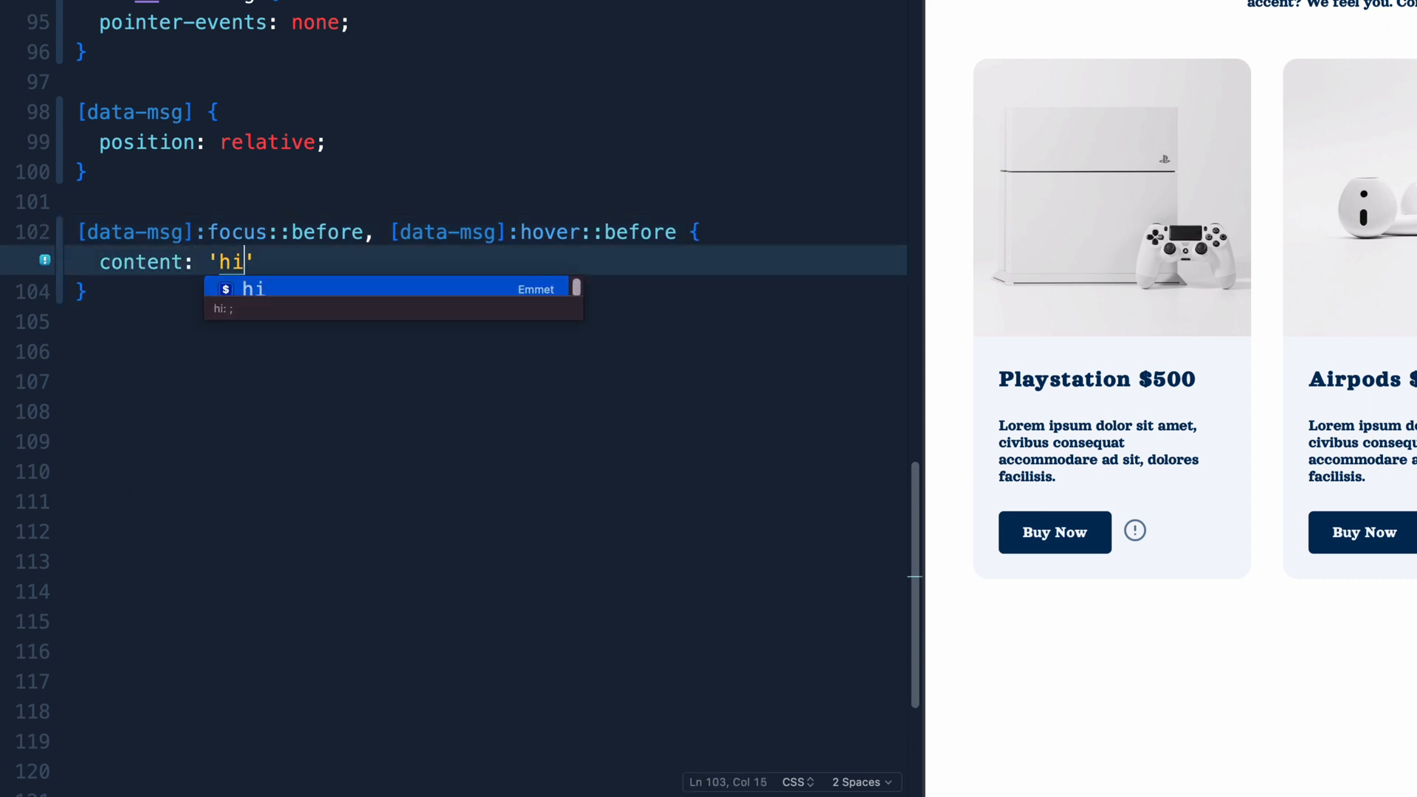
{"action": "key", "text": "Backspace"}
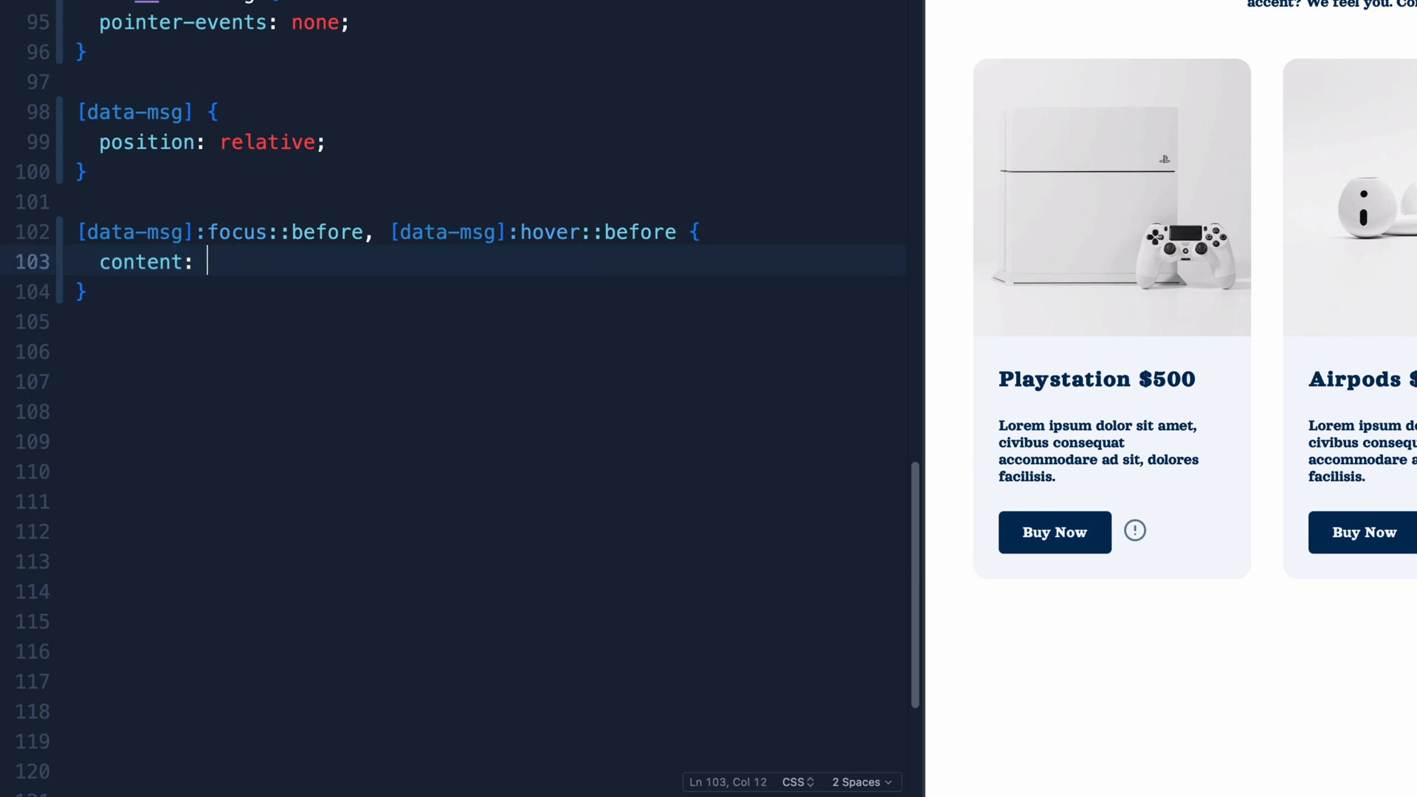
{"action": "type", "text": "attr("}
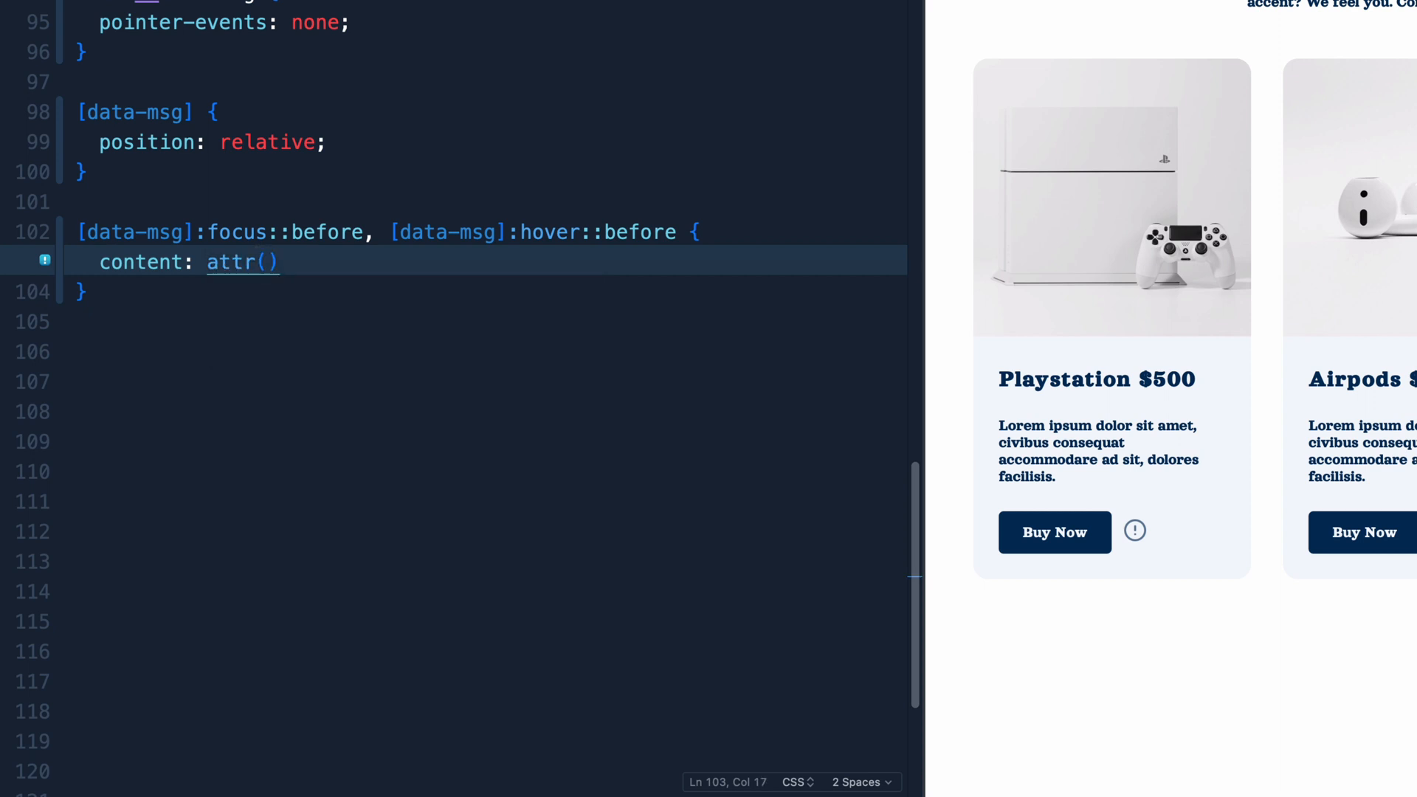
{"action": "type", "text": "data-"}
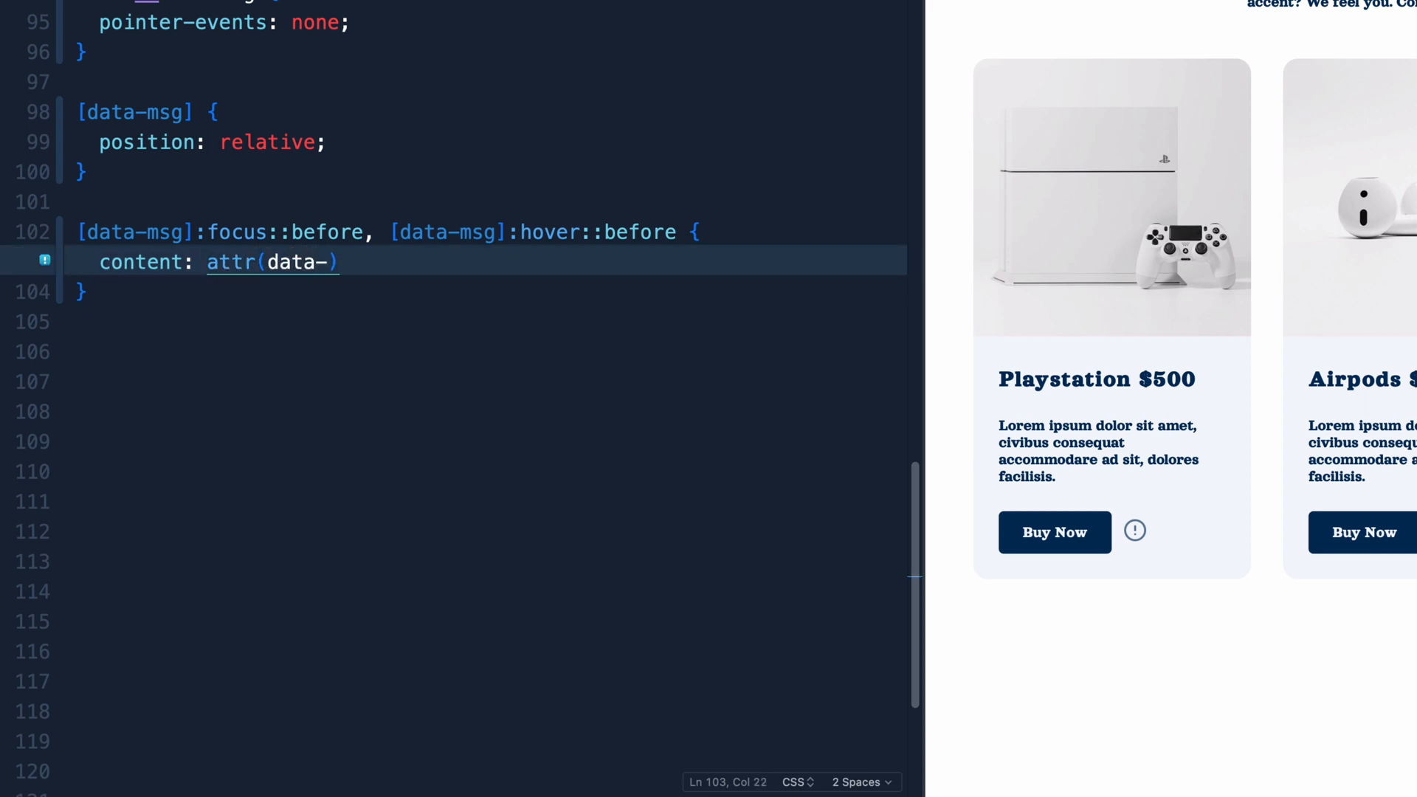
{"action": "type", "text": "msg"}
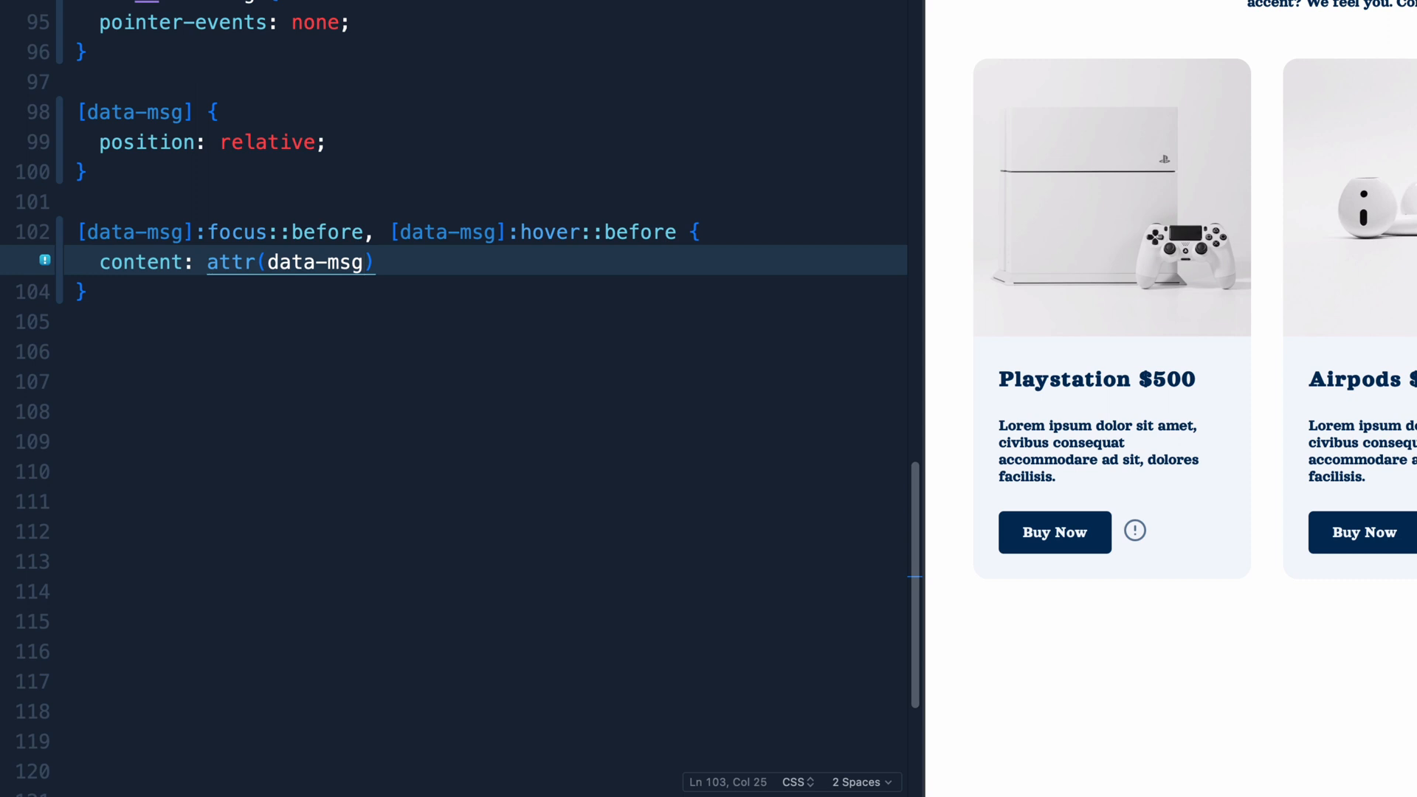
{"action": "key", "text": "Right"}
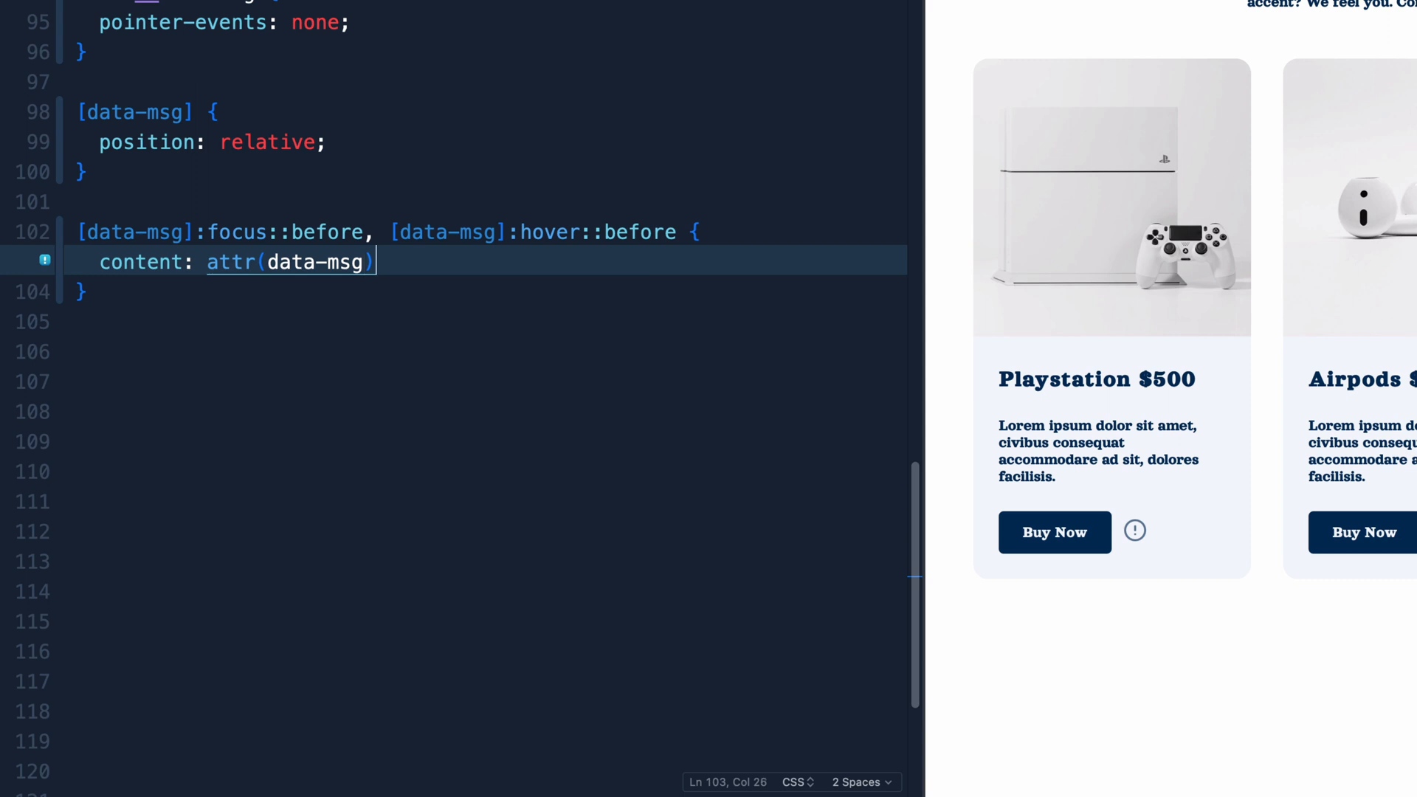
{"action": "type", "text": ";"}
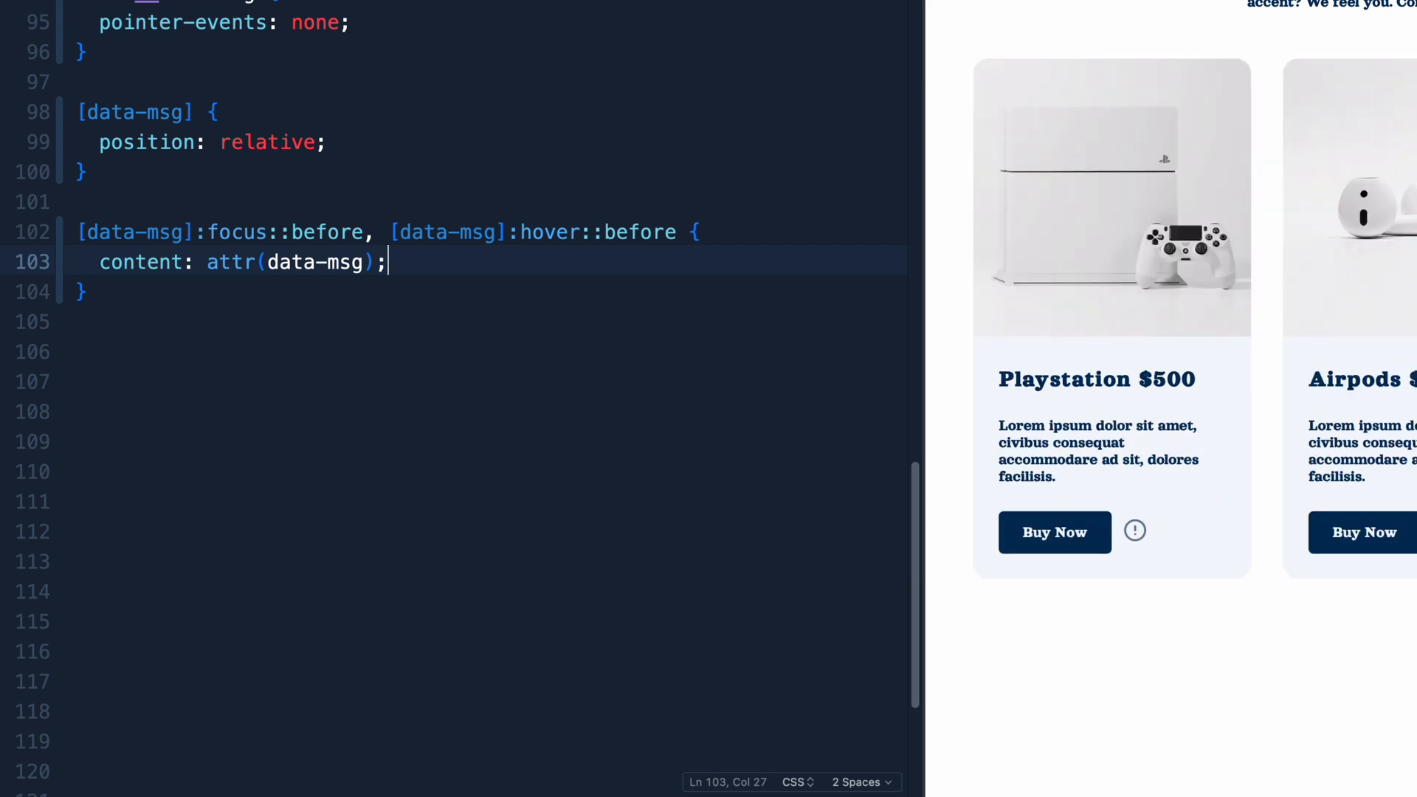
{"action": "mouse_move", "coordinate": [1134, 532]}
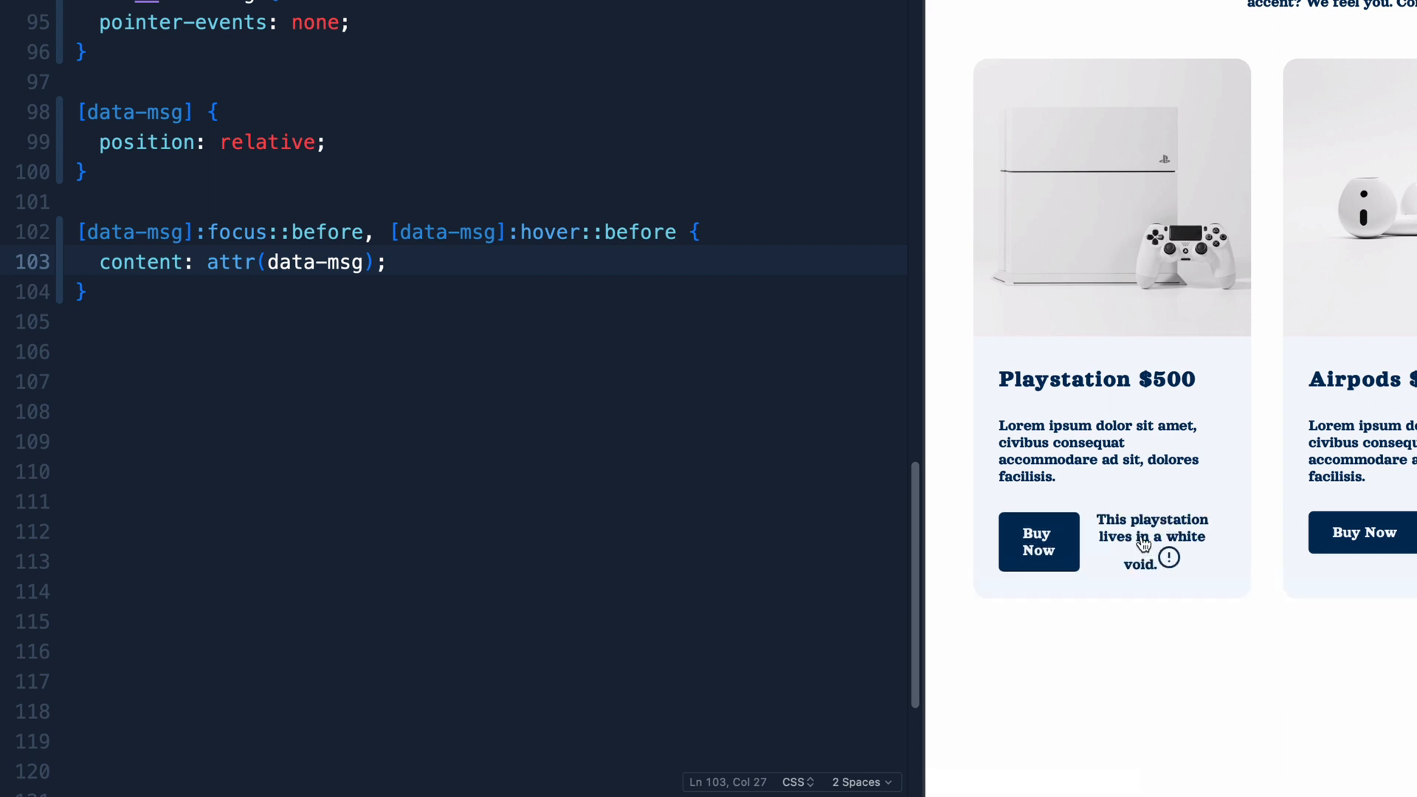
- Strip :focus and :hover from the selector so it reads [data-msg]::before
{"action": "left_click", "coordinate": [660, 232]}
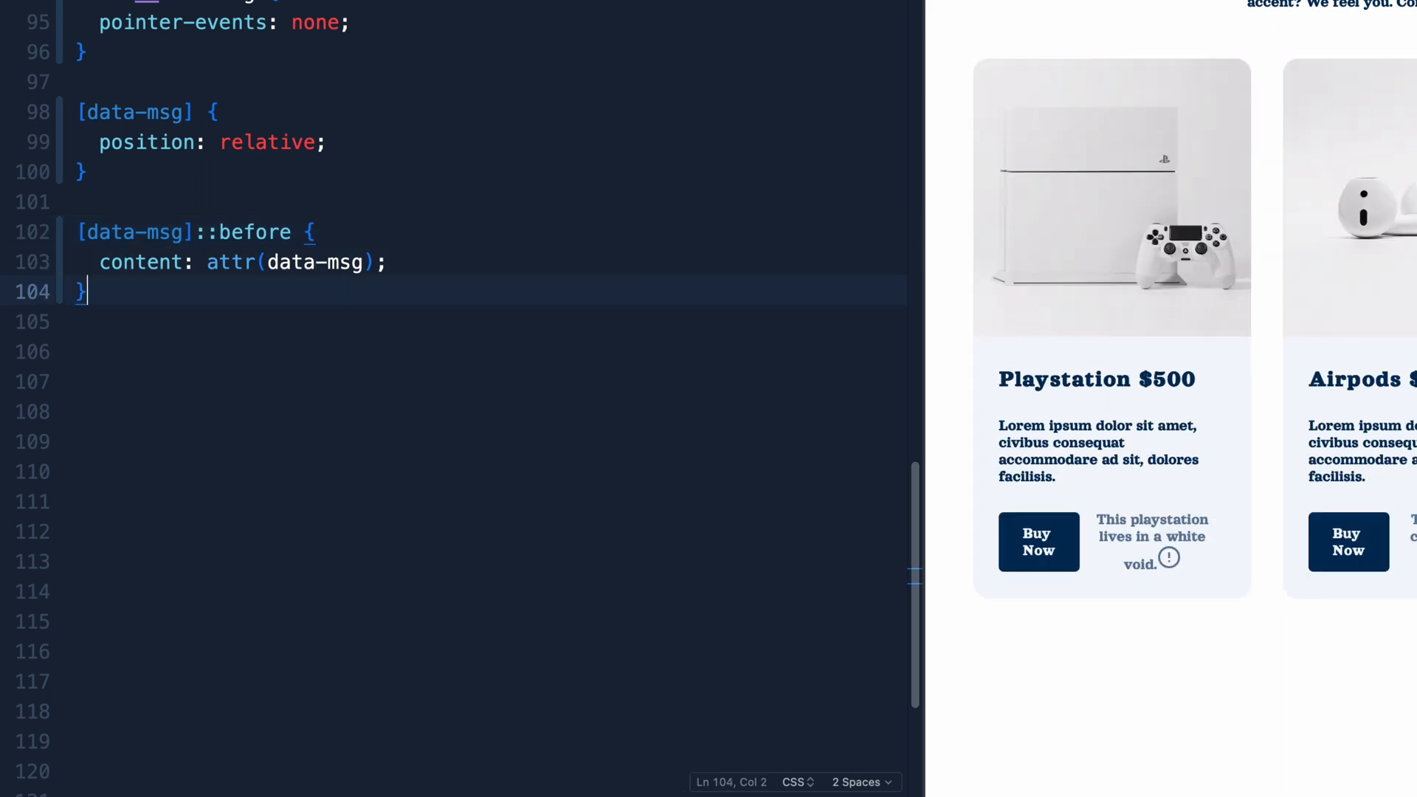
{"action": "left_click", "coordinate": [388, 263]}
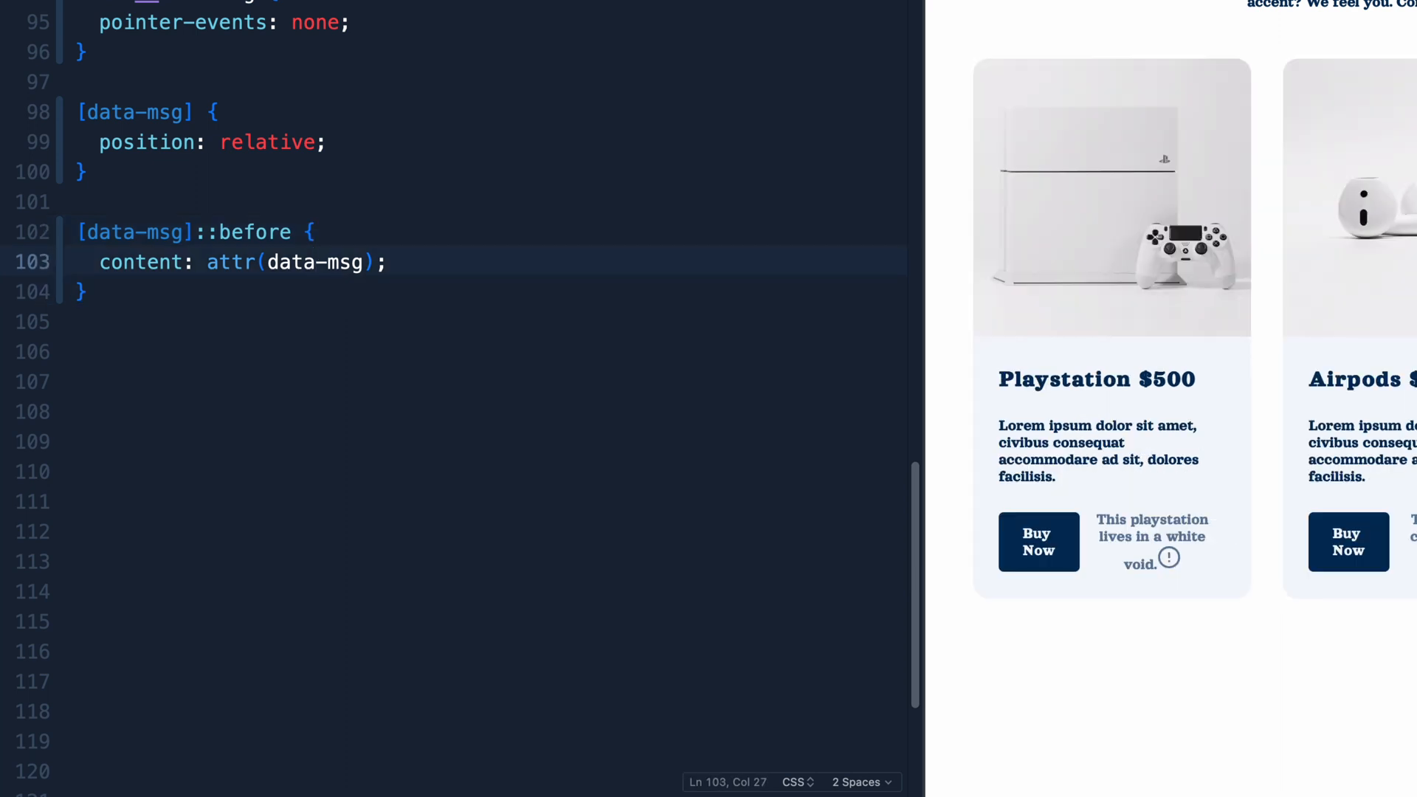
{"action": "mouse_move", "coordinate": [516, 518]}
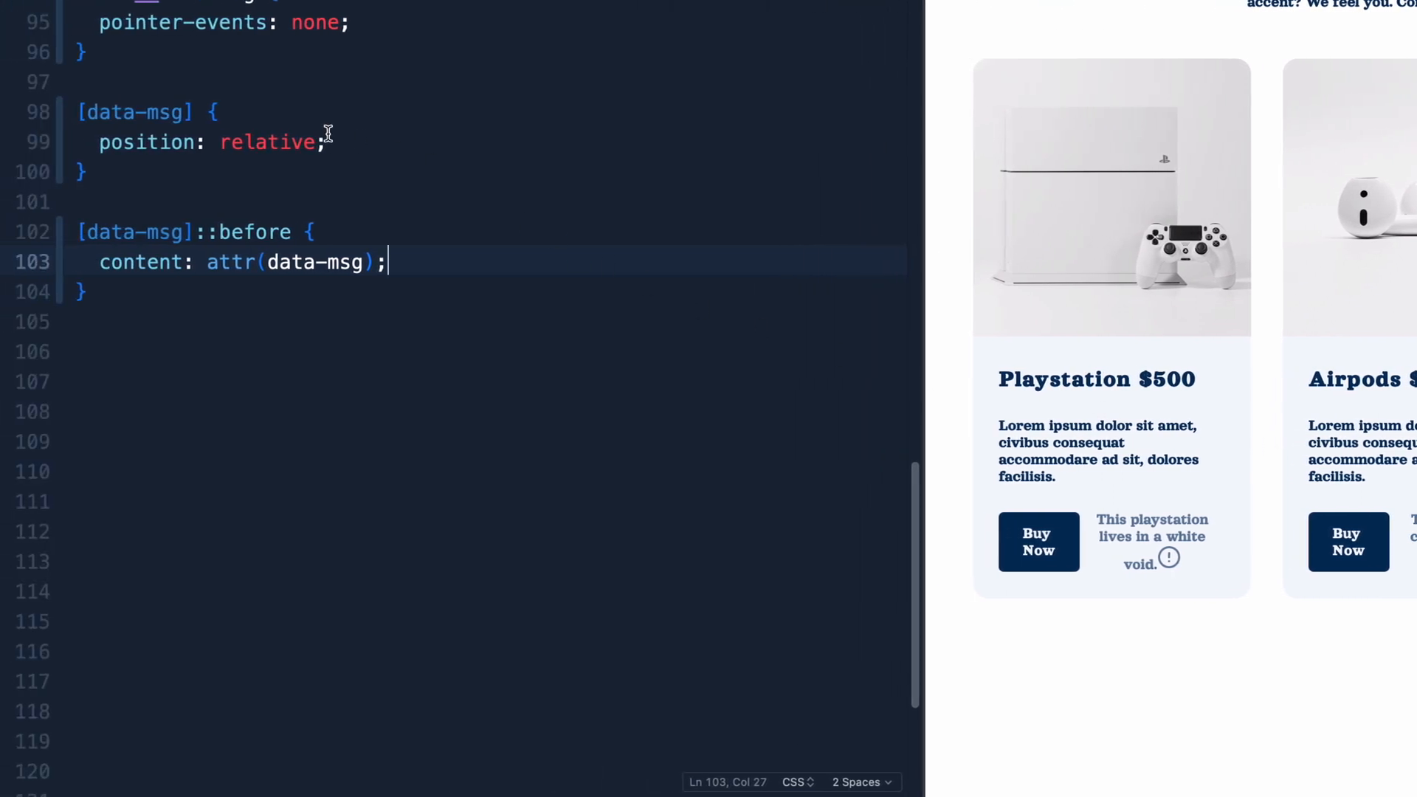
- Give the ::before tooltip position absolute, width 100% and min-width 200px
{"action": "type", "text": "position: absolute;"}
{"action": "left_click", "coordinate": [487, 320]}
{"action": "type", "text": "width: 1"}
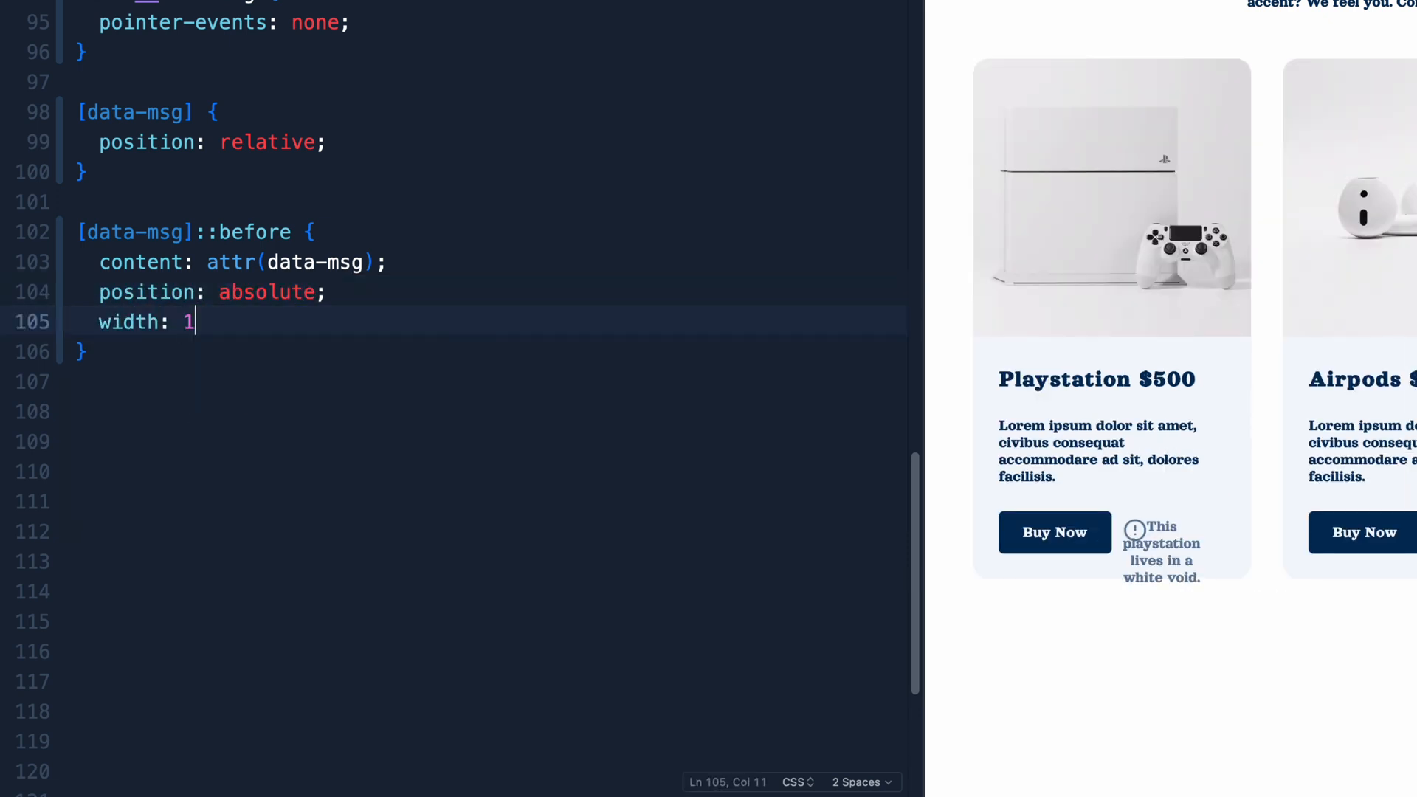
{"action": "type", "text": "00%;"}
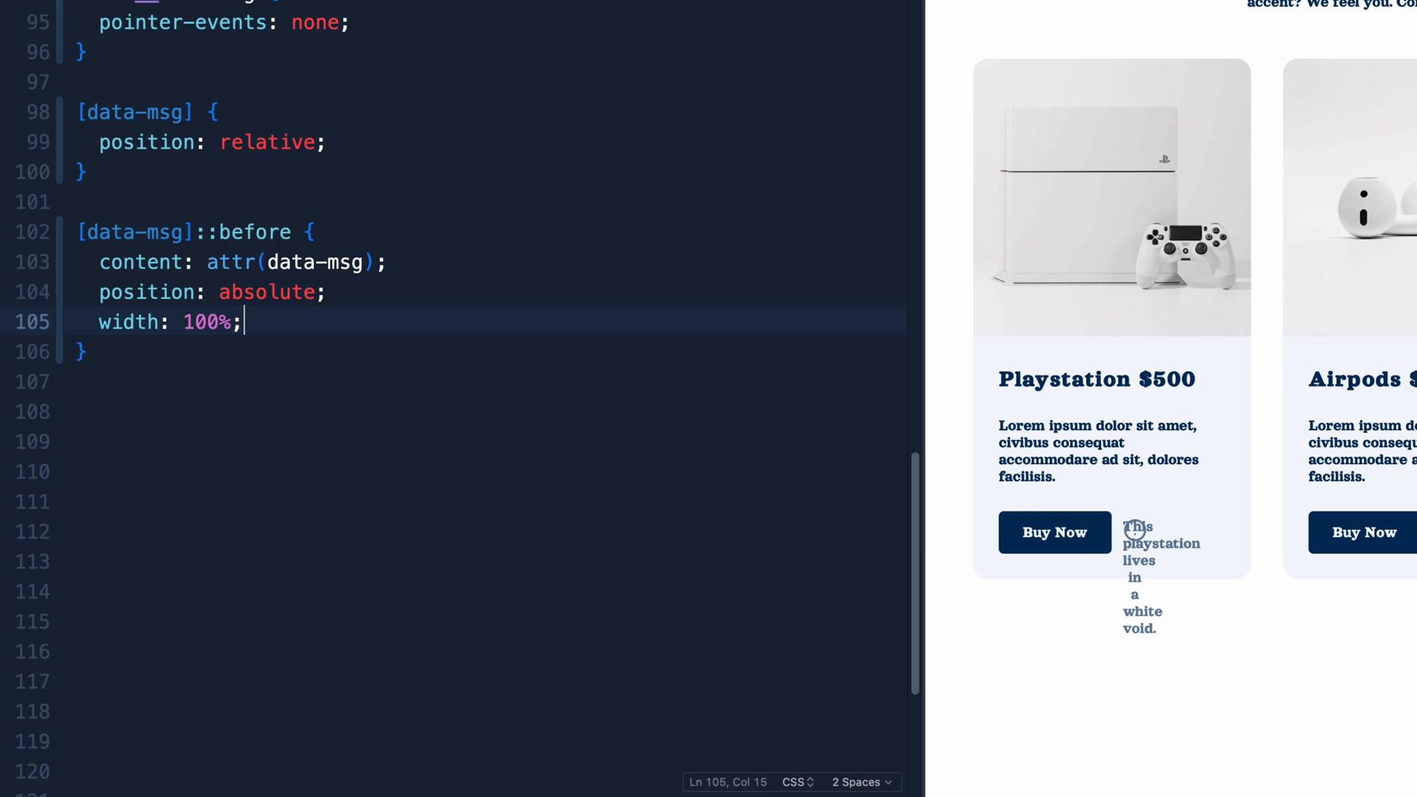
{"action": "type", "text": "w"}
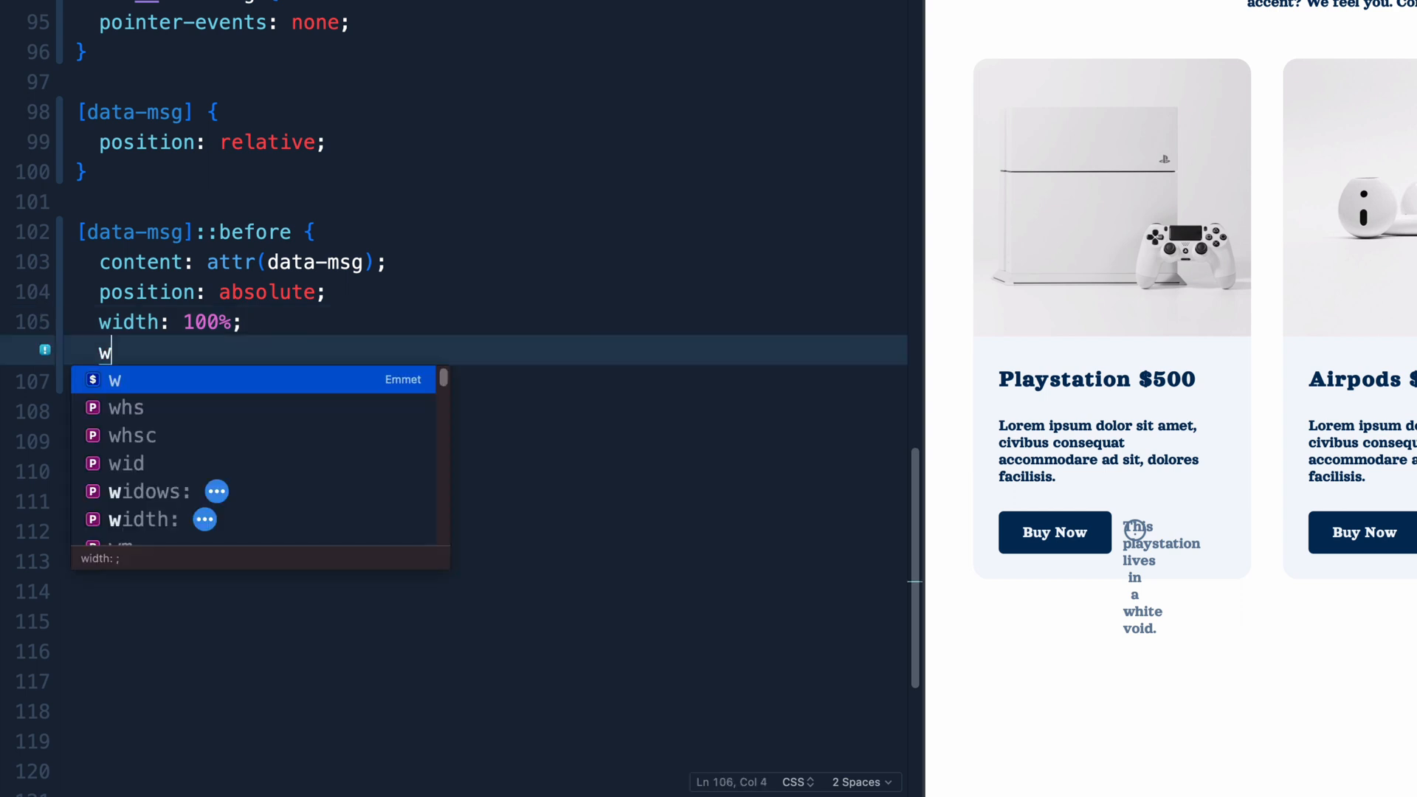
{"action": "type", "text": "min-width: 200"}
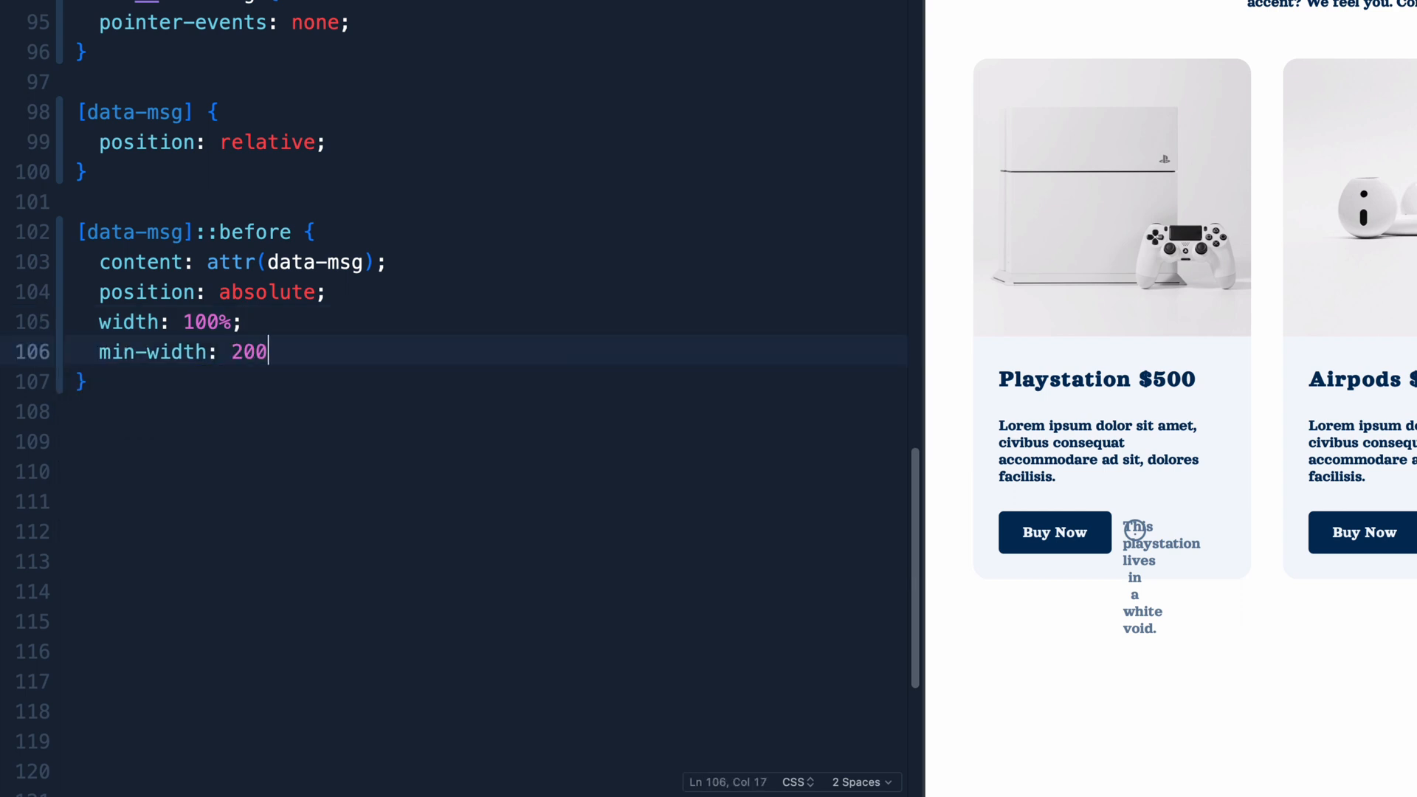
{"action": "type", "text": "px;"}
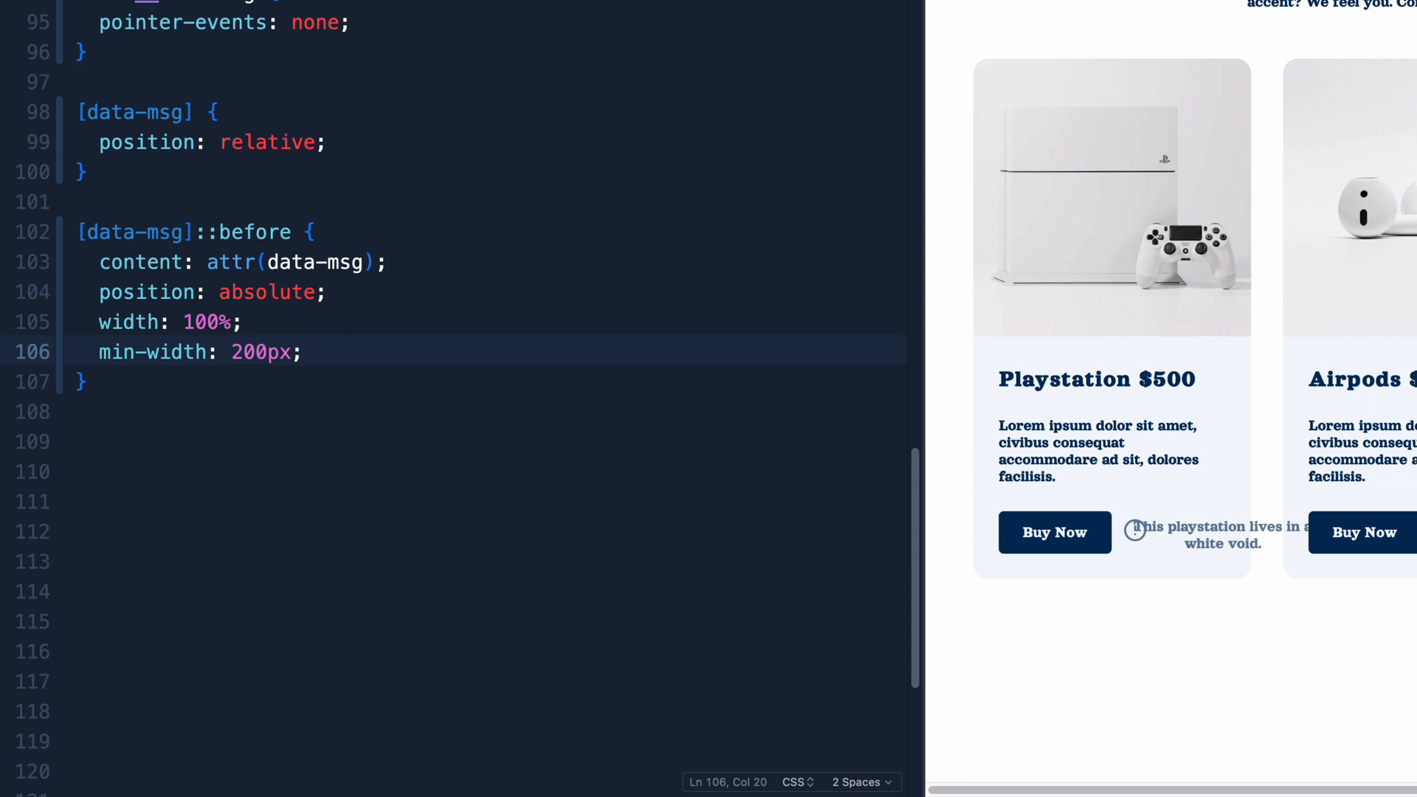
- Add padding: 1rem and background-color: #fff to the tooltip
{"action": "type", "text": "padding"}
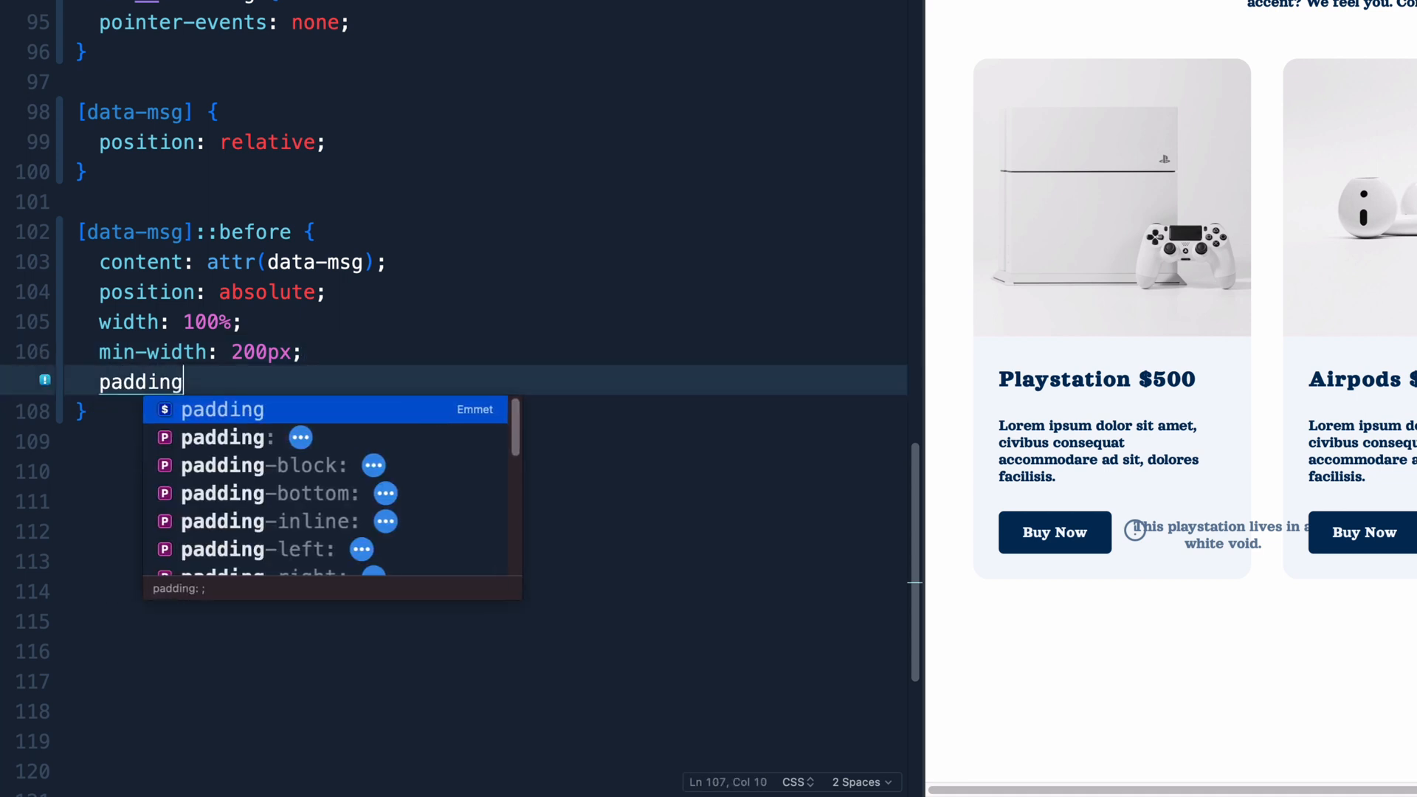
{"action": "type", "text": ": 1rem;"}
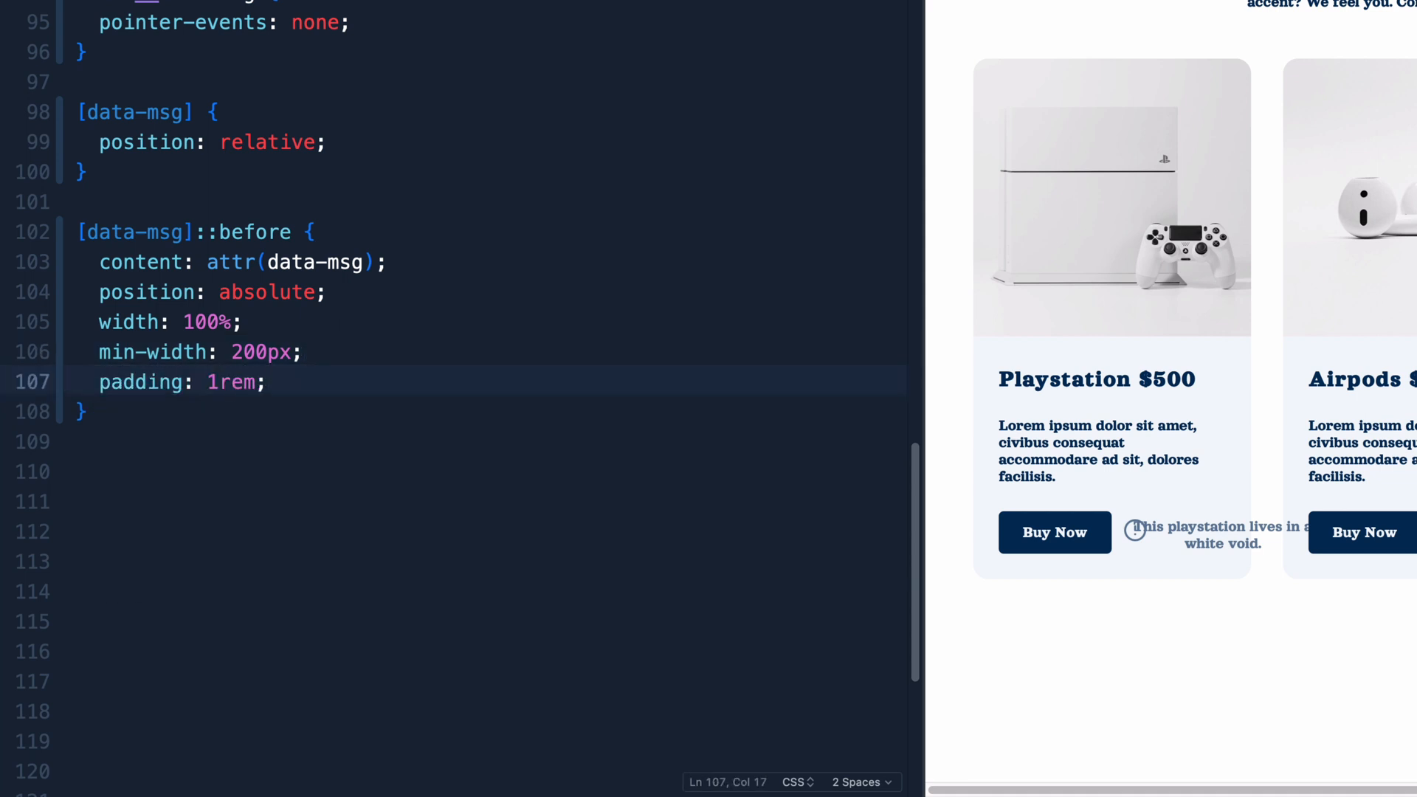
{"action": "type", "text": "background-color: #fff;"}
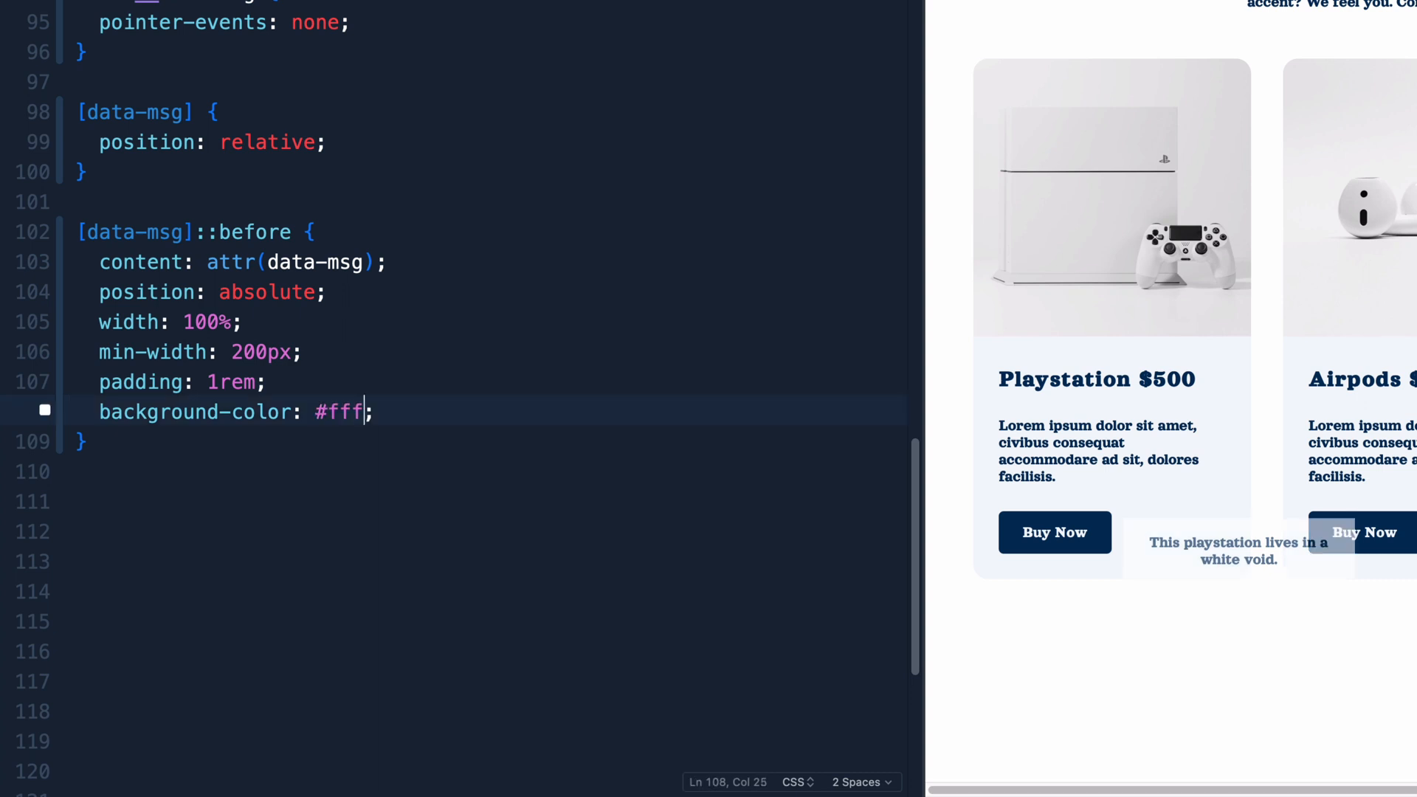
{"action": "mouse_move", "coordinate": [1132, 549]}
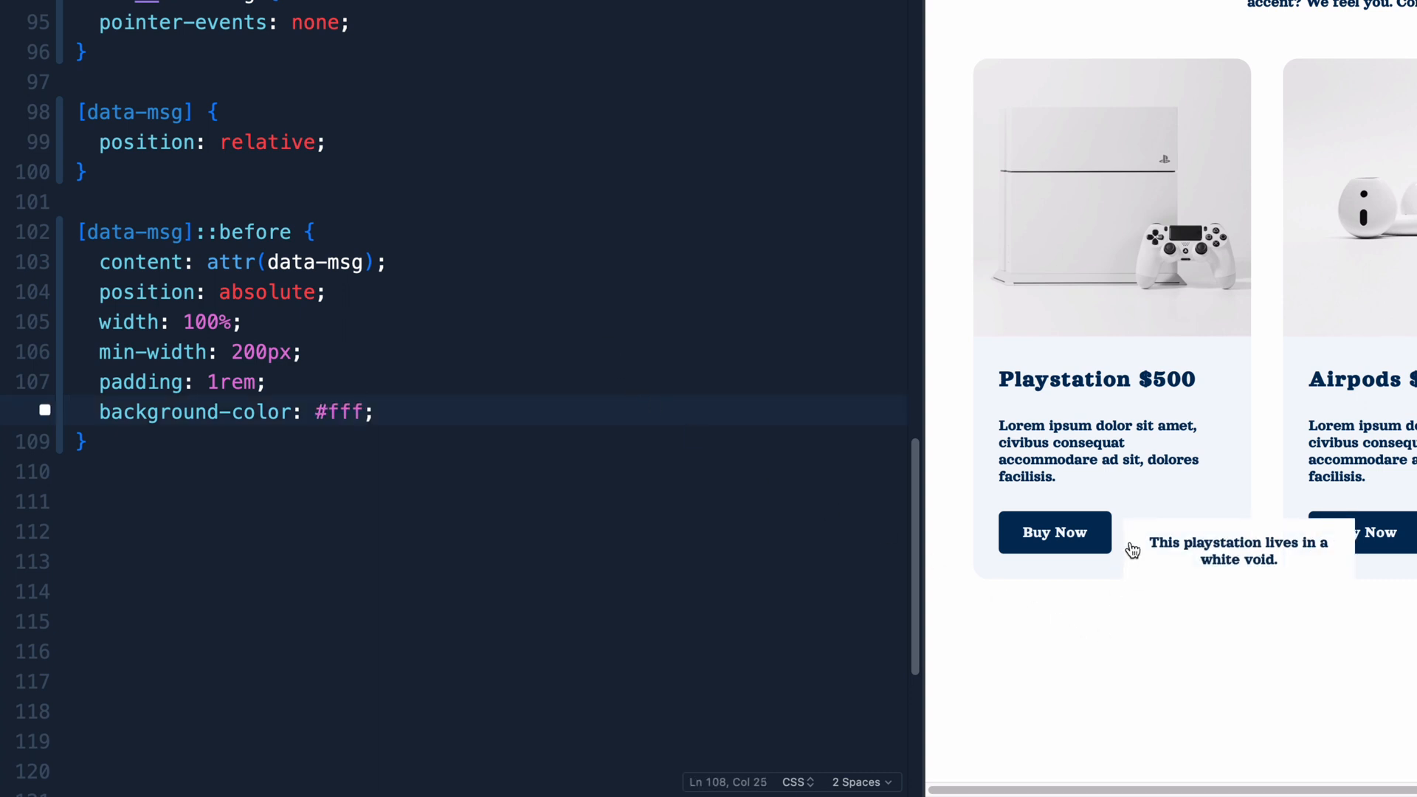
{"action": "mouse_move", "coordinate": [1145, 553]}
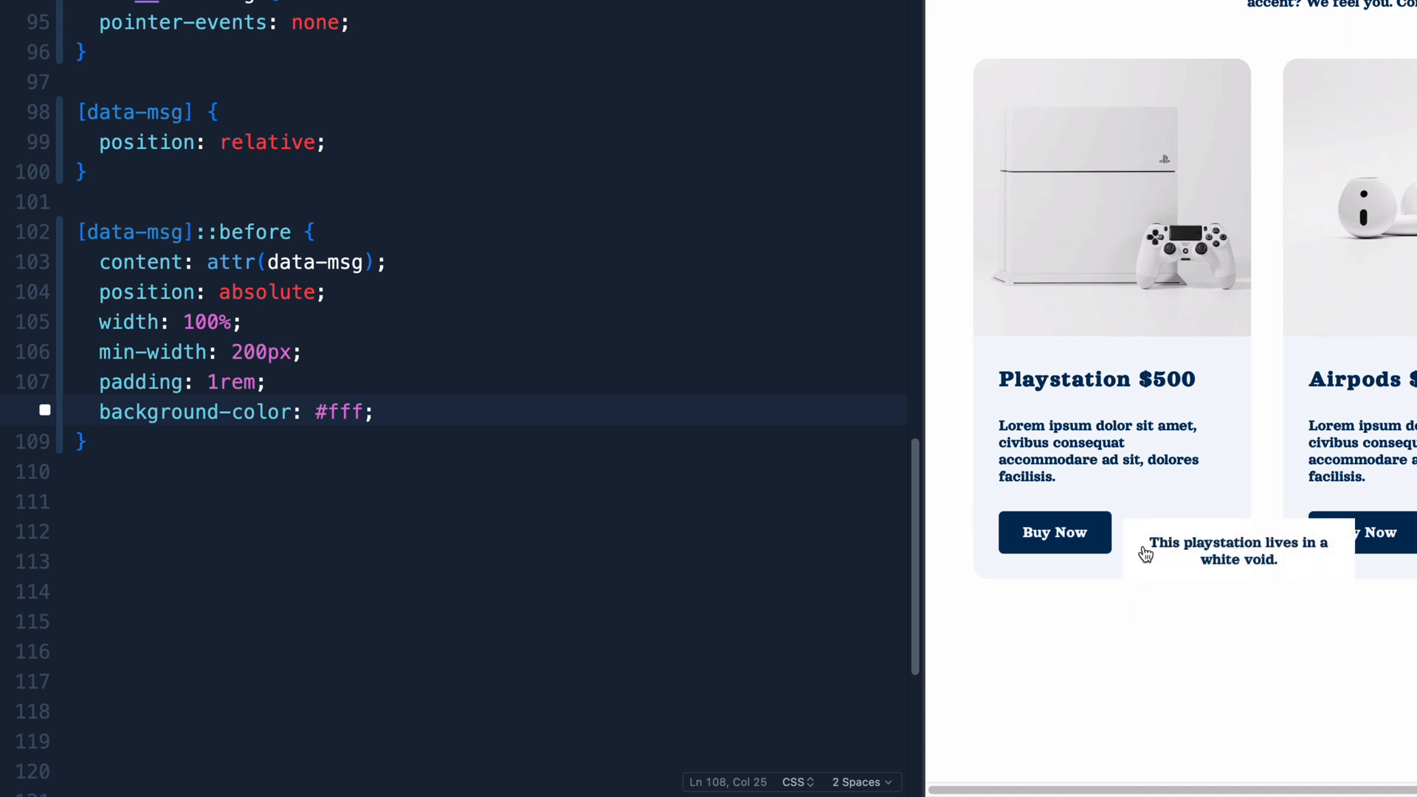
- Add left: 50% and transform: translate(-50%, -100%) to the tooltip rule
{"action": "left_click", "coordinate": [374, 412]}
{"action": "type", "text": "left: 50"}
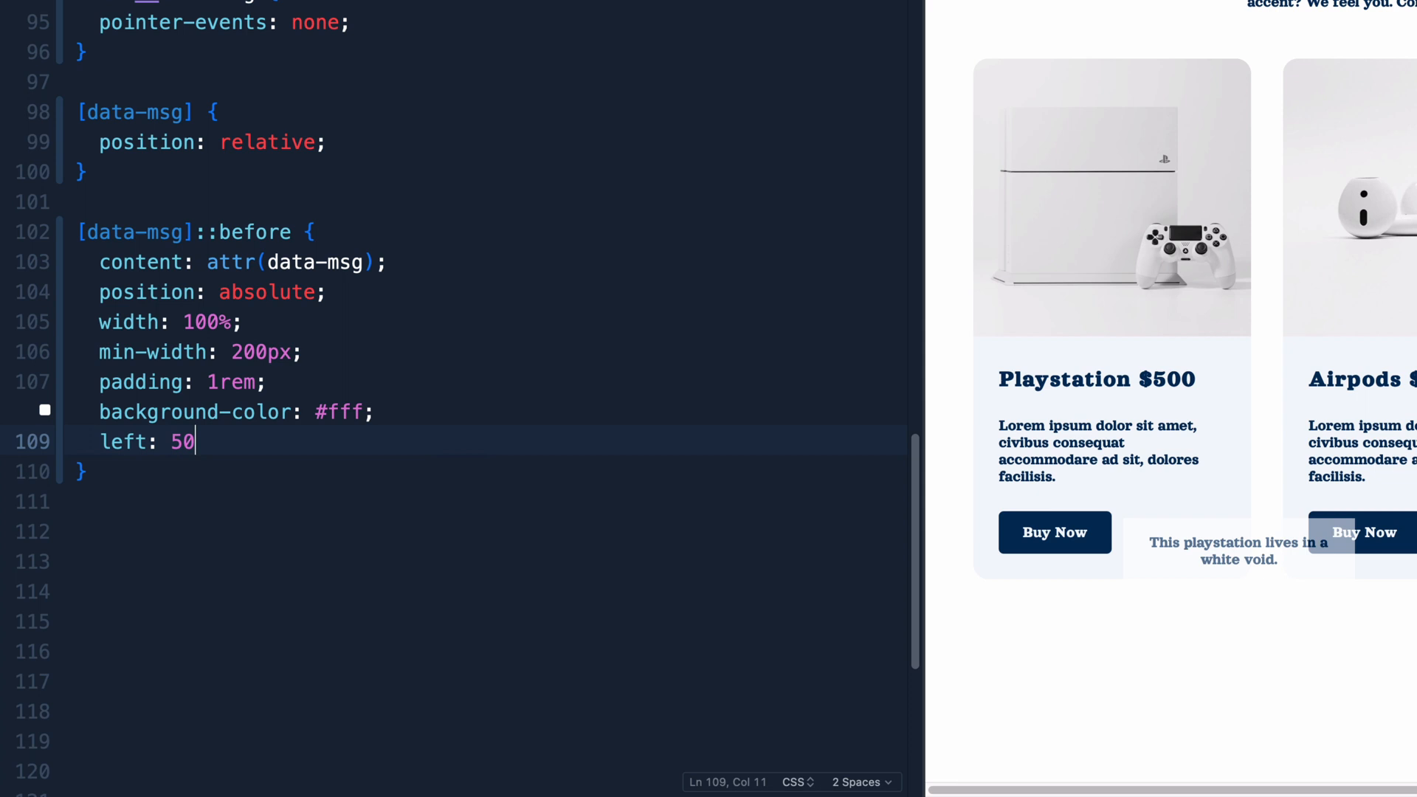
{"action": "type", "text": "%;"}
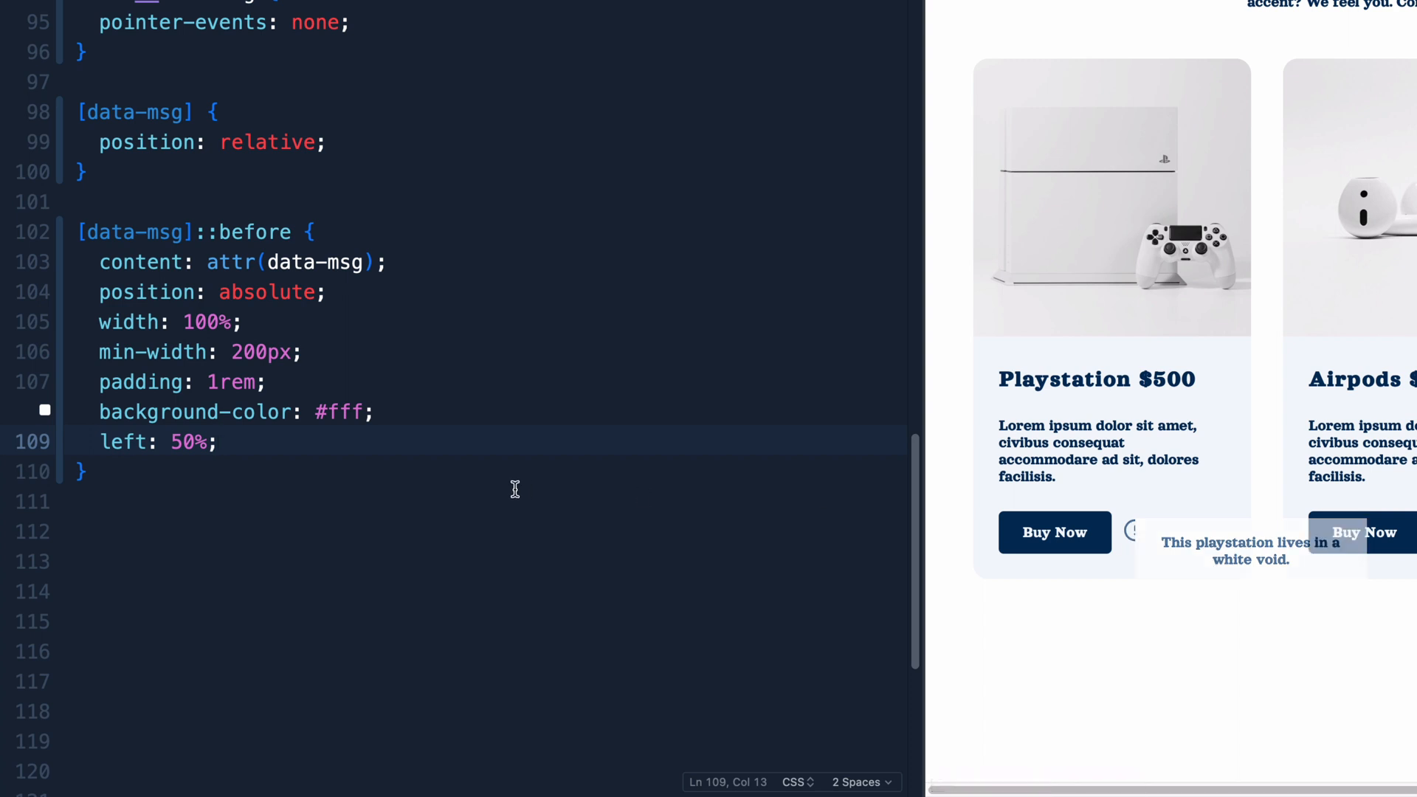
{"action": "type", "text": "t"}
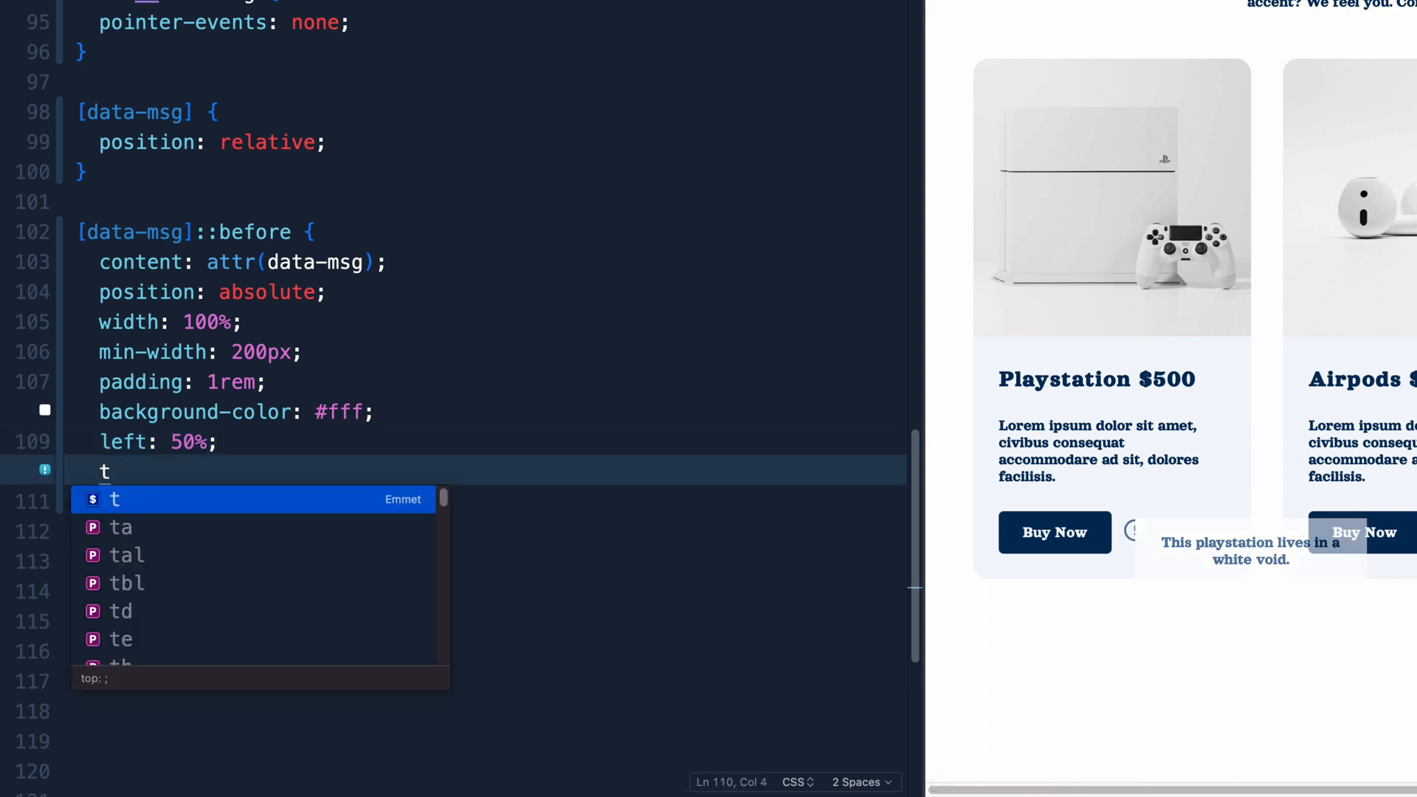
{"action": "type", "text": "ransf"}
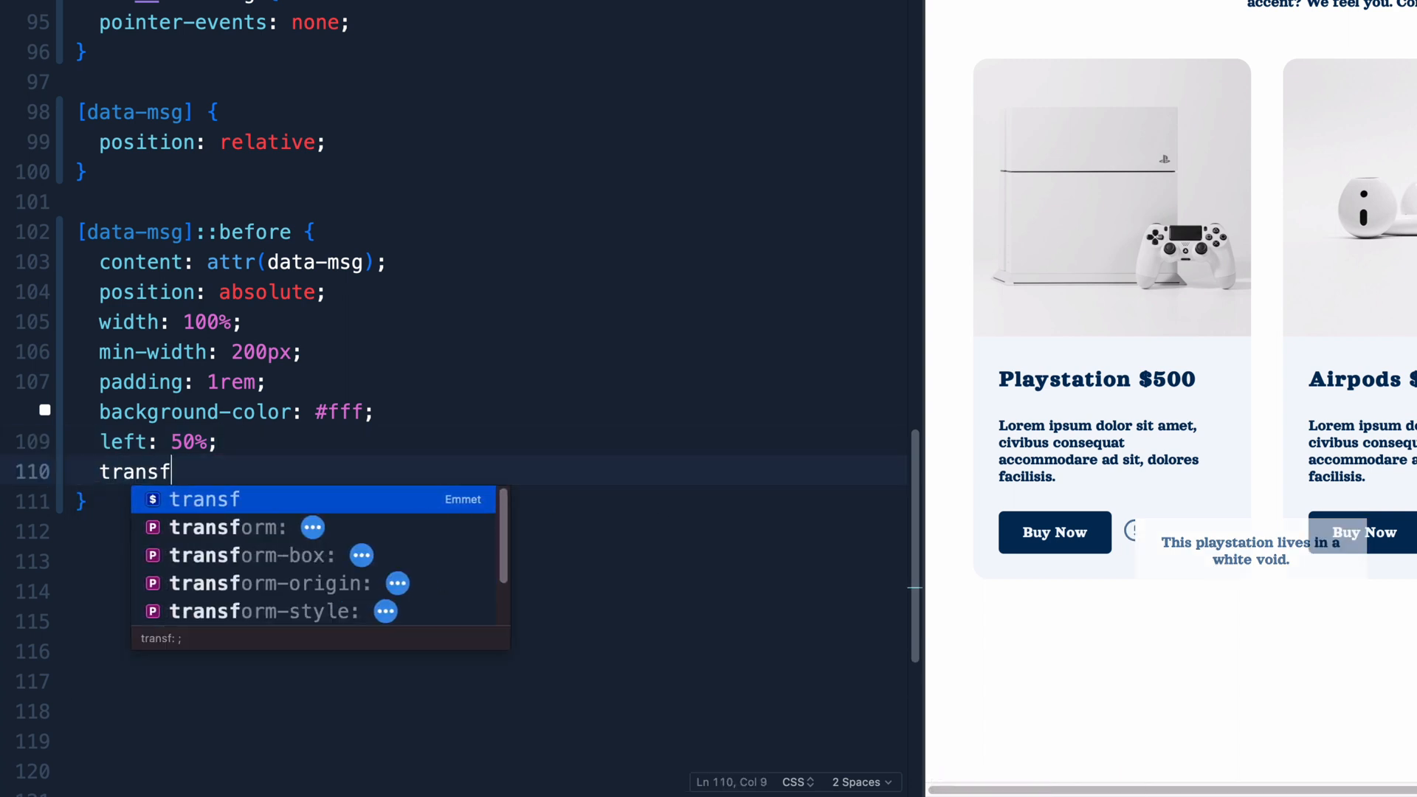
{"action": "type", "text": "orm: translate(-5"}
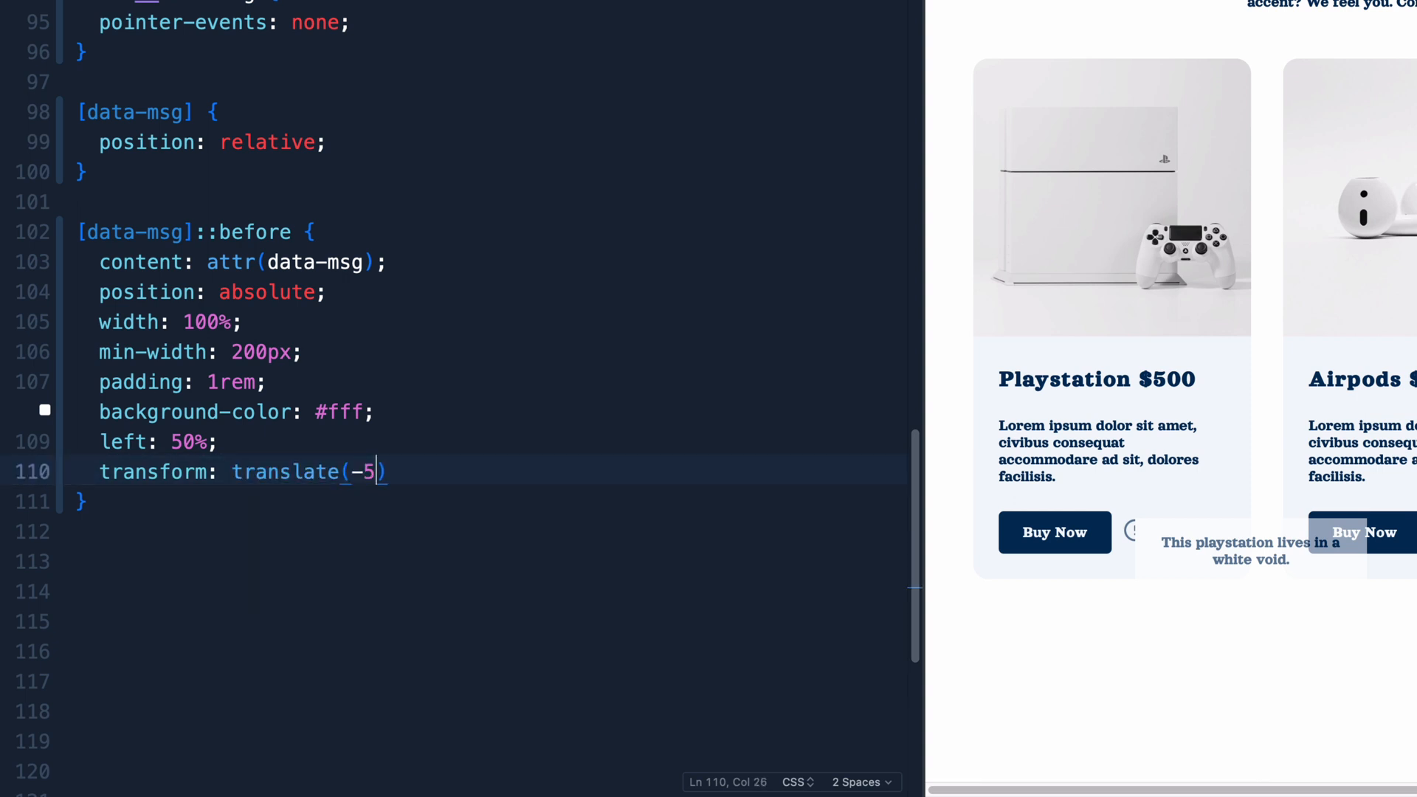
{"action": "type", "text": "0*"}
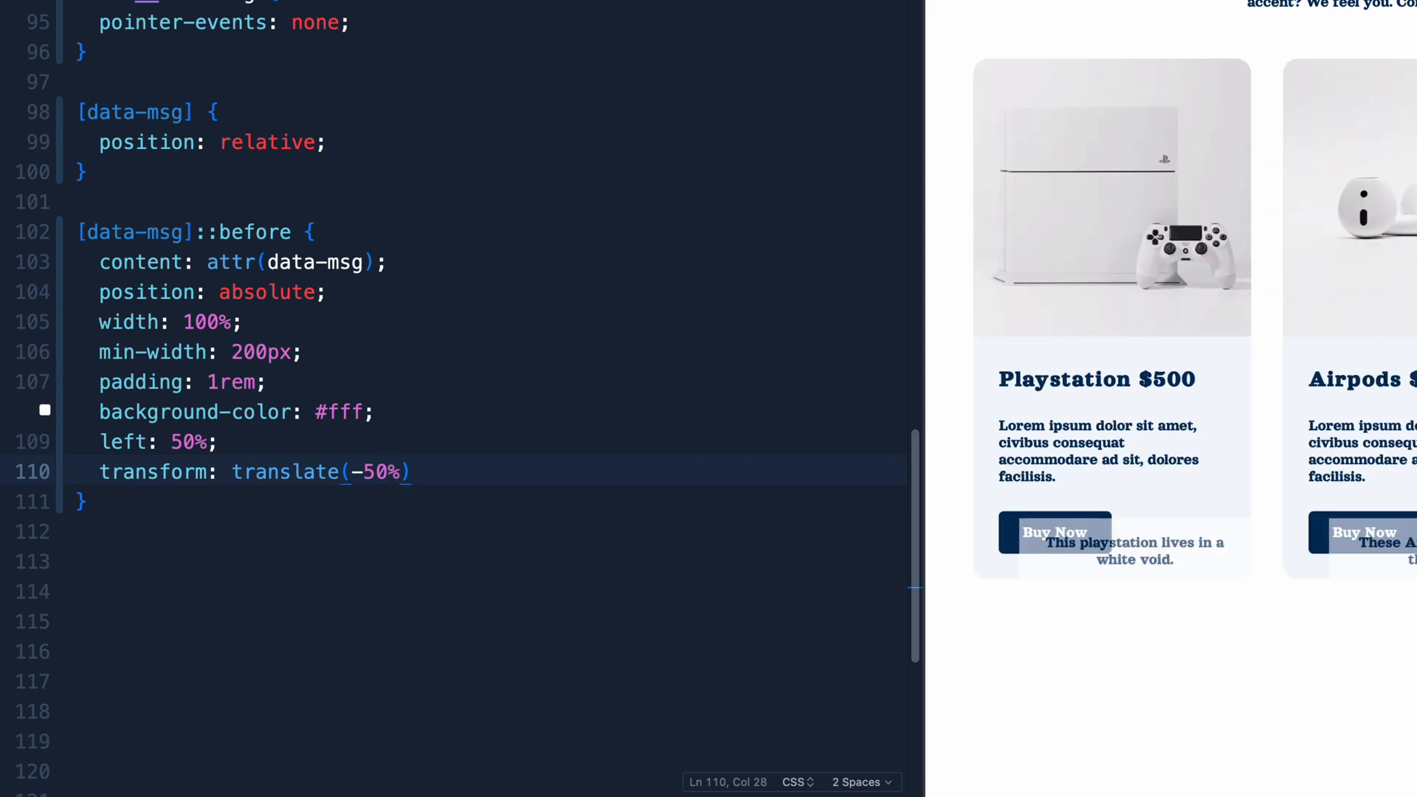
{"action": "type", "text": ", -100"}
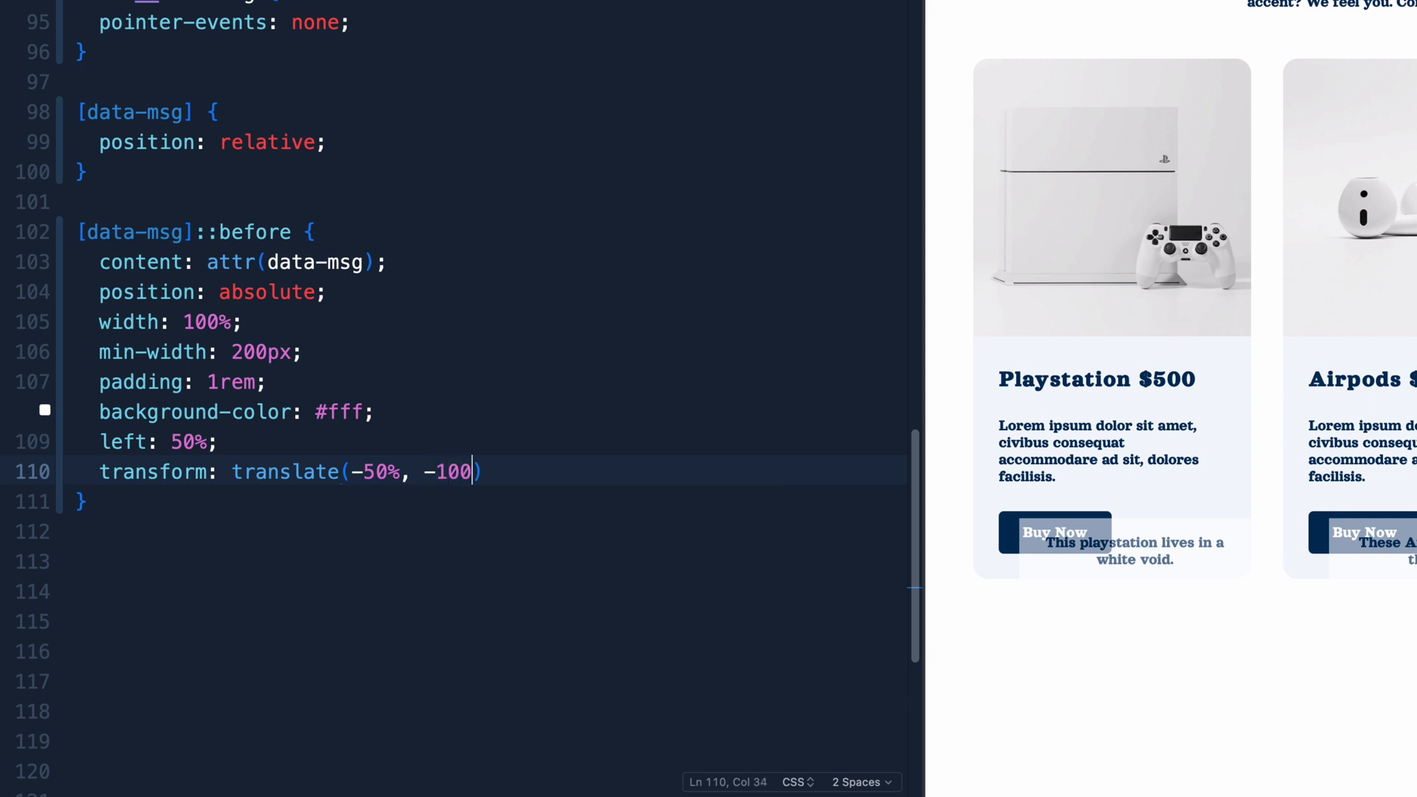
{"action": "type", "text": "%"}
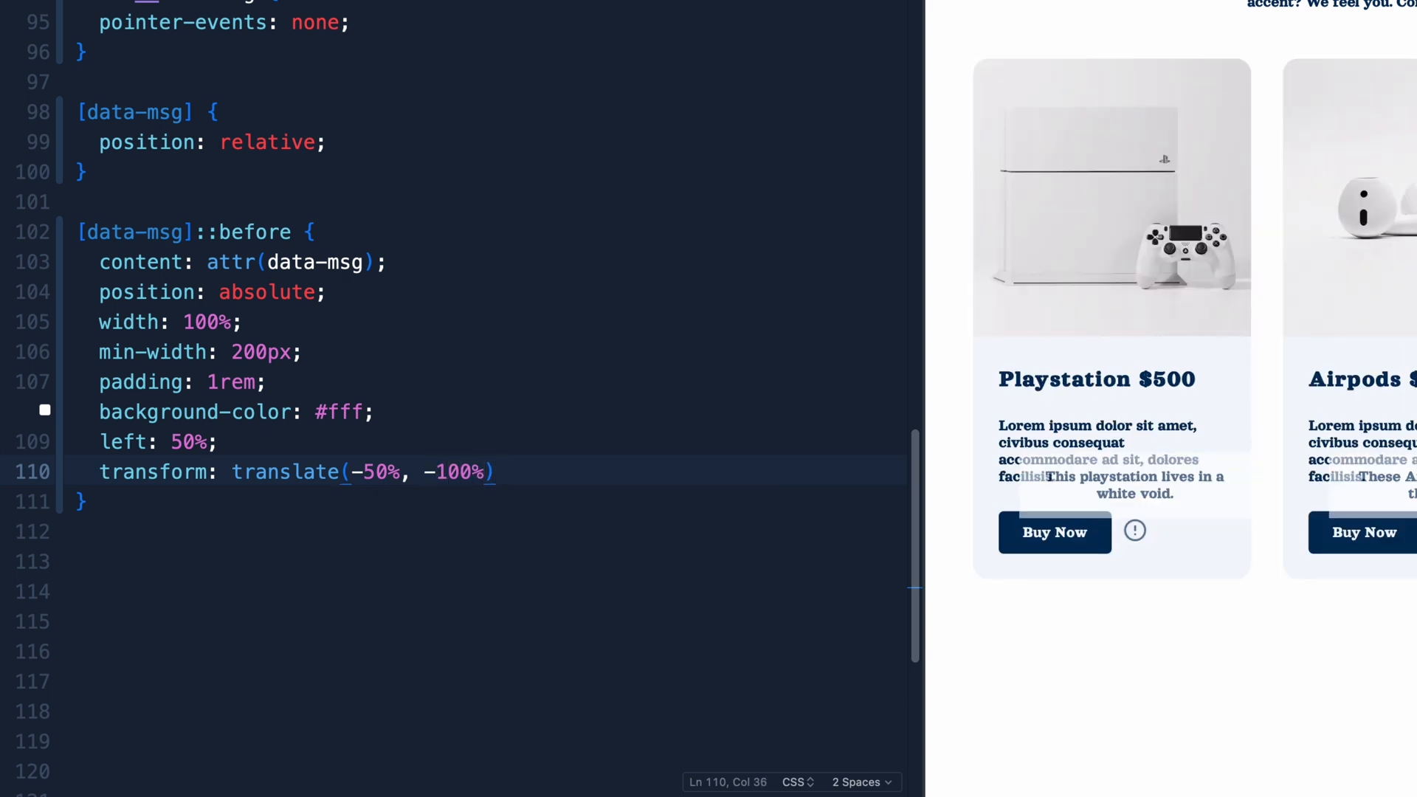
{"action": "type", "text": ";"}
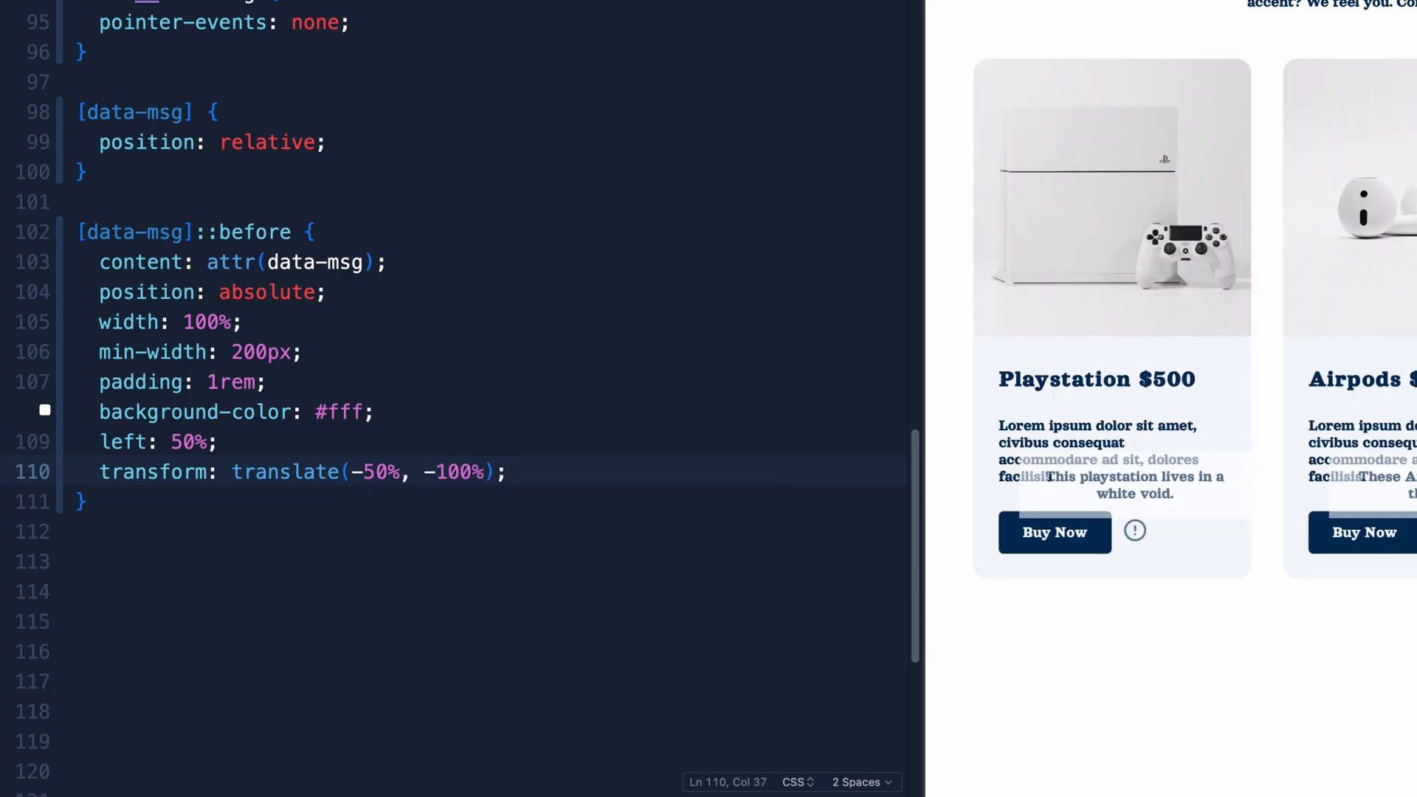
- Add top: -1rem so the tooltip sits above the info icon
{"action": "type", "text": "top:"}
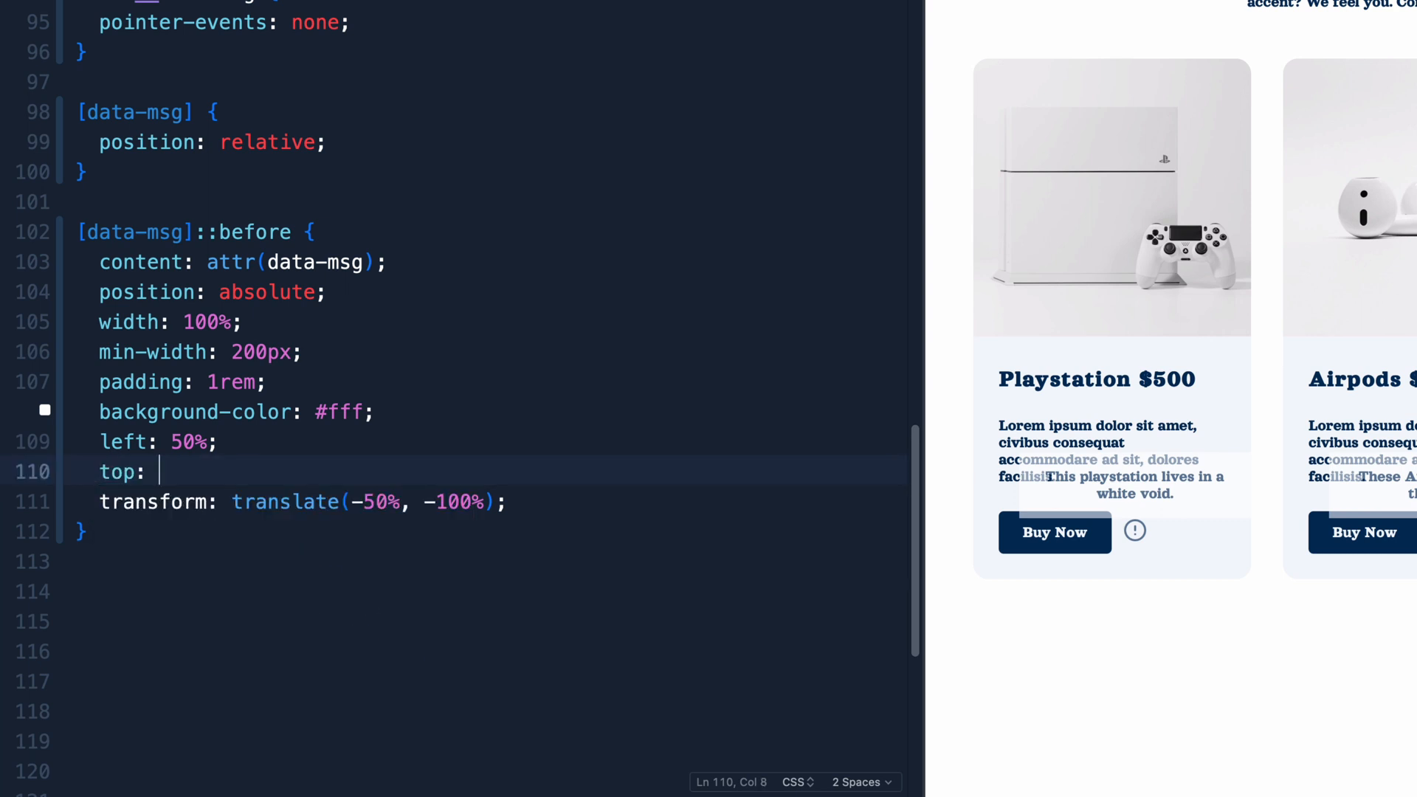
{"action": "type", "text": "-1"}
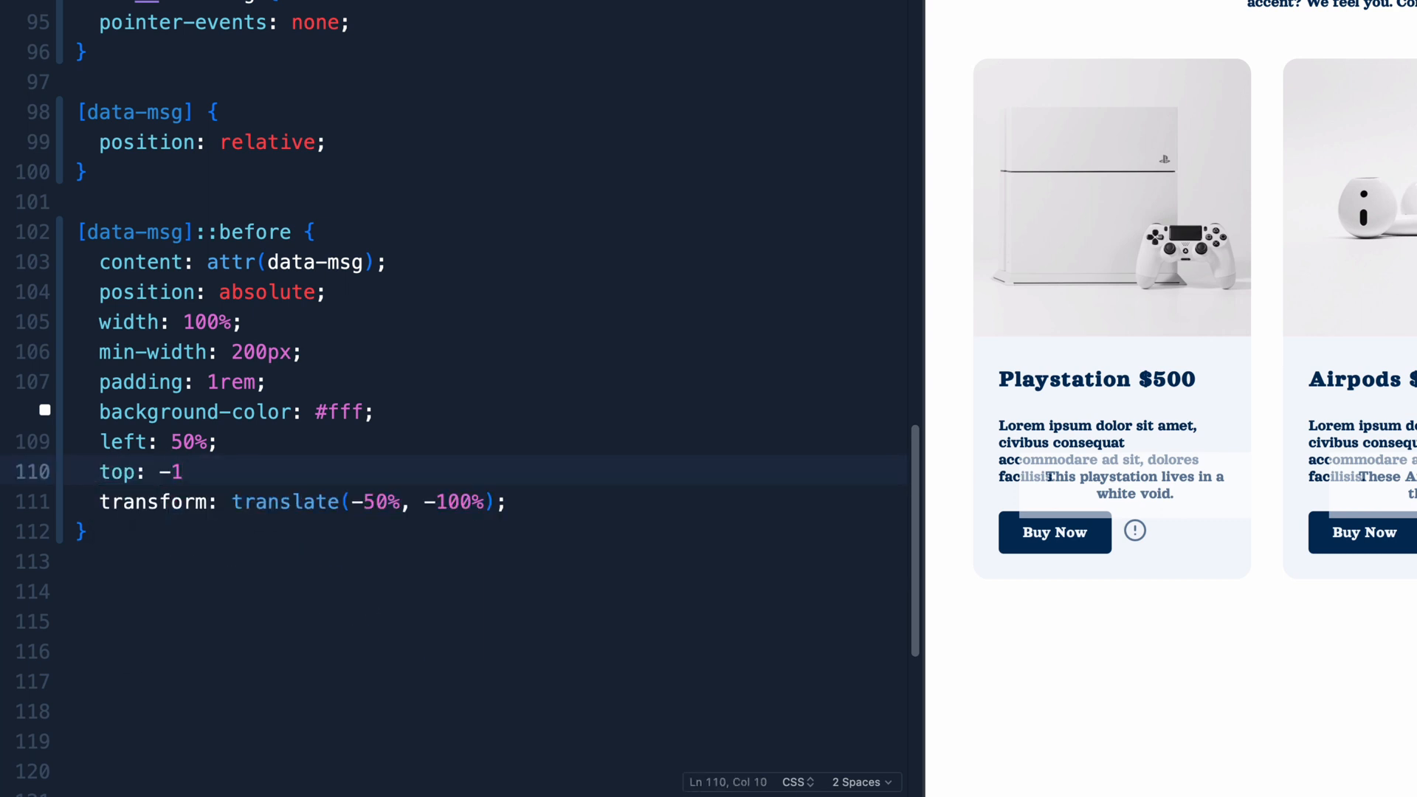
{"action": "type", "text": "rem;"}
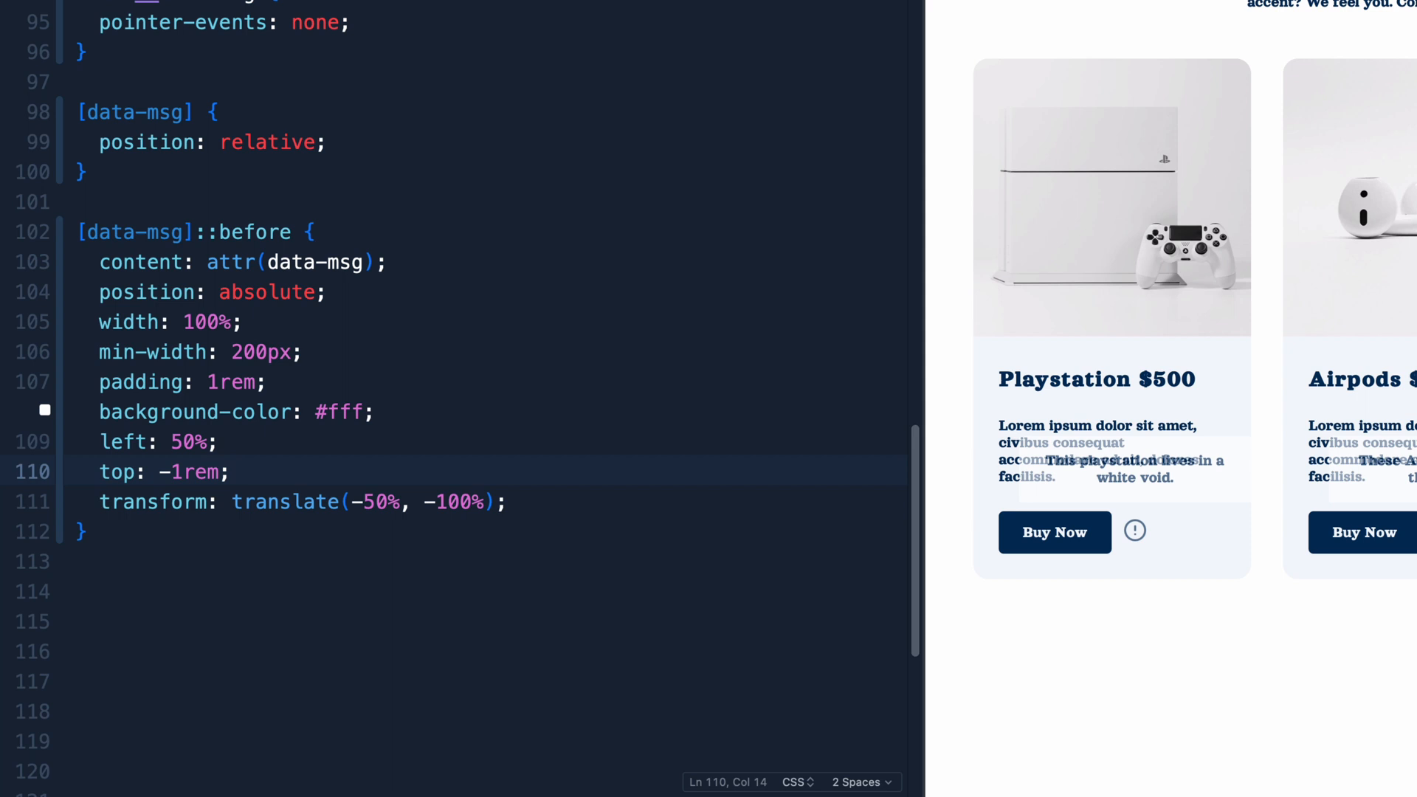
{"action": "mouse_move", "coordinate": [1110, 583]}
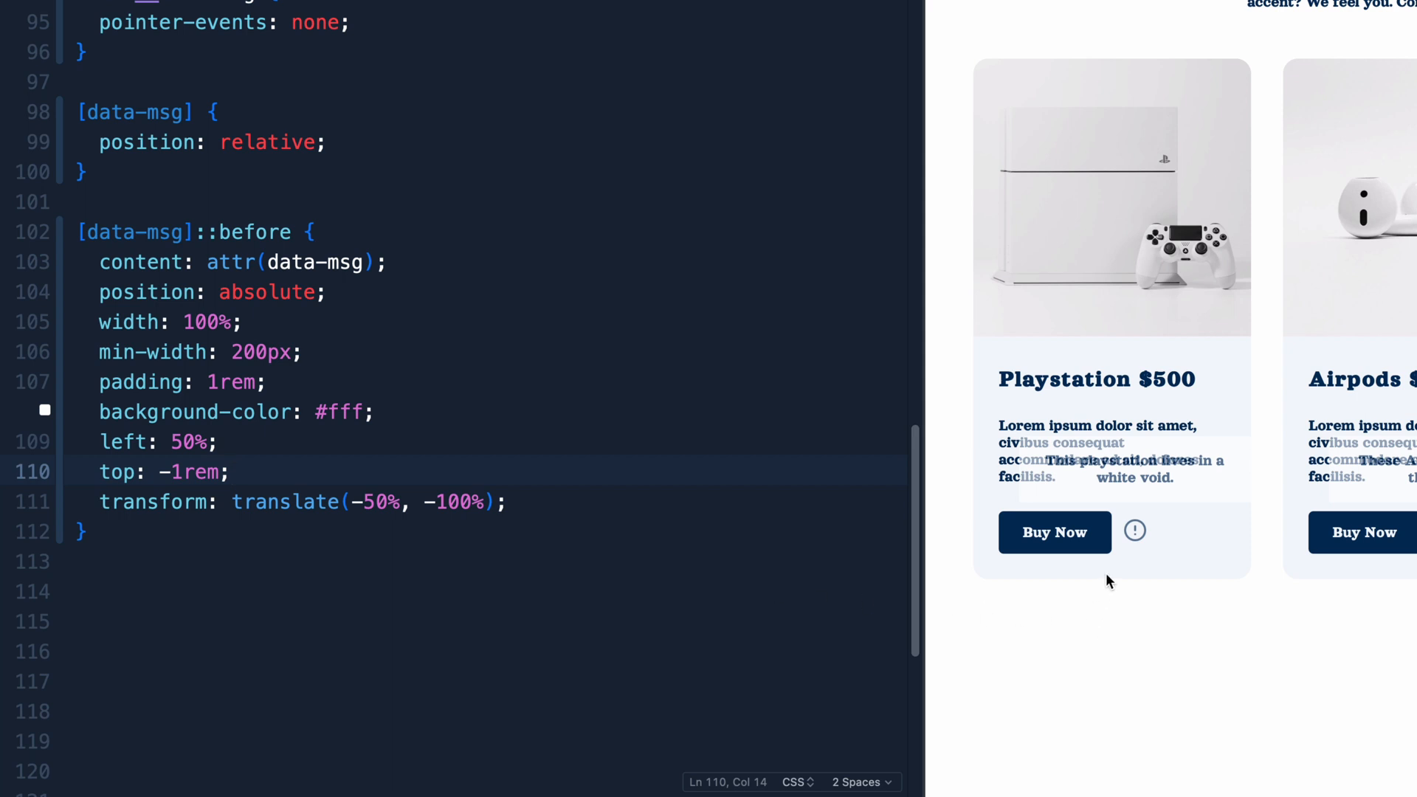
{"action": "mouse_move", "coordinate": [1133, 530]}
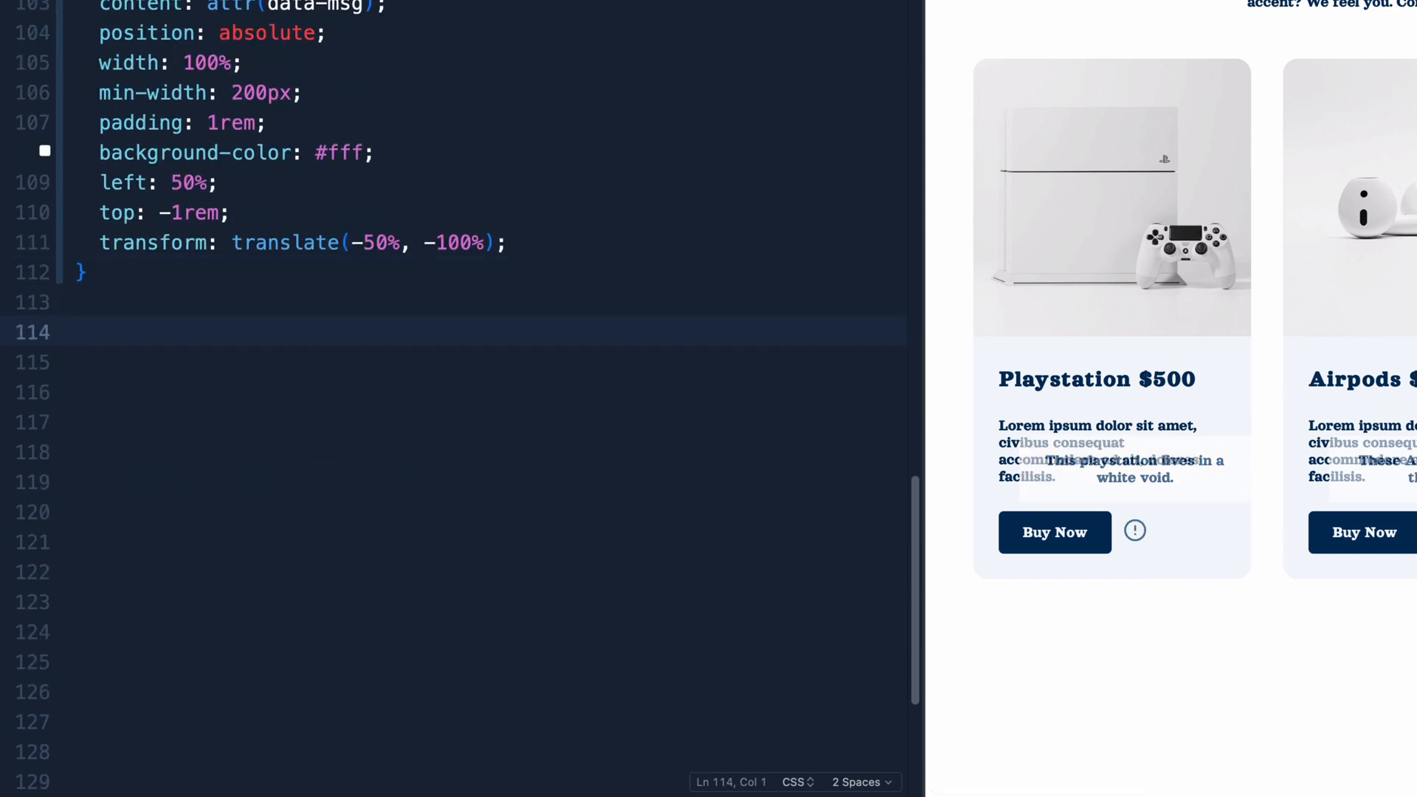
- Create a [data-msg]::after arrow rule with content '', position absolute and top -18px
{"action": "type", "text": "[d"}
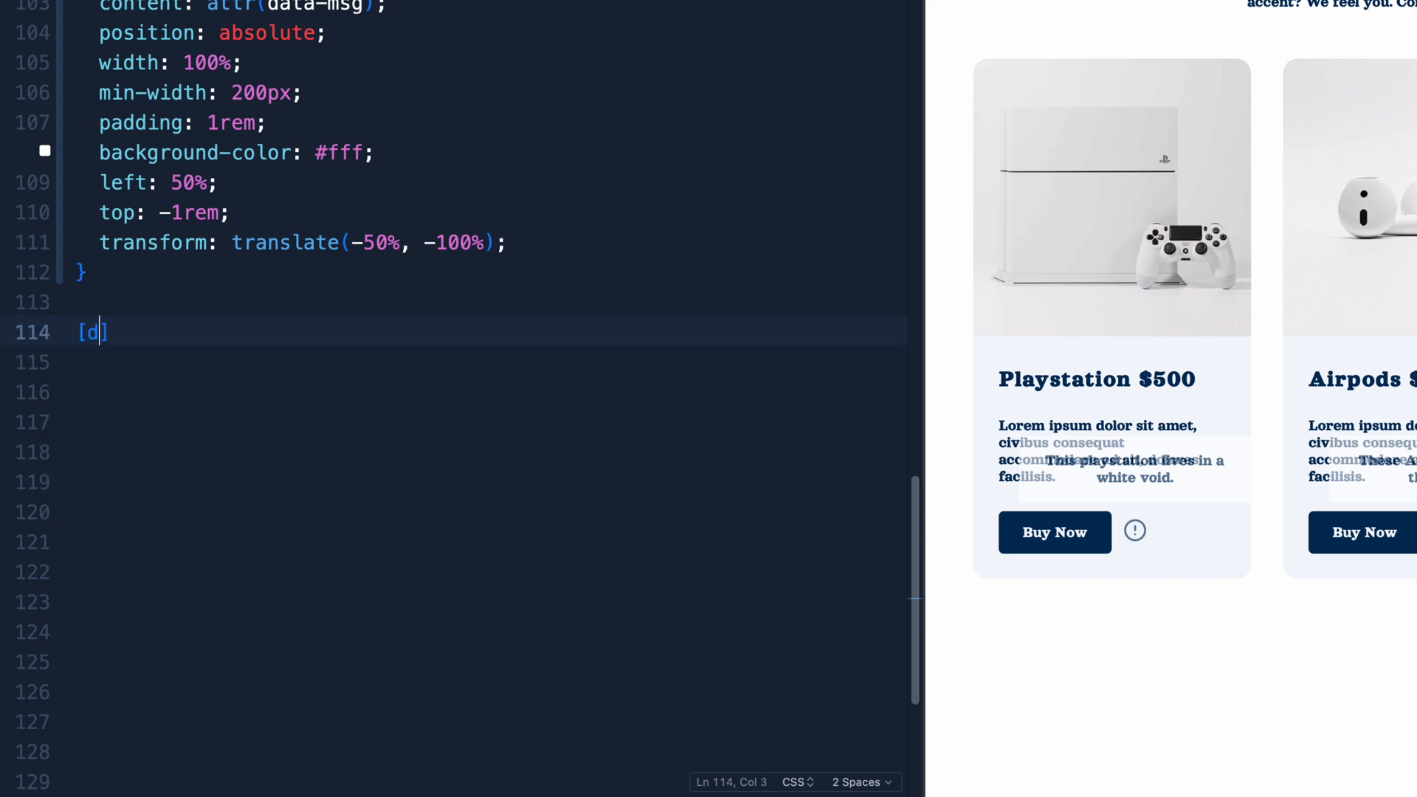
{"action": "type", "text": "ata-msg"}
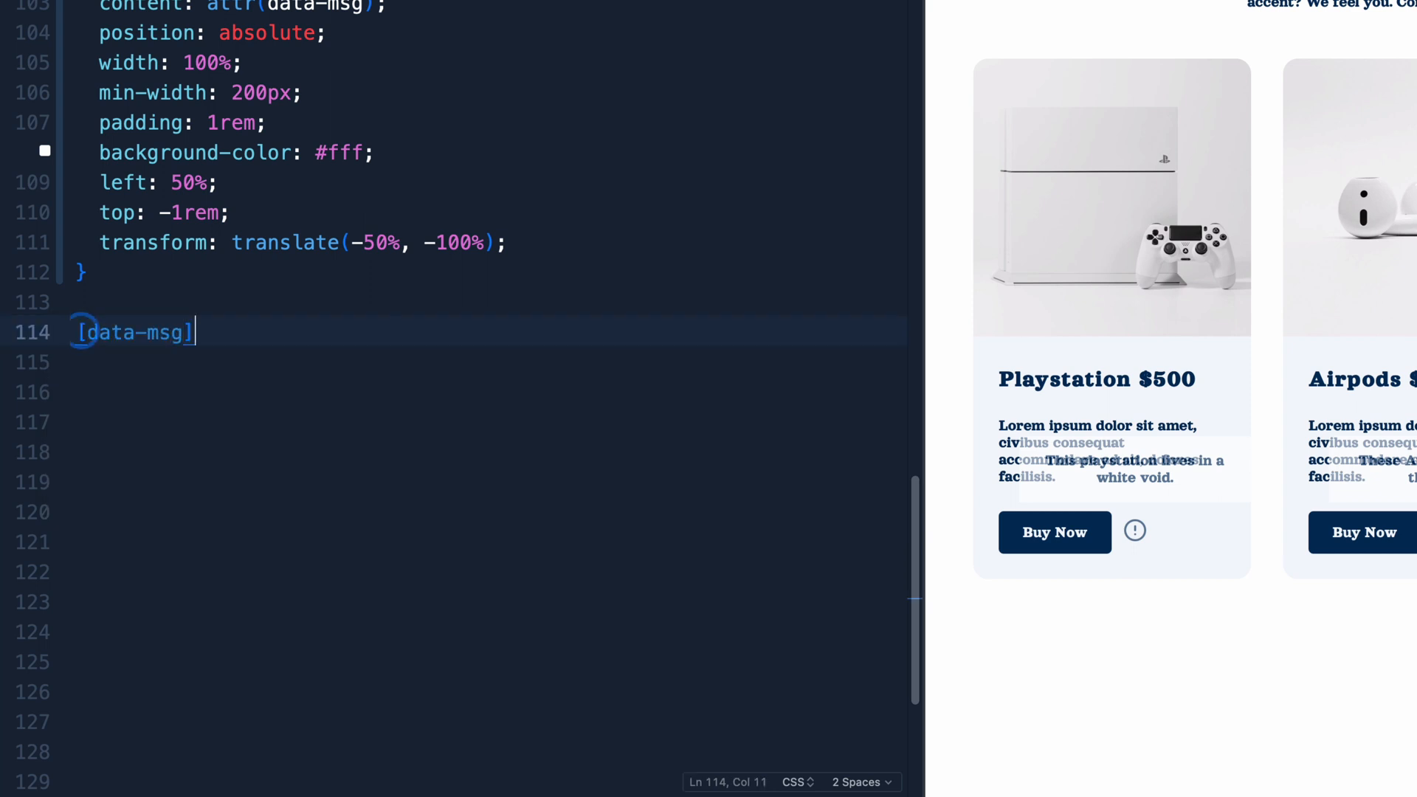
{"action": "type", "text": "::before {"}
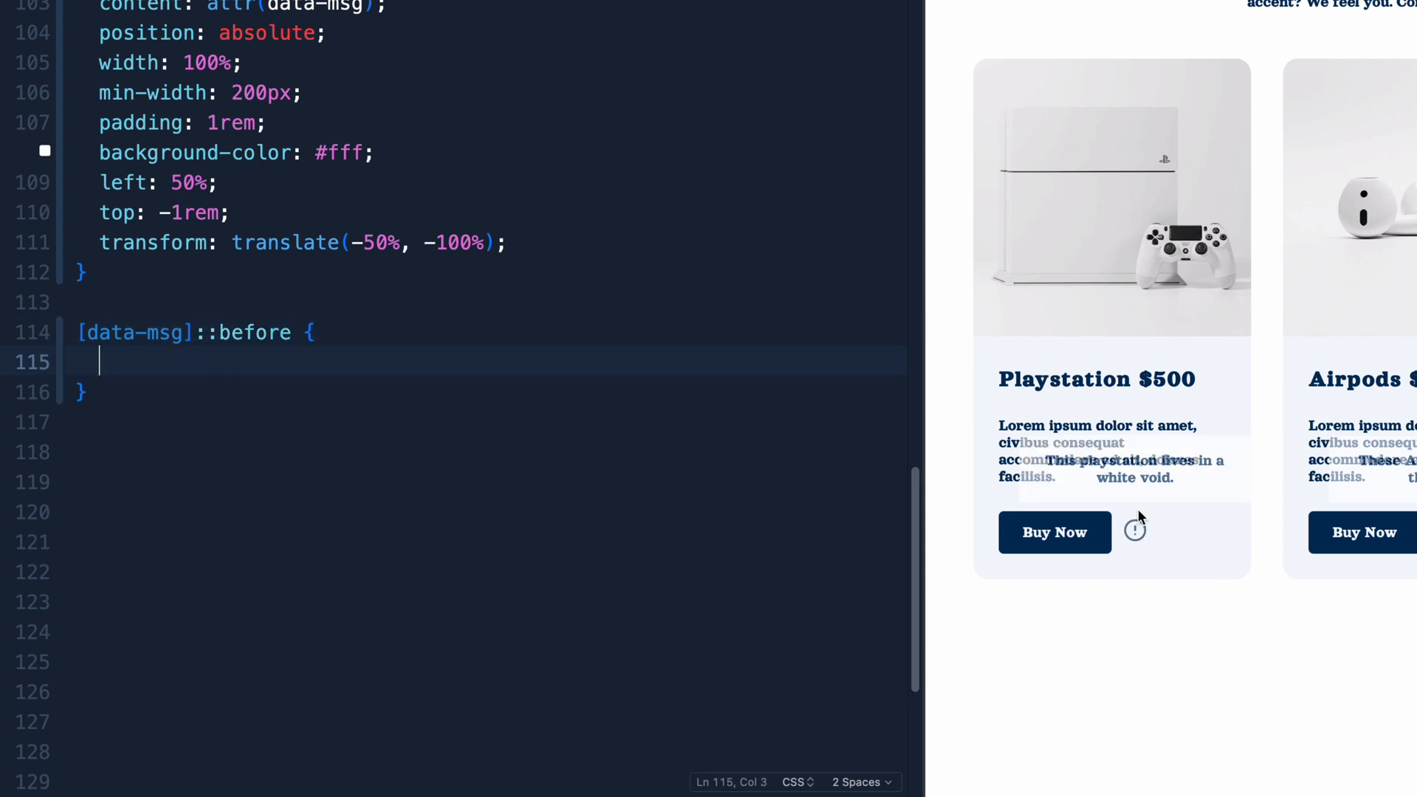
{"action": "mouse_move", "coordinate": [264, 359]}
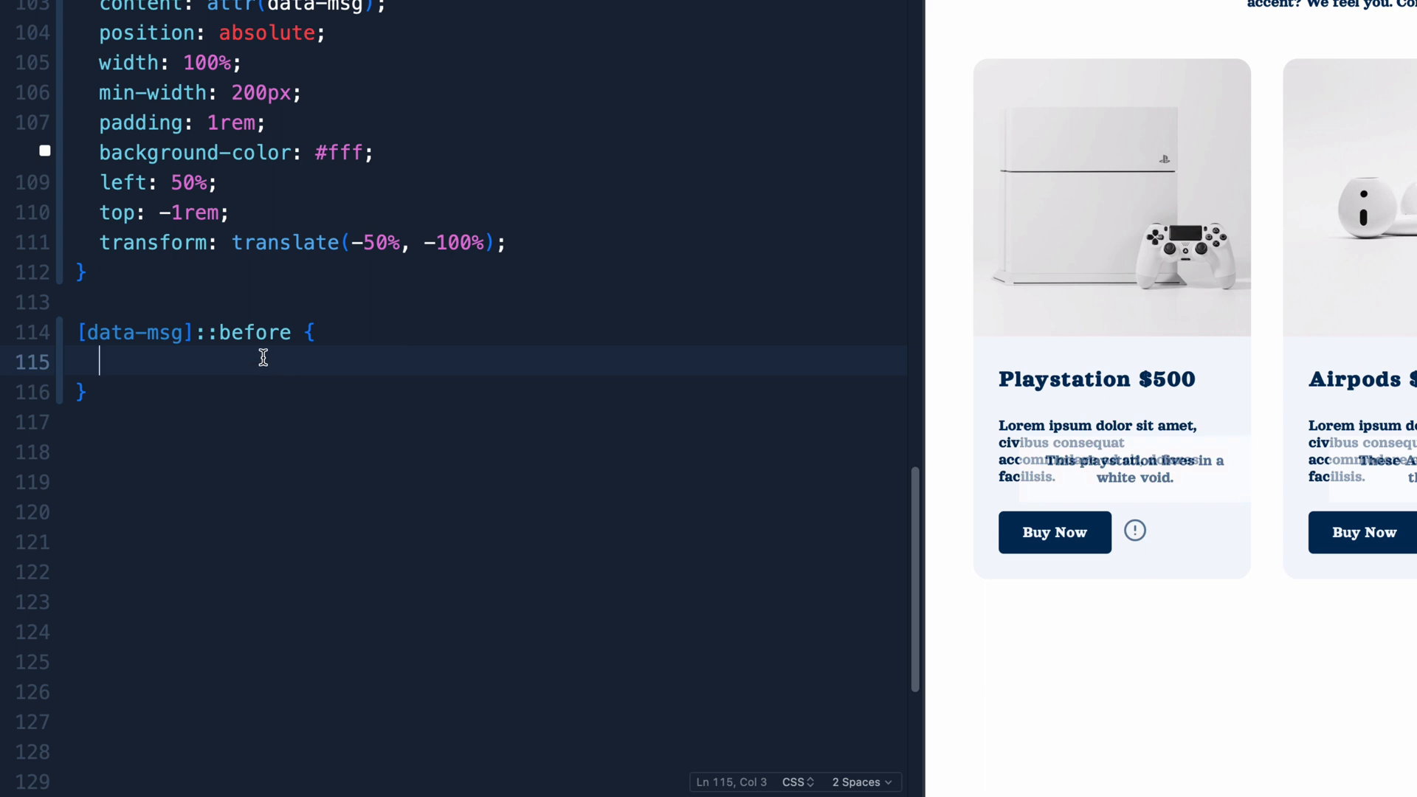
{"action": "type", "text": "content: '';"}
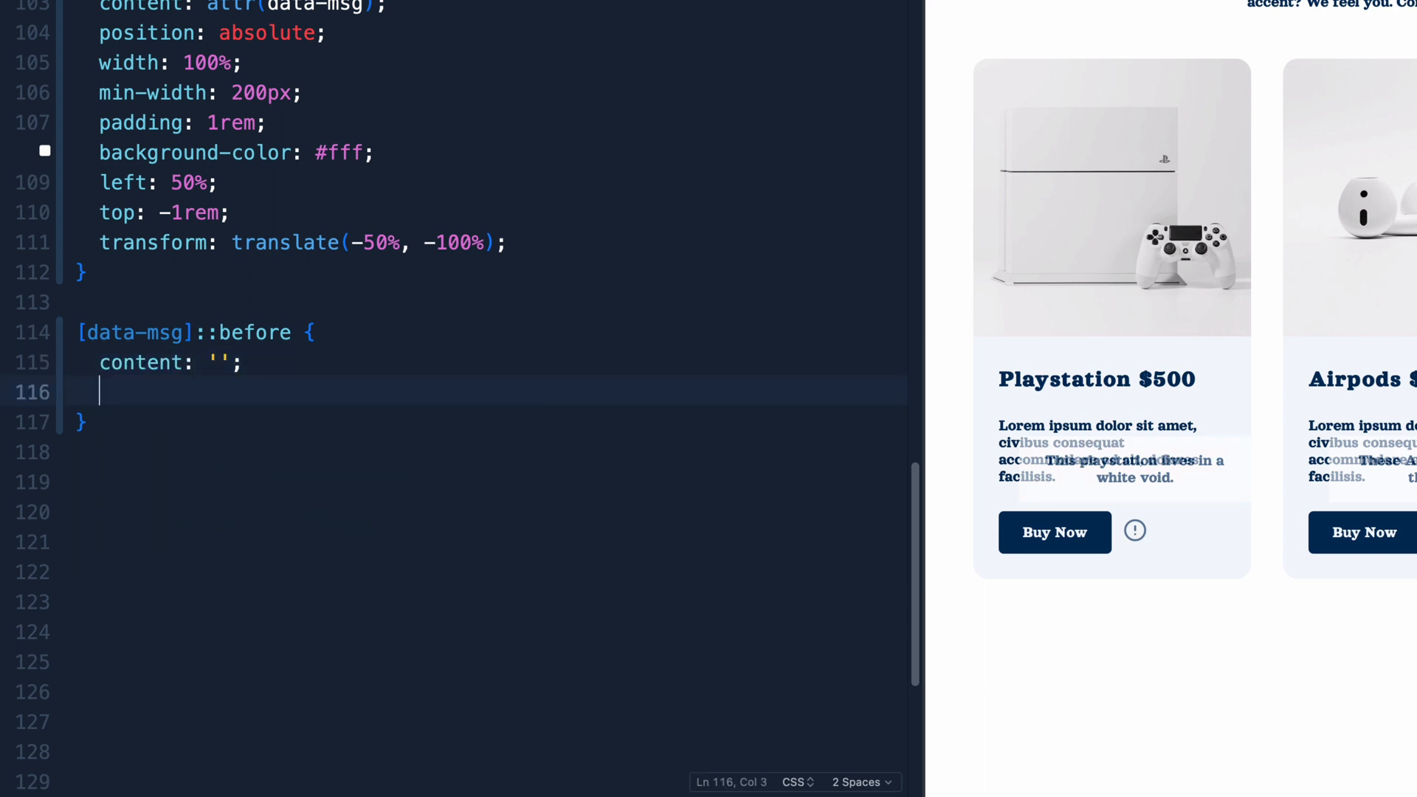
{"action": "type", "text": "position: absolute;"}
{"action": "type", "text": "top: -1"}
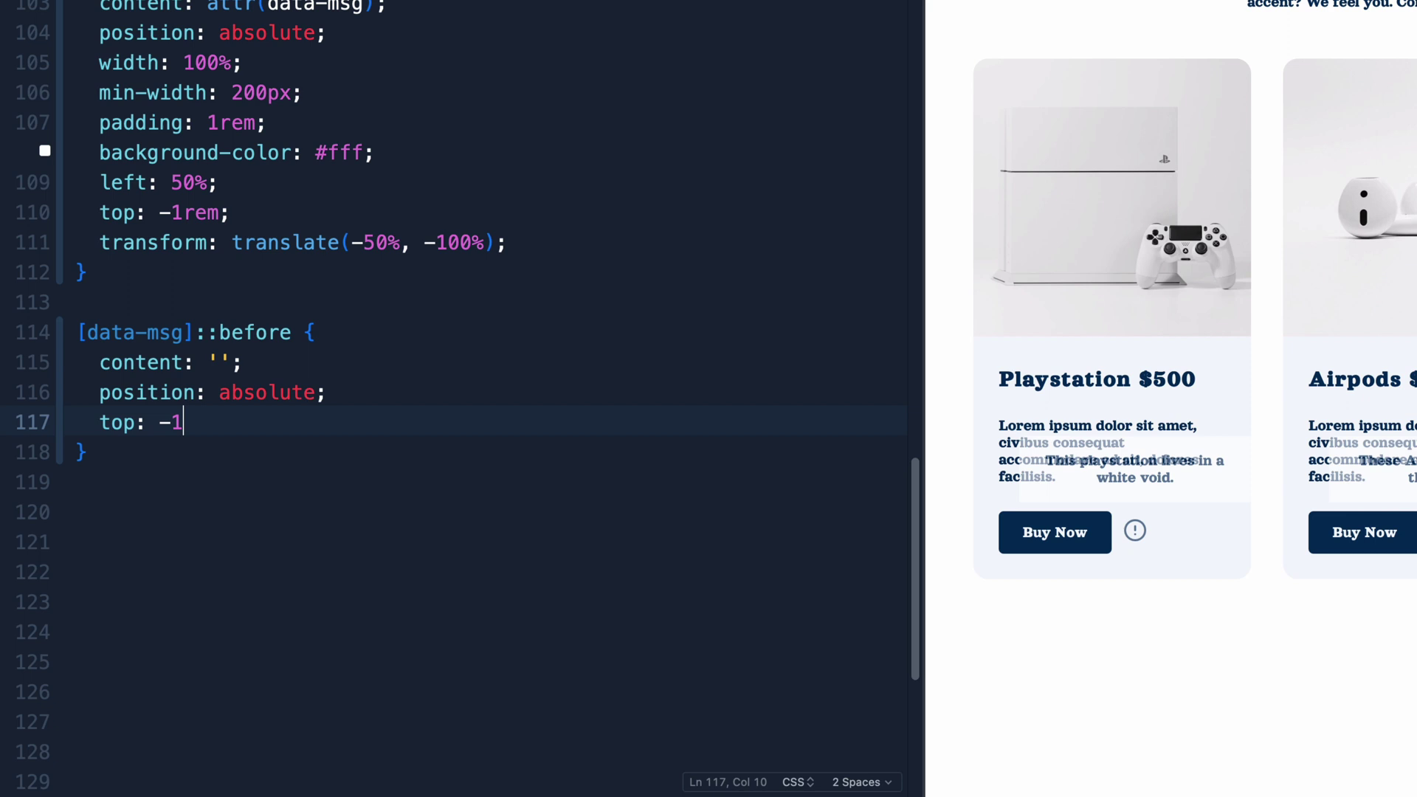
{"action": "type", "text": "8px;"}
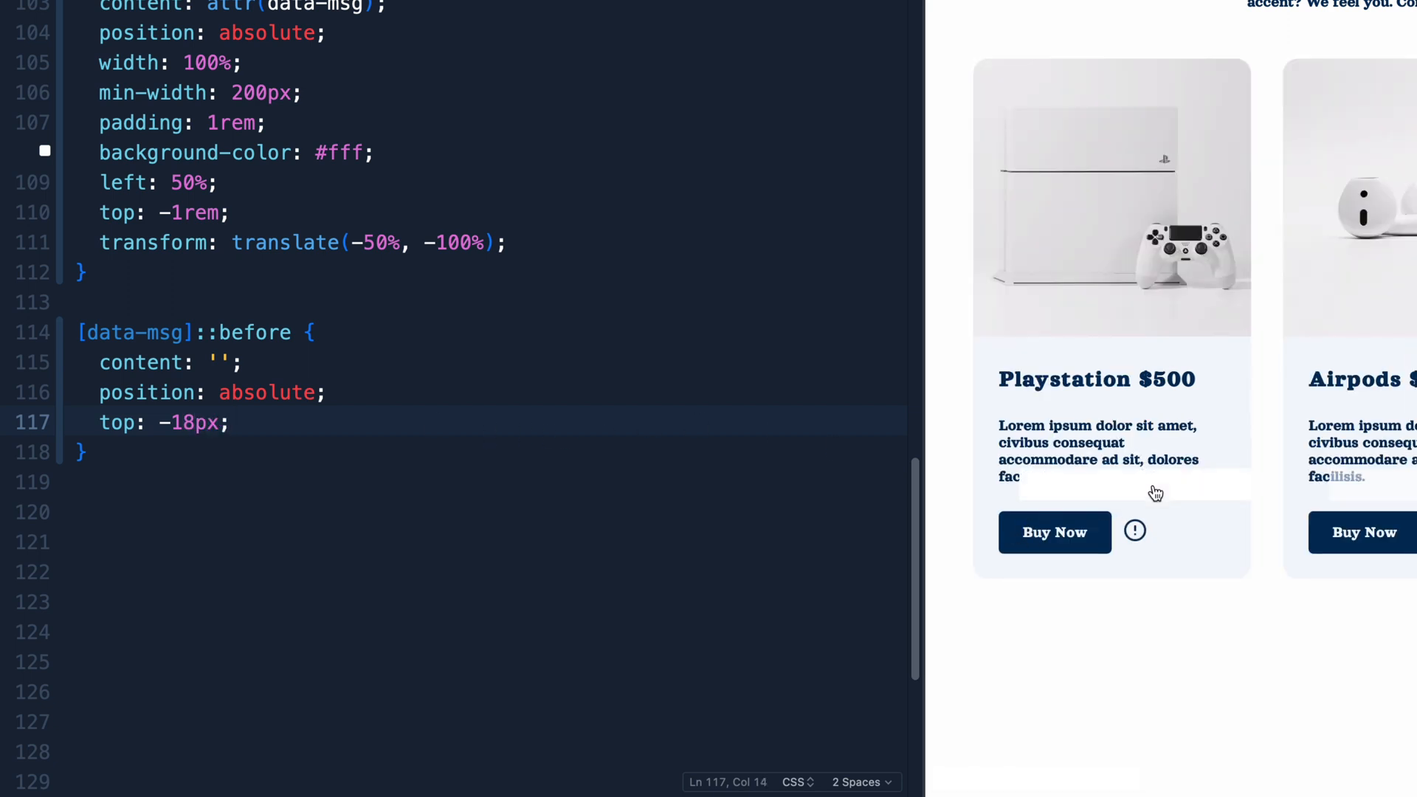
{"action": "left_click", "coordinate": [222, 363]}
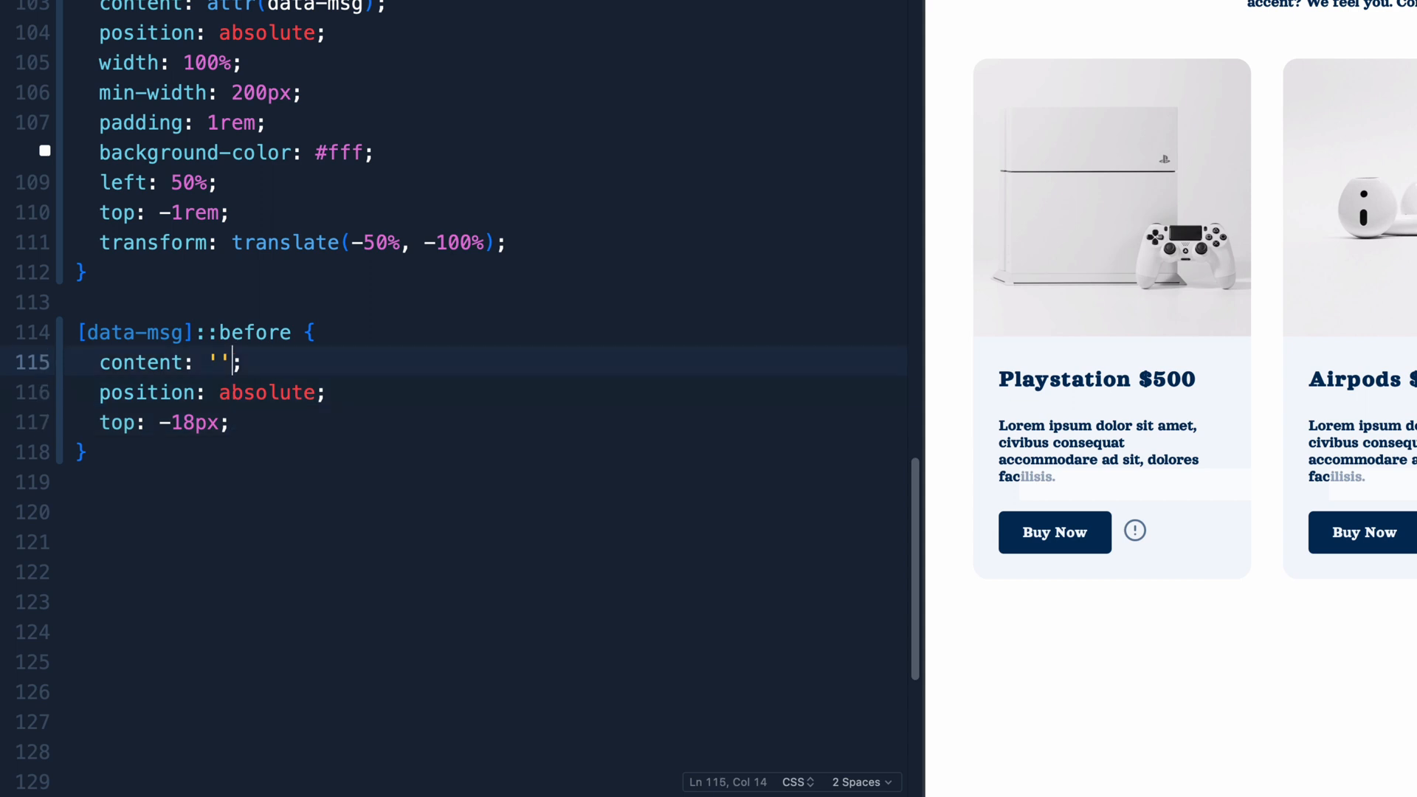
{"action": "type", "text": "after"}
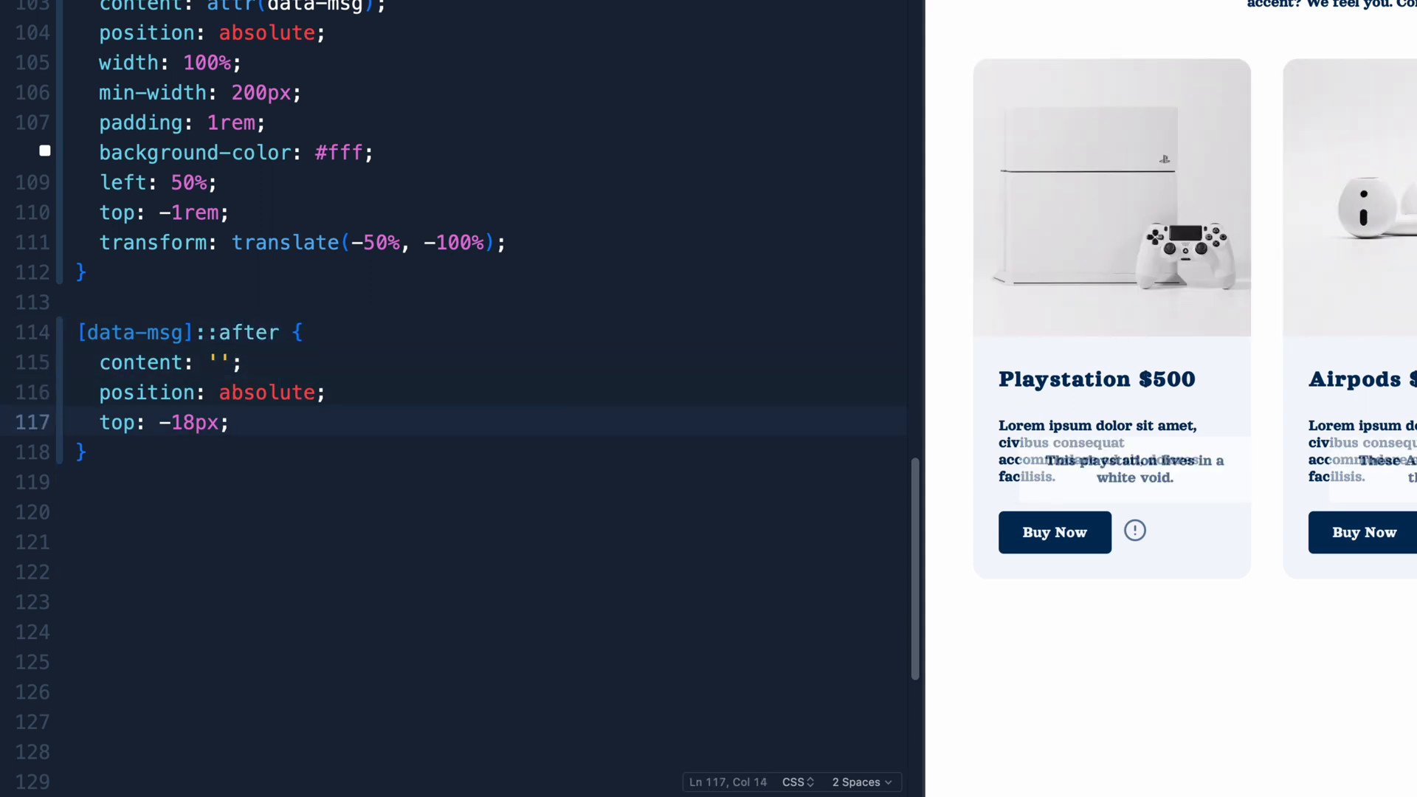
- Center the arrow with left: 50% and transform: translateX(-50%)
{"action": "type", "text": "left: 50%"}
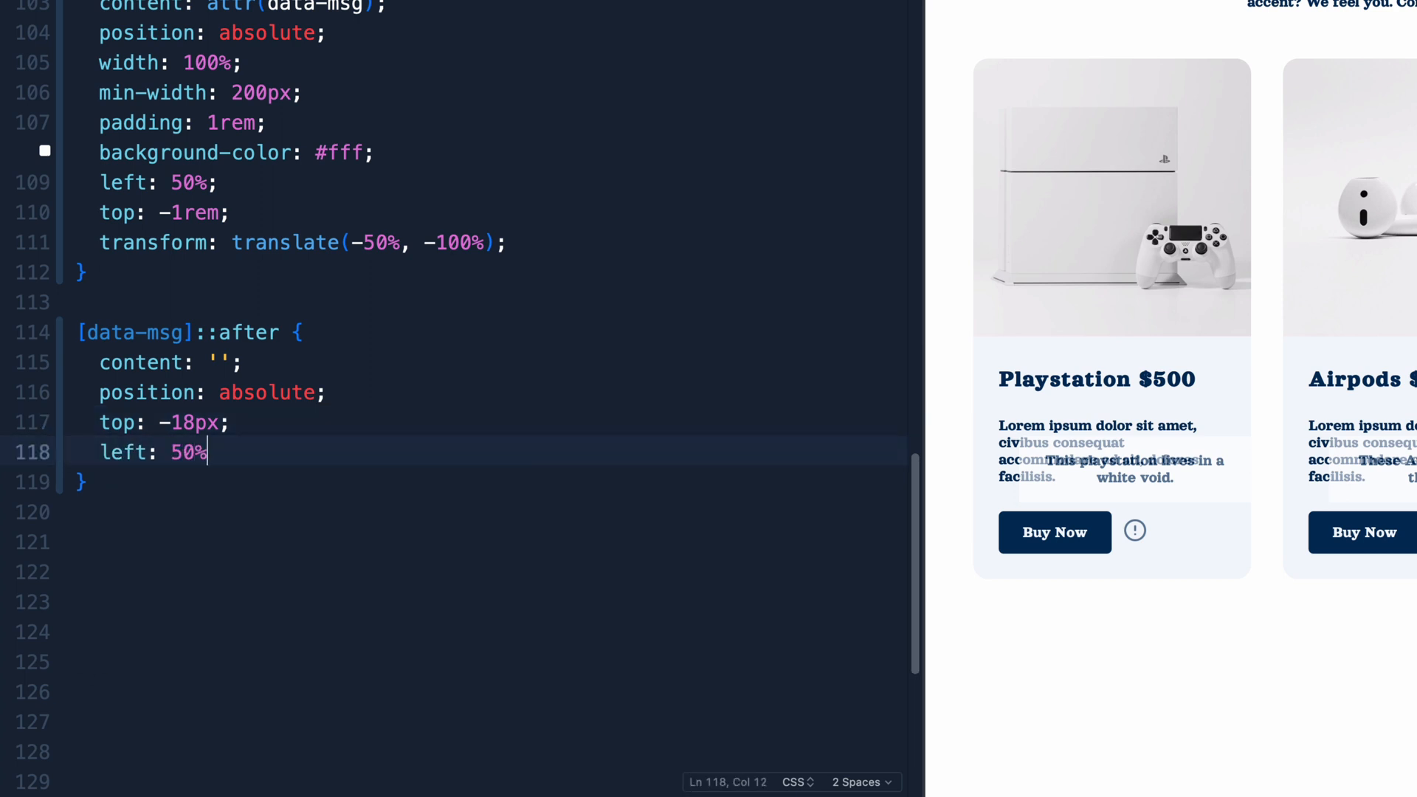
{"action": "key", "text": "Enter"}
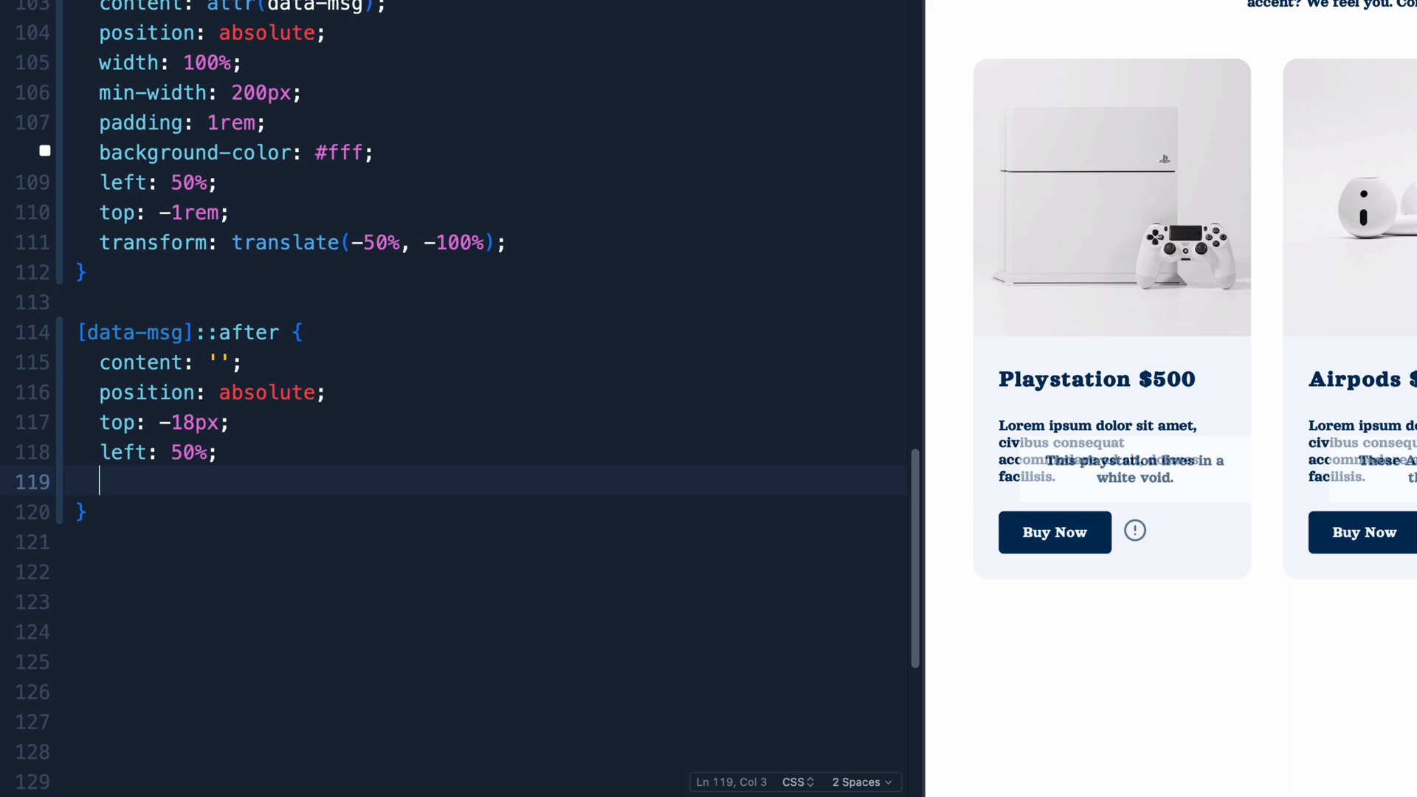
{"action": "type", "text": "transform: translateX("}
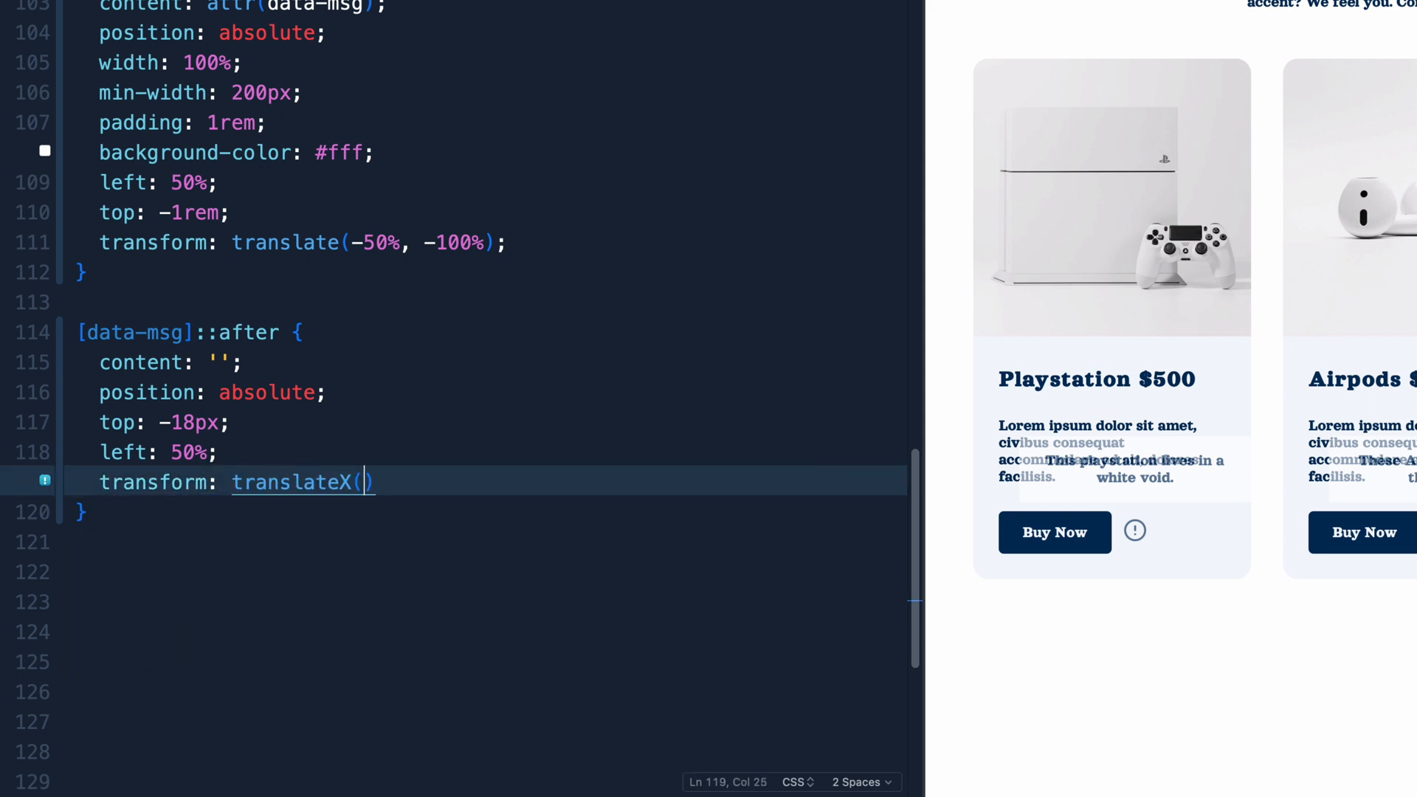
{"action": "type", "text": "-50%"}
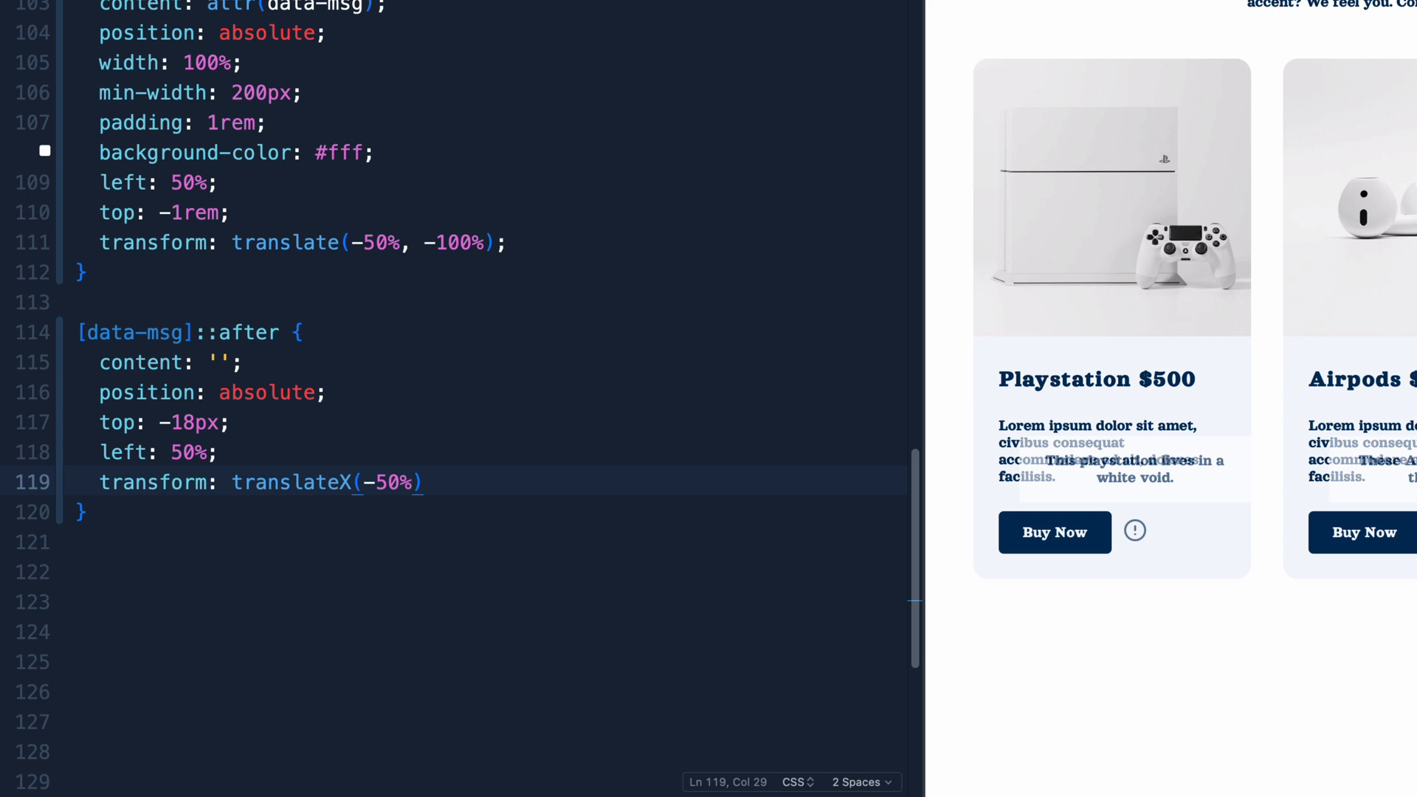
{"action": "type", "text": ";"}
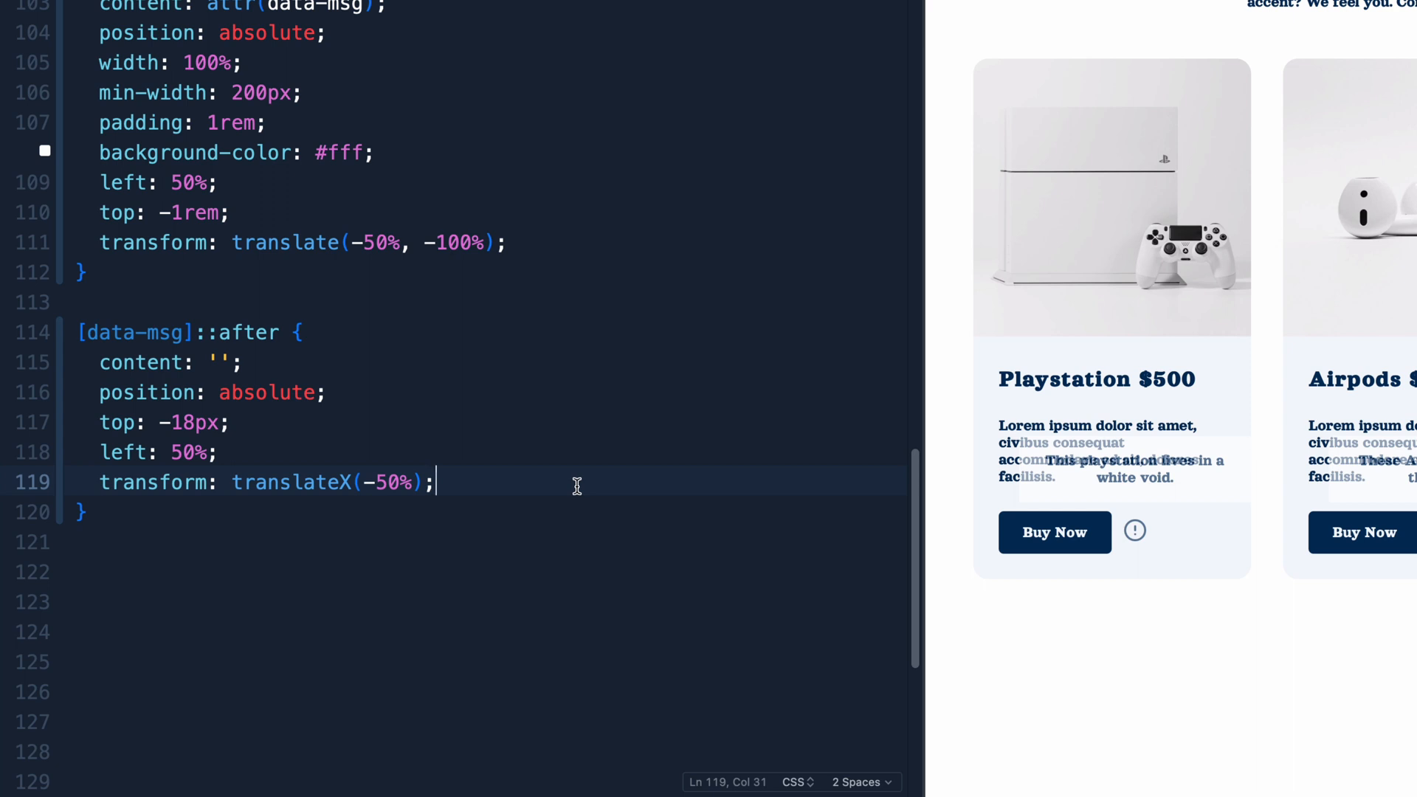
{"action": "mouse_move", "coordinate": [247, 392]}
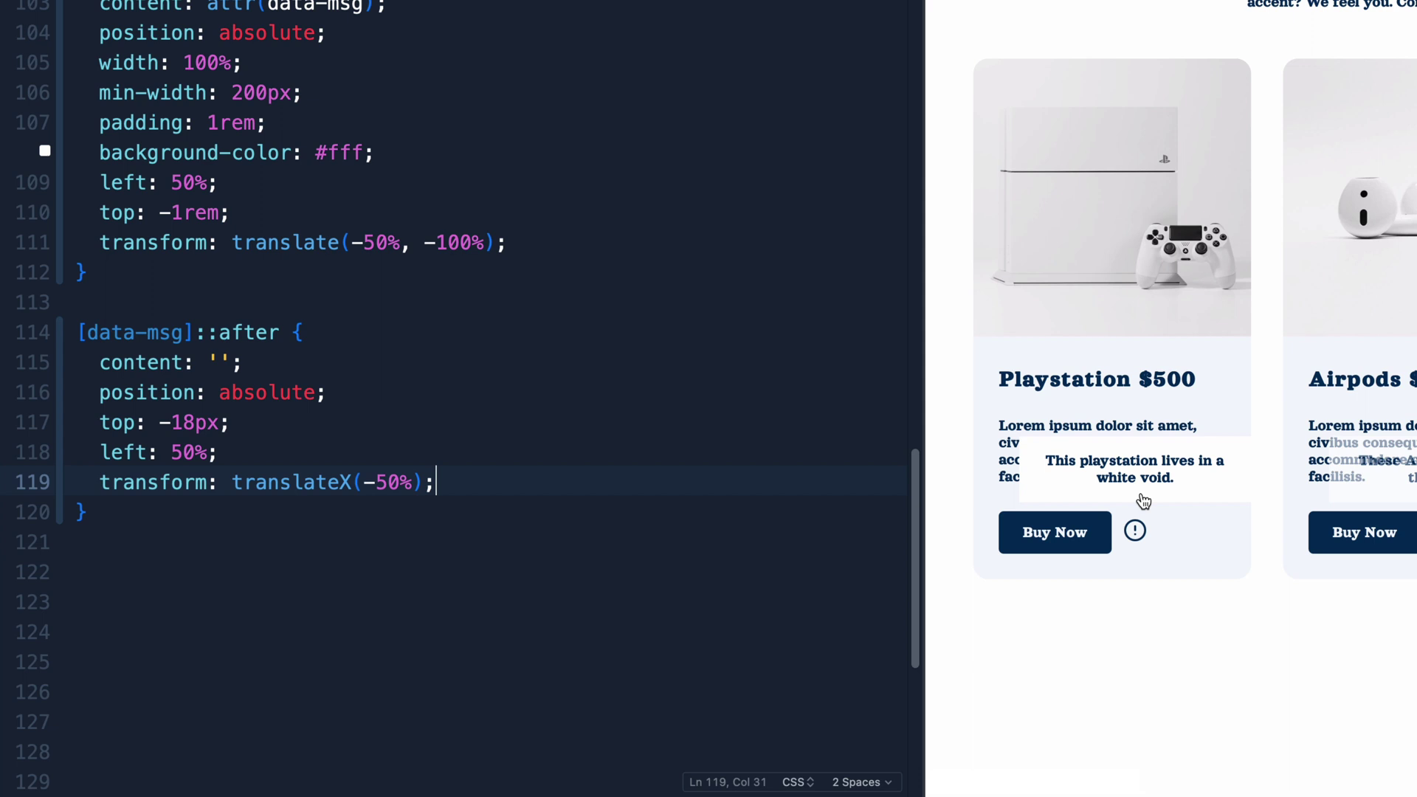
{"action": "mouse_move", "coordinate": [1136, 502]}
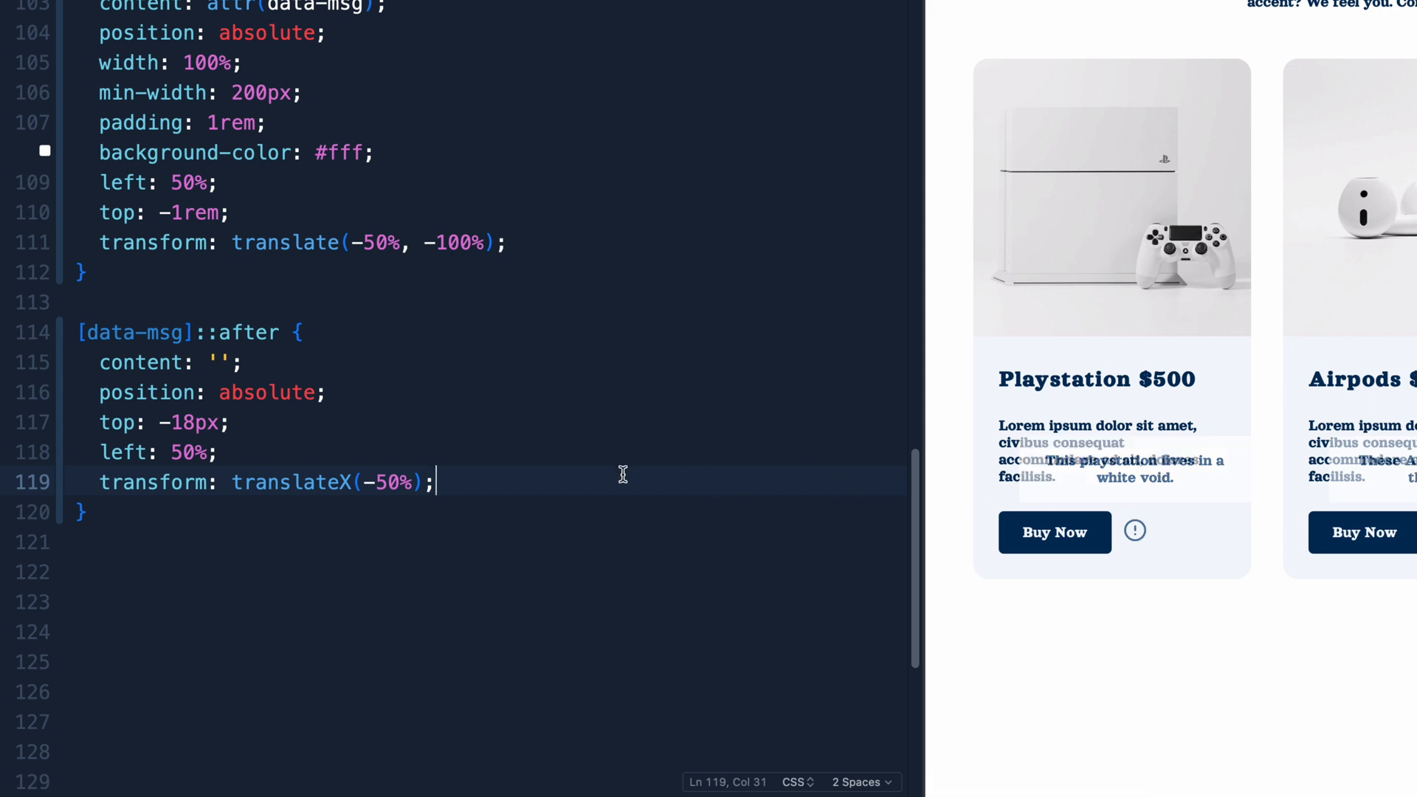
- Add border-top 15px solid white and 15px transparent left and right borders to ::after
{"action": "key", "text": "Return"}
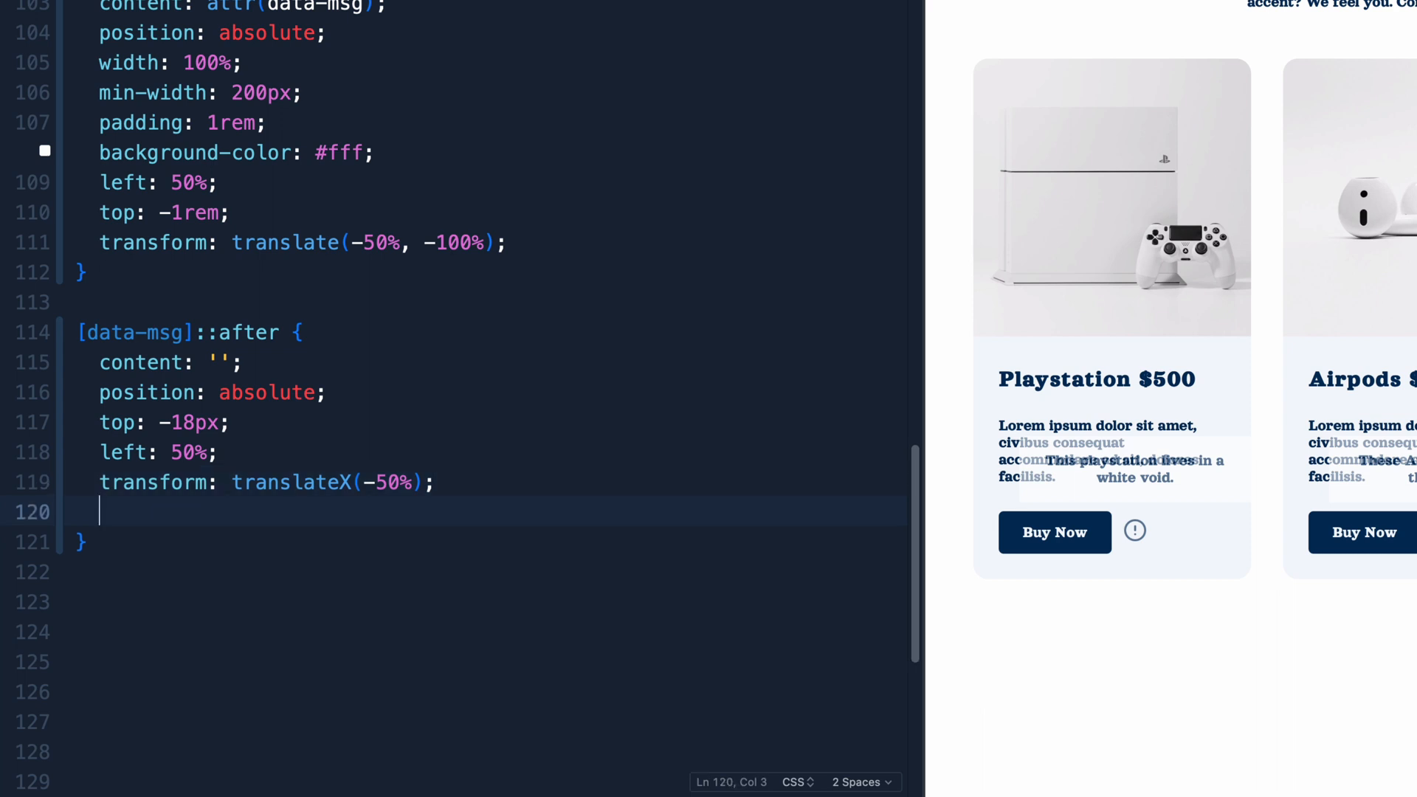
{"action": "type", "text": "border-top: 15px solid white;"}
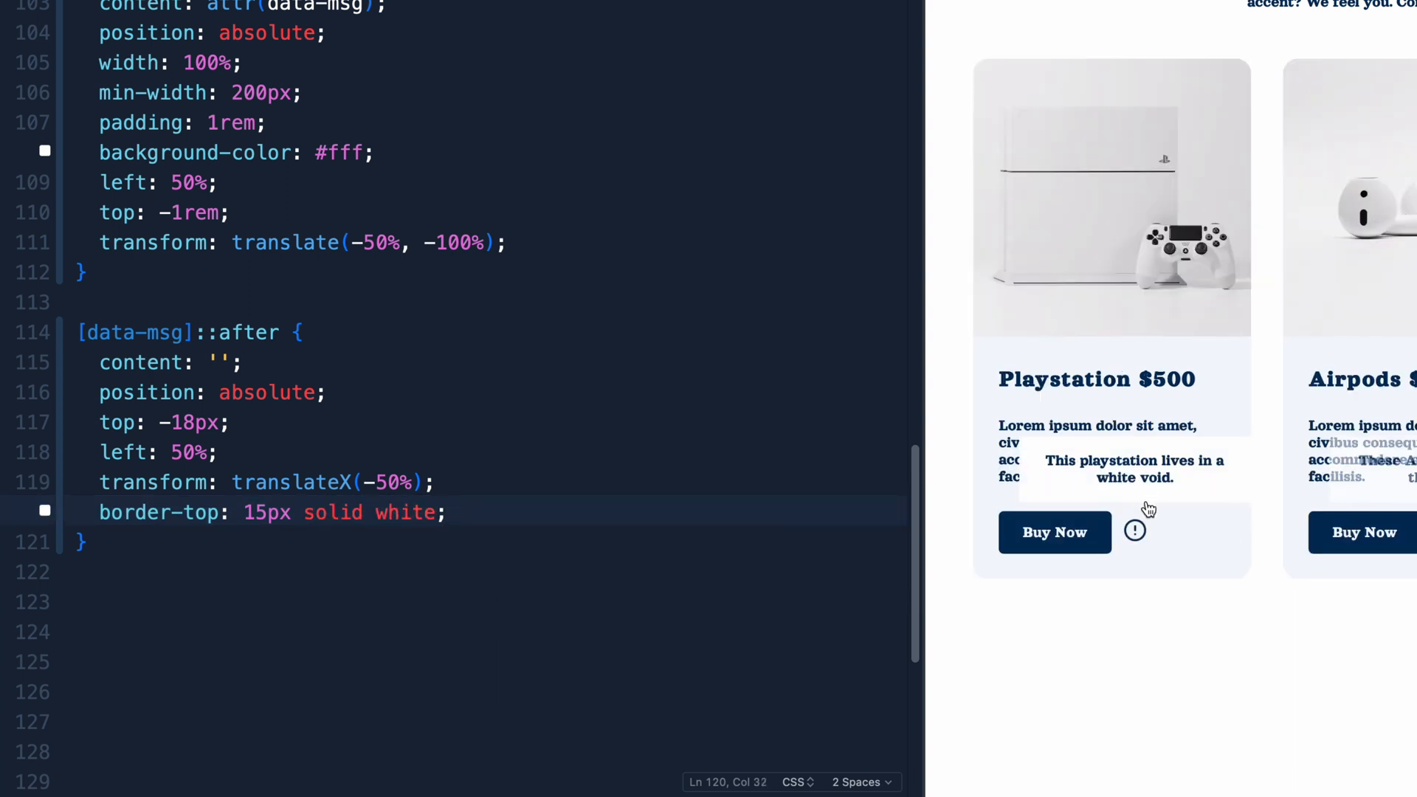
{"action": "mouse_move", "coordinate": [566, 501]}
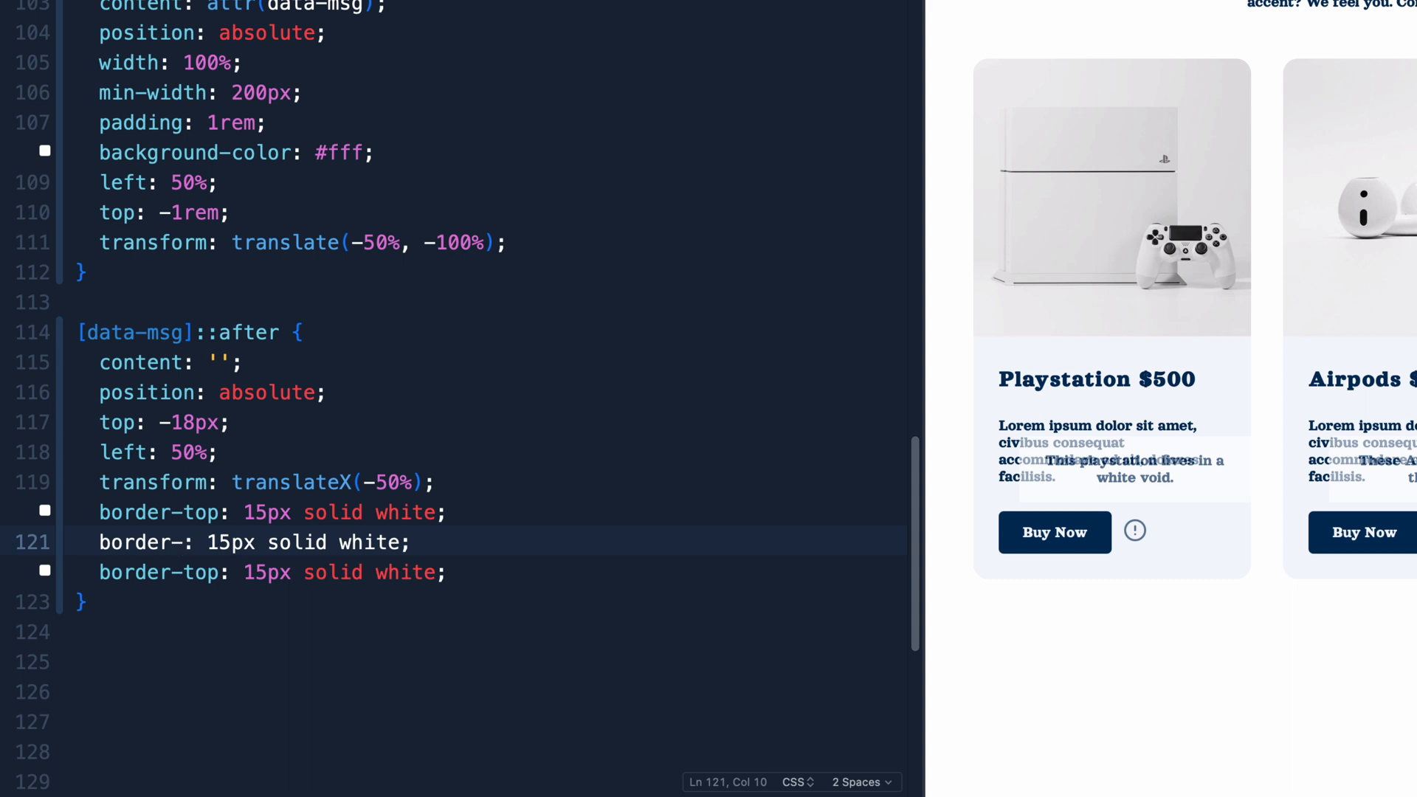
{"action": "type", "text": "left"}
{"action": "left_click", "coordinate": [487, 571]}
{"action": "type", "text": "righ"}
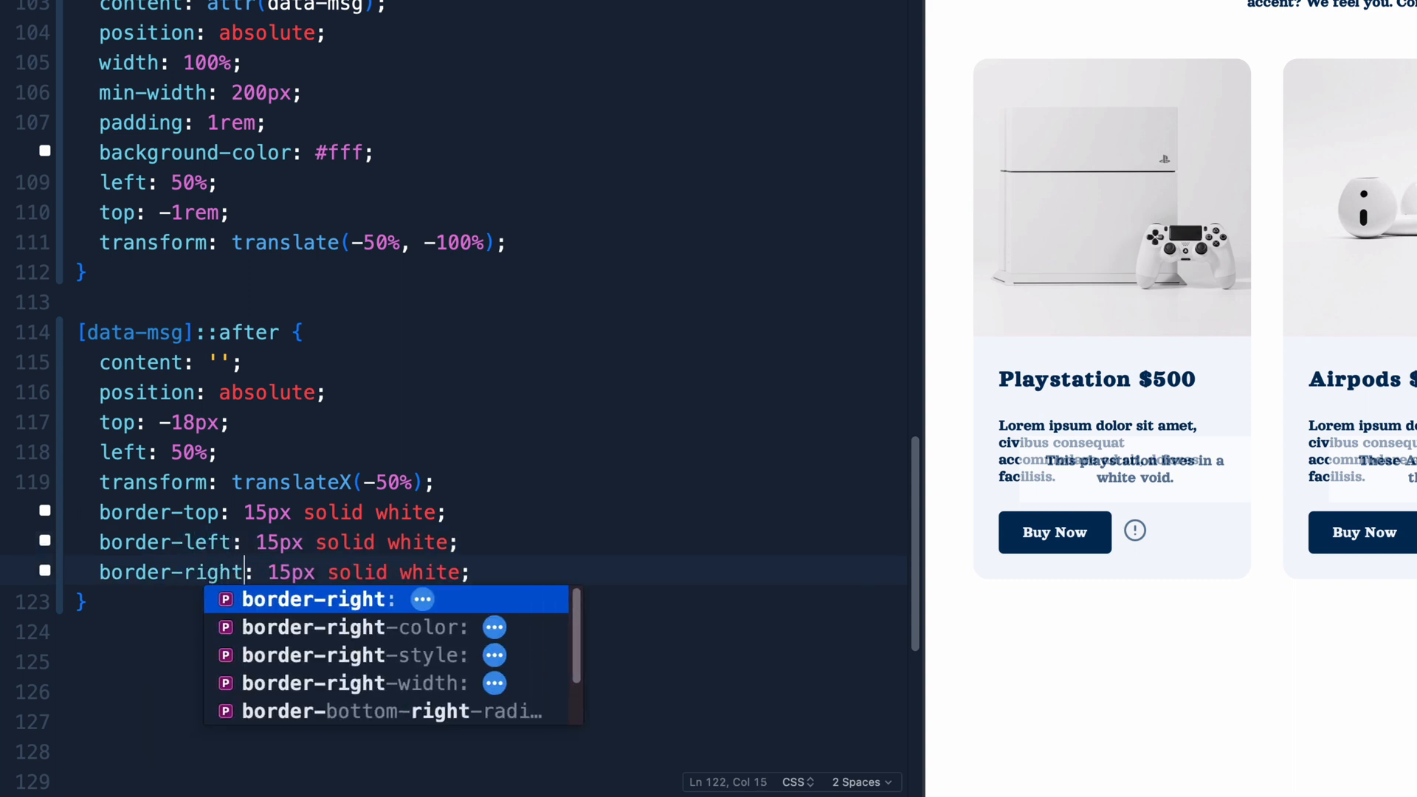
{"action": "type", "text": "transparen"}
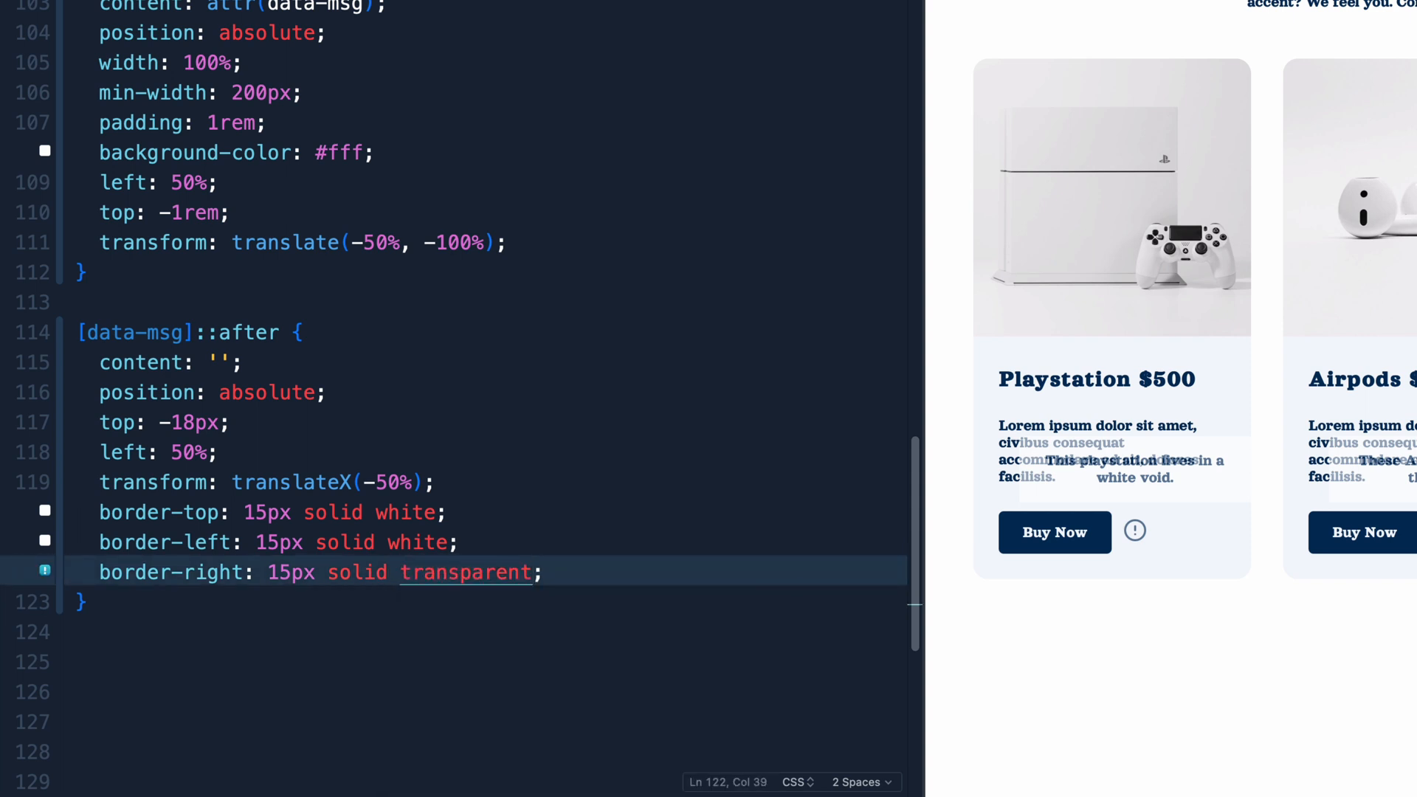
{"action": "type", "text": "transparent"}
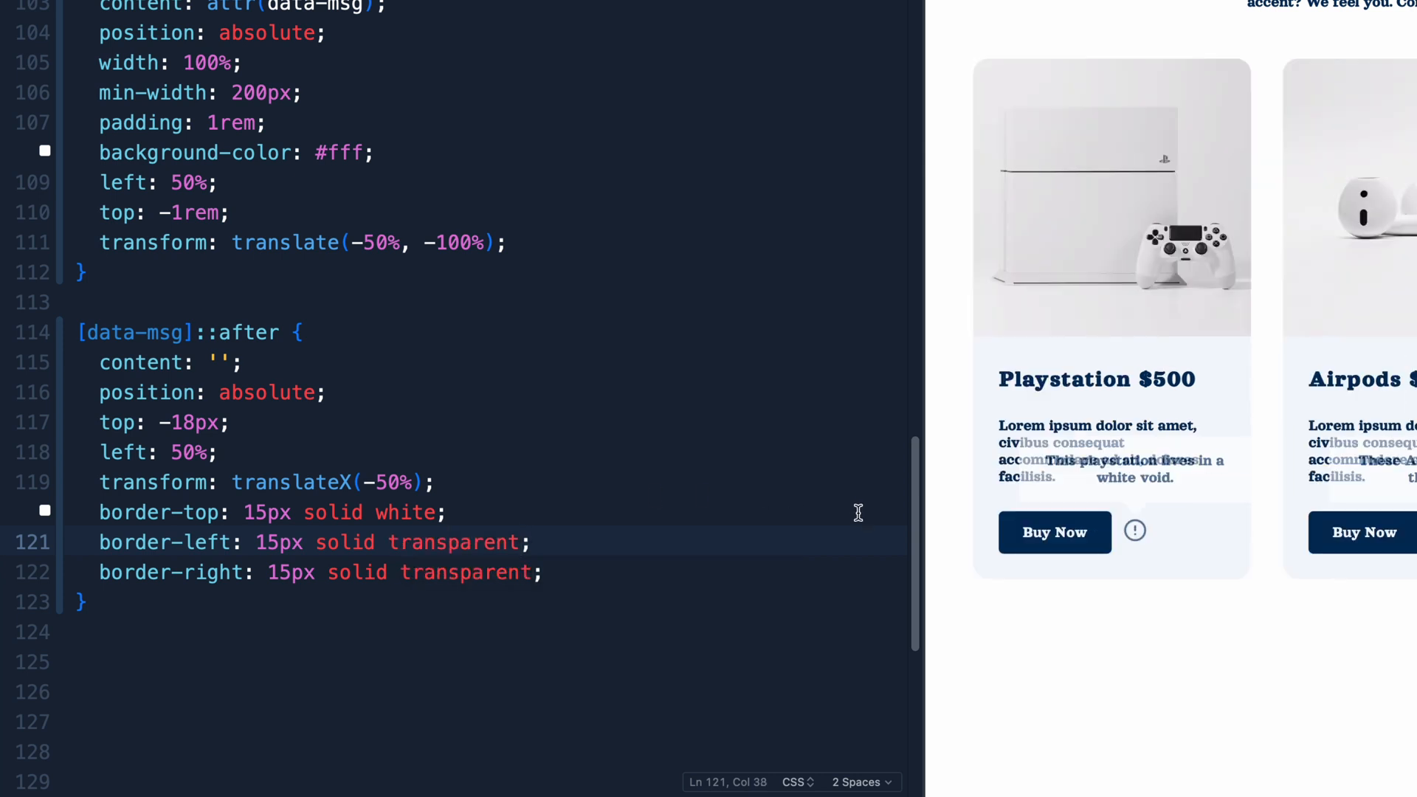
{"action": "mouse_move", "coordinate": [1133, 532]}
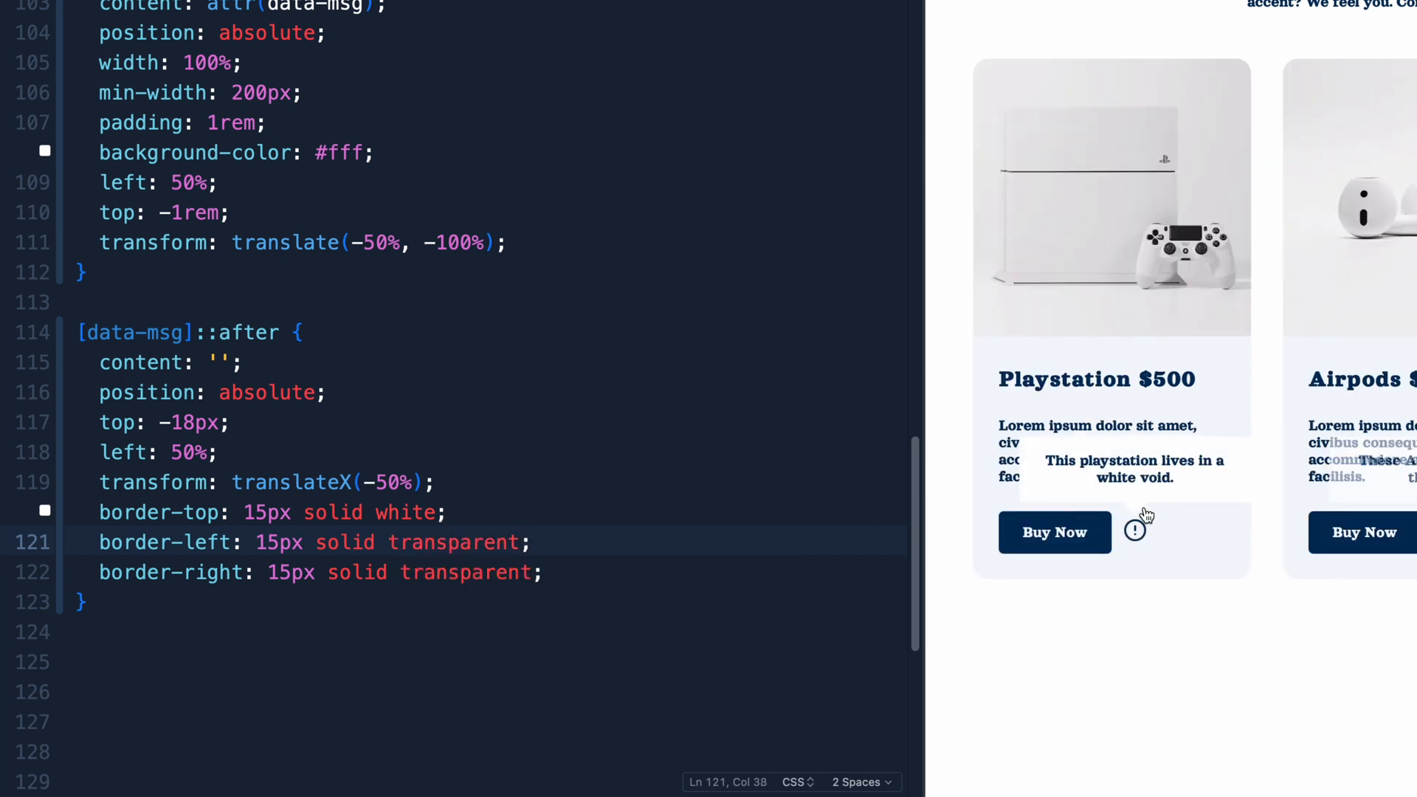
{"action": "mouse_move", "coordinate": [1134, 530]}
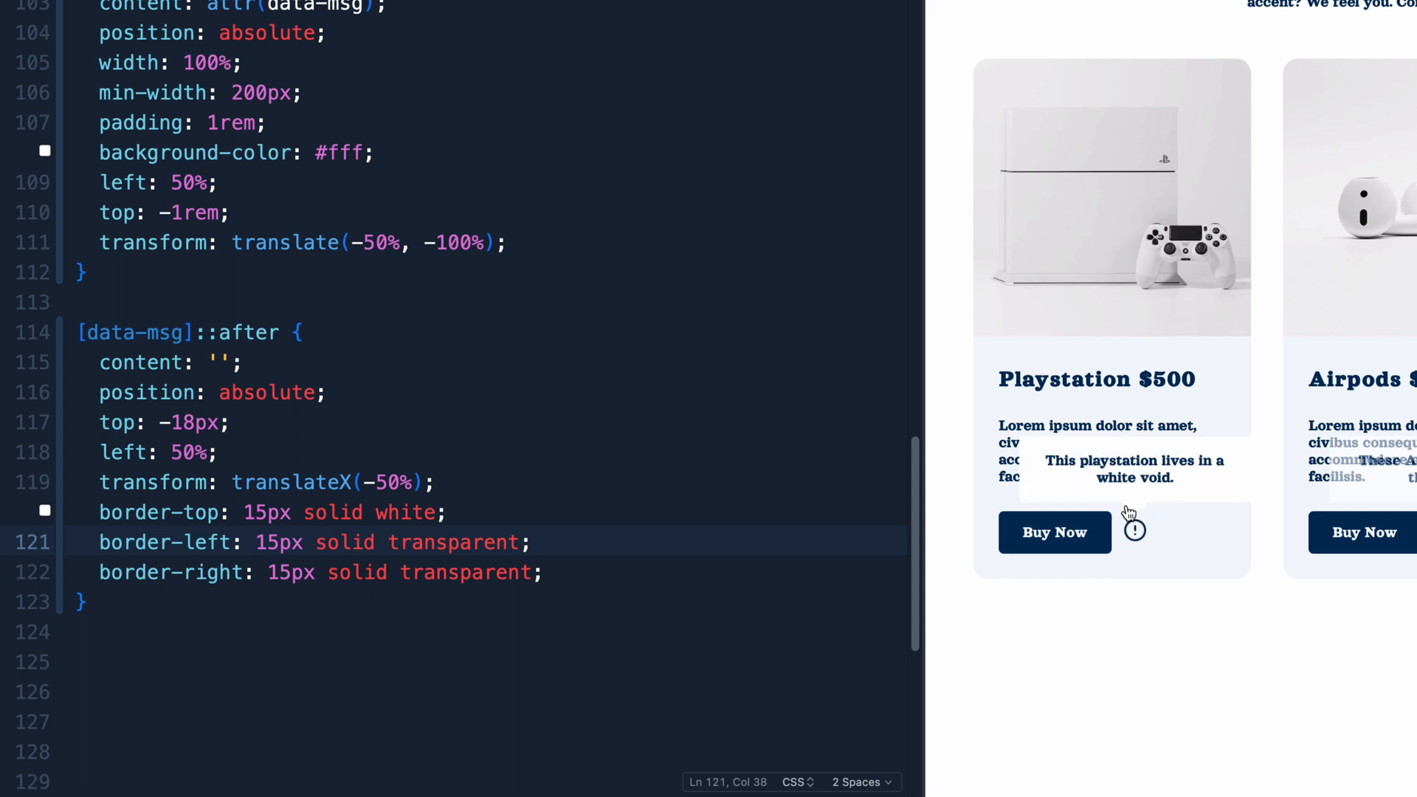
{"action": "mouse_move", "coordinate": [1133, 519]}
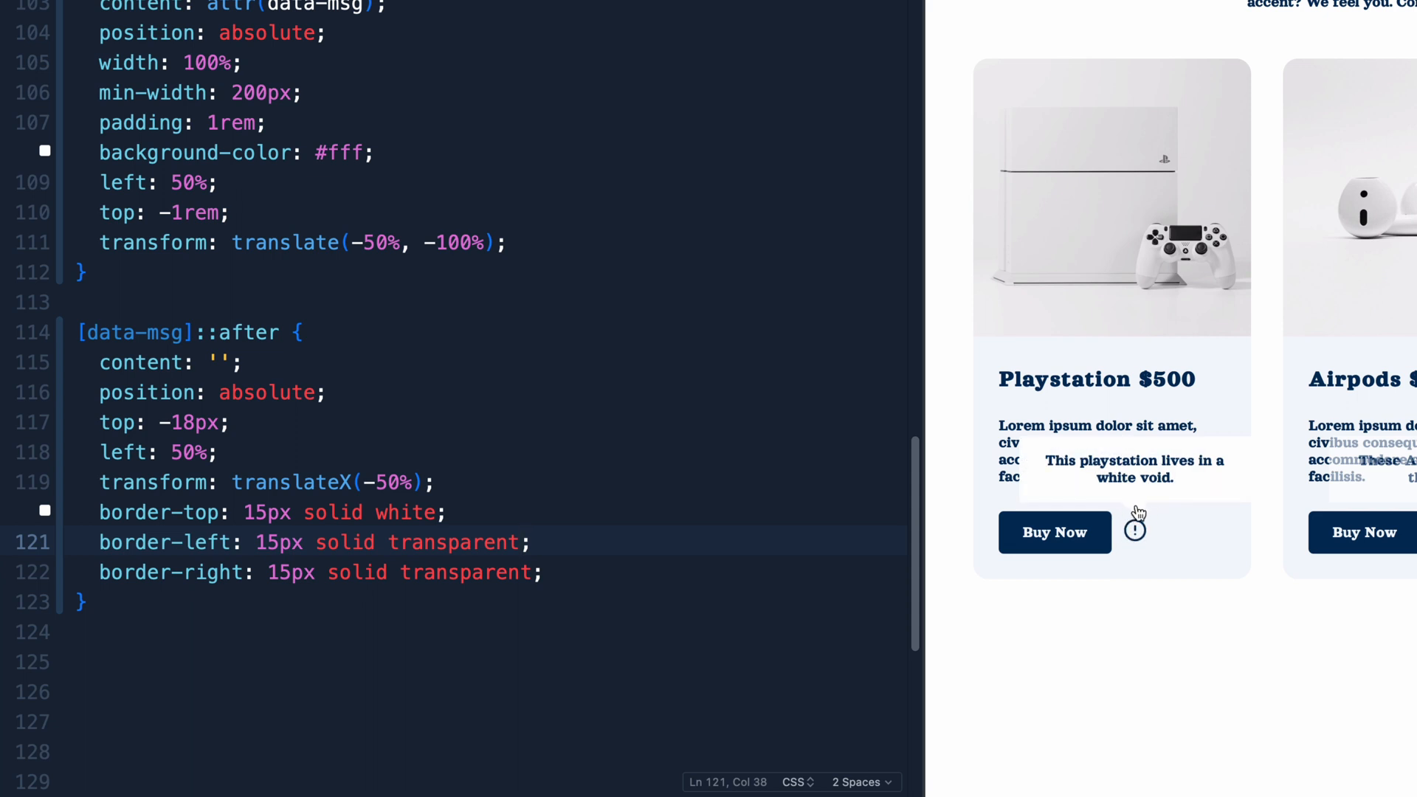
{"action": "mouse_move", "coordinate": [1134, 508]}
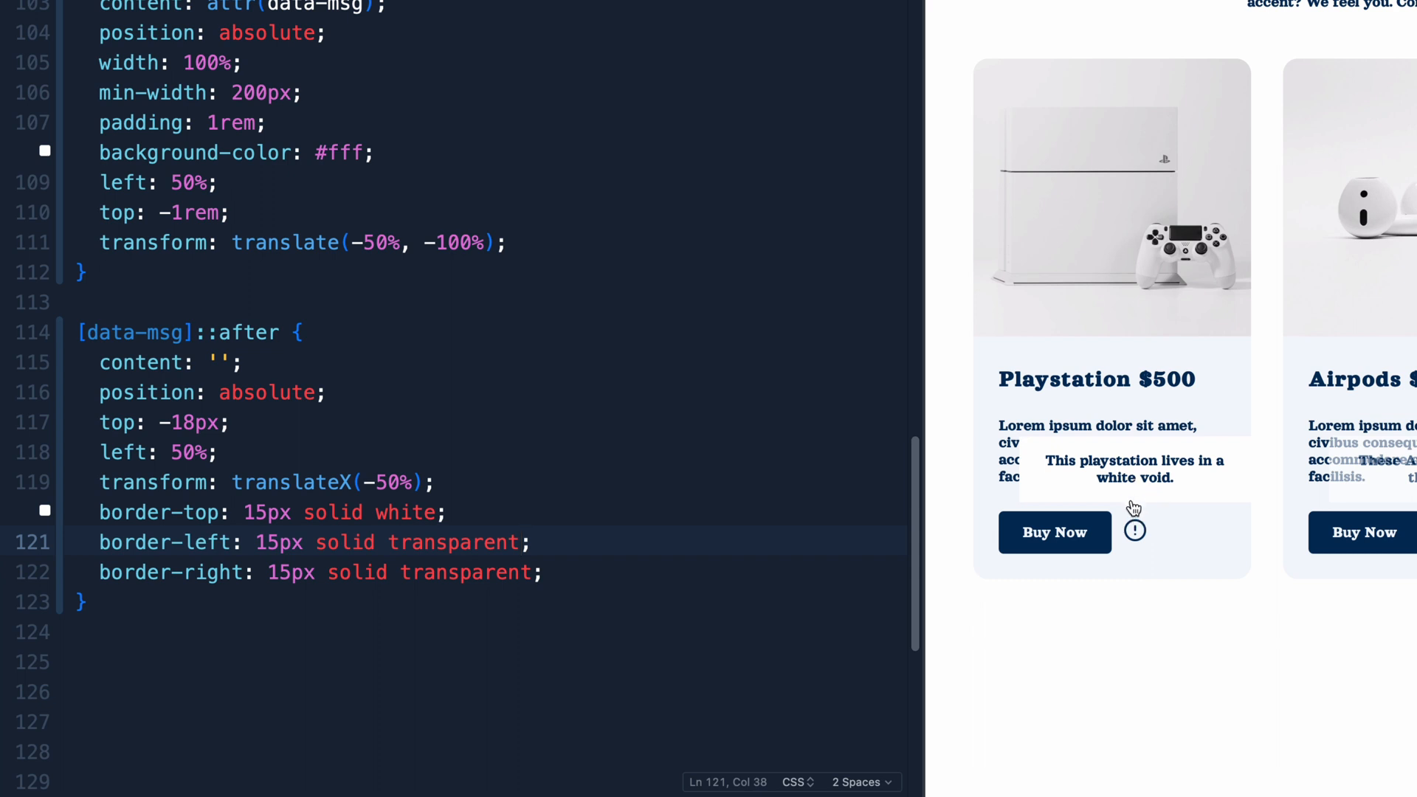
{"action": "mouse_move", "coordinate": [1341, 481]}
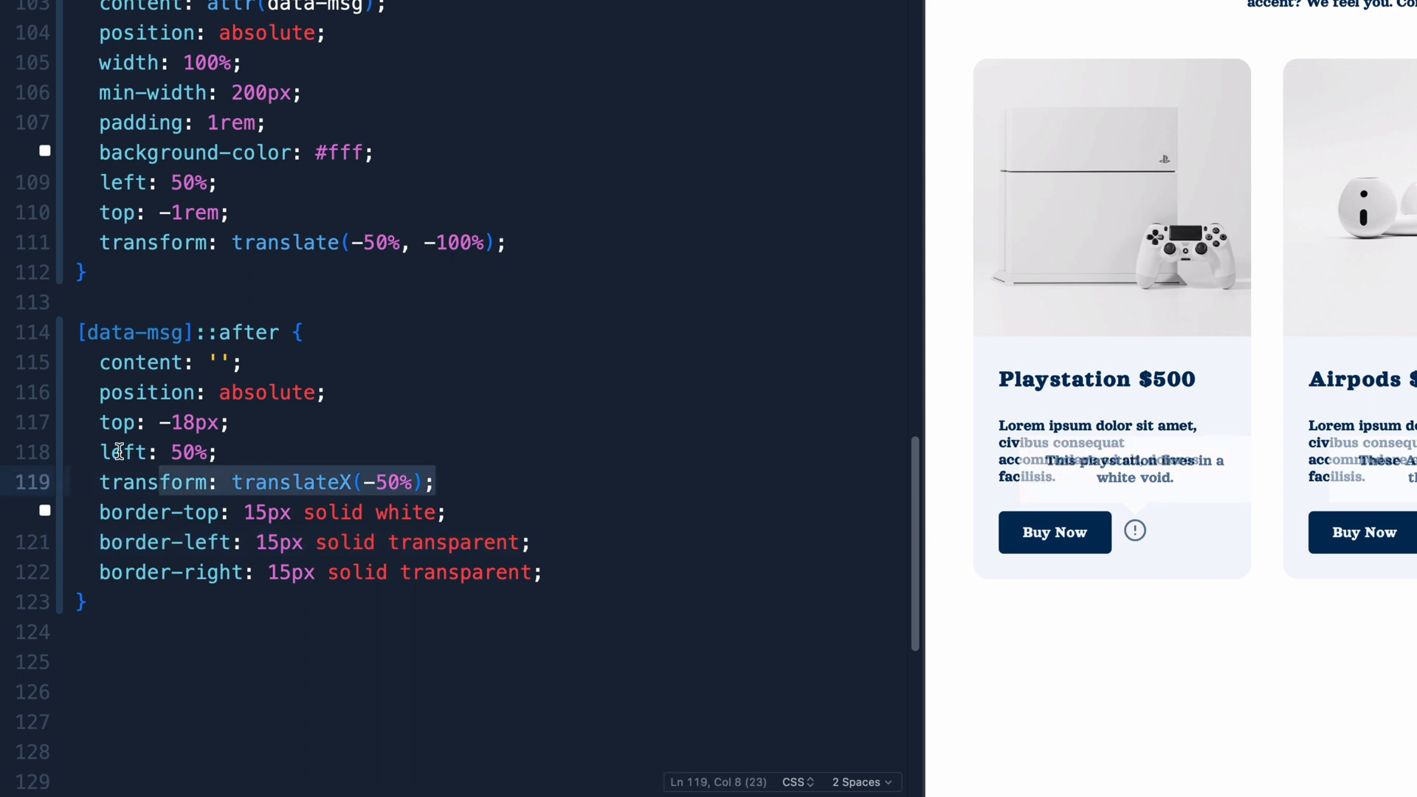
- Change the arrow selector to [data-msg]:focus::after, [data-msg]:hover::after
{"action": "left_click", "coordinate": [225, 452]}
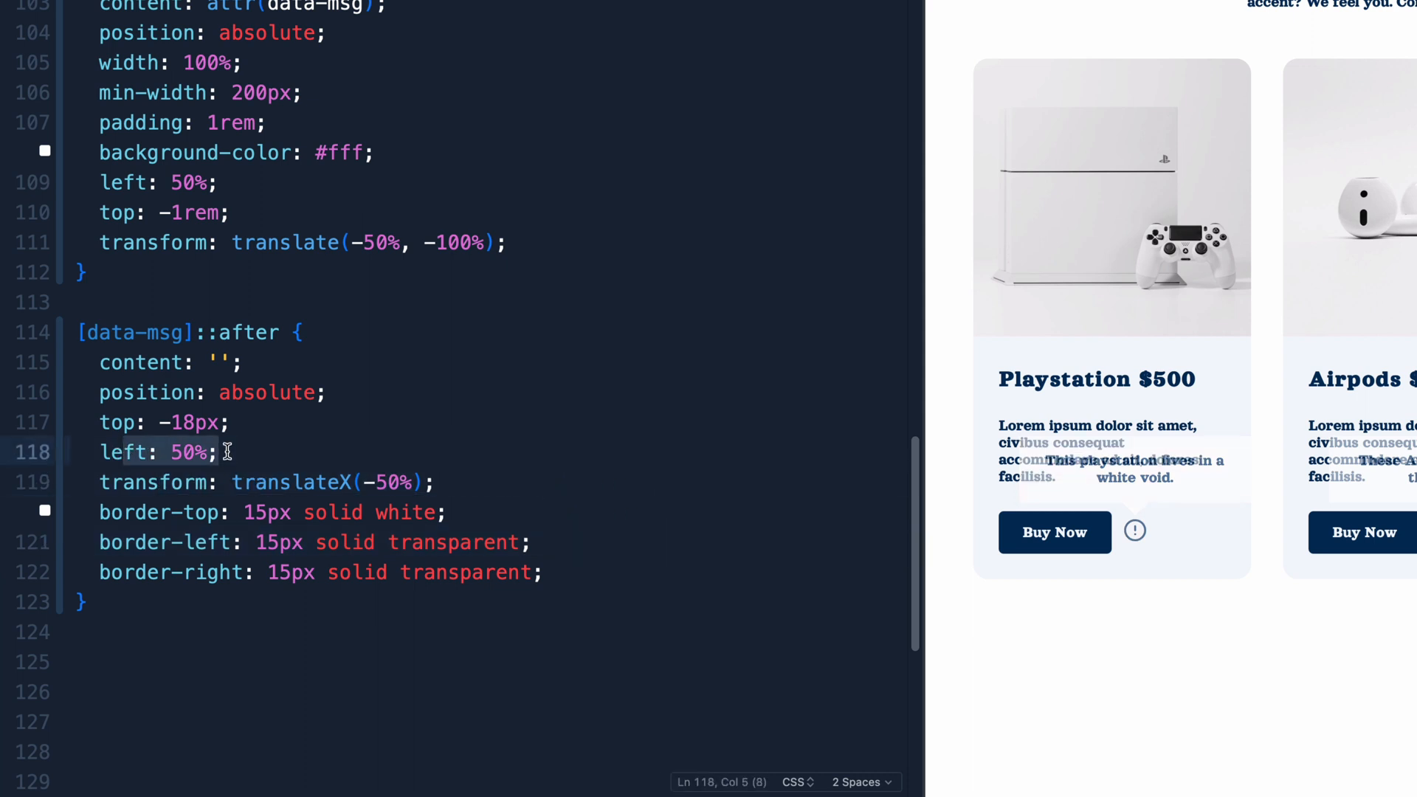
{"action": "mouse_move", "coordinate": [1133, 530]}
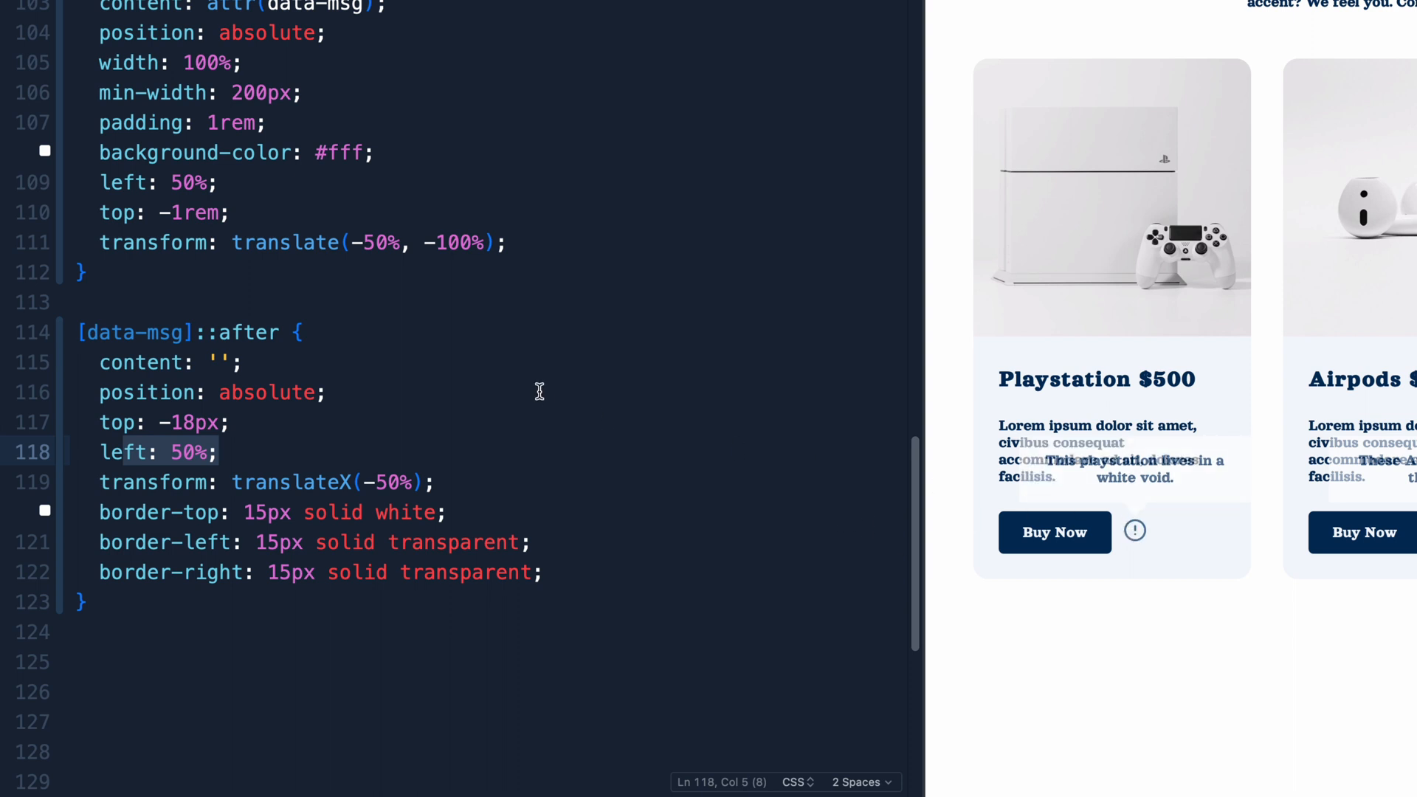
{"action": "left_click", "coordinate": [81, 332]}
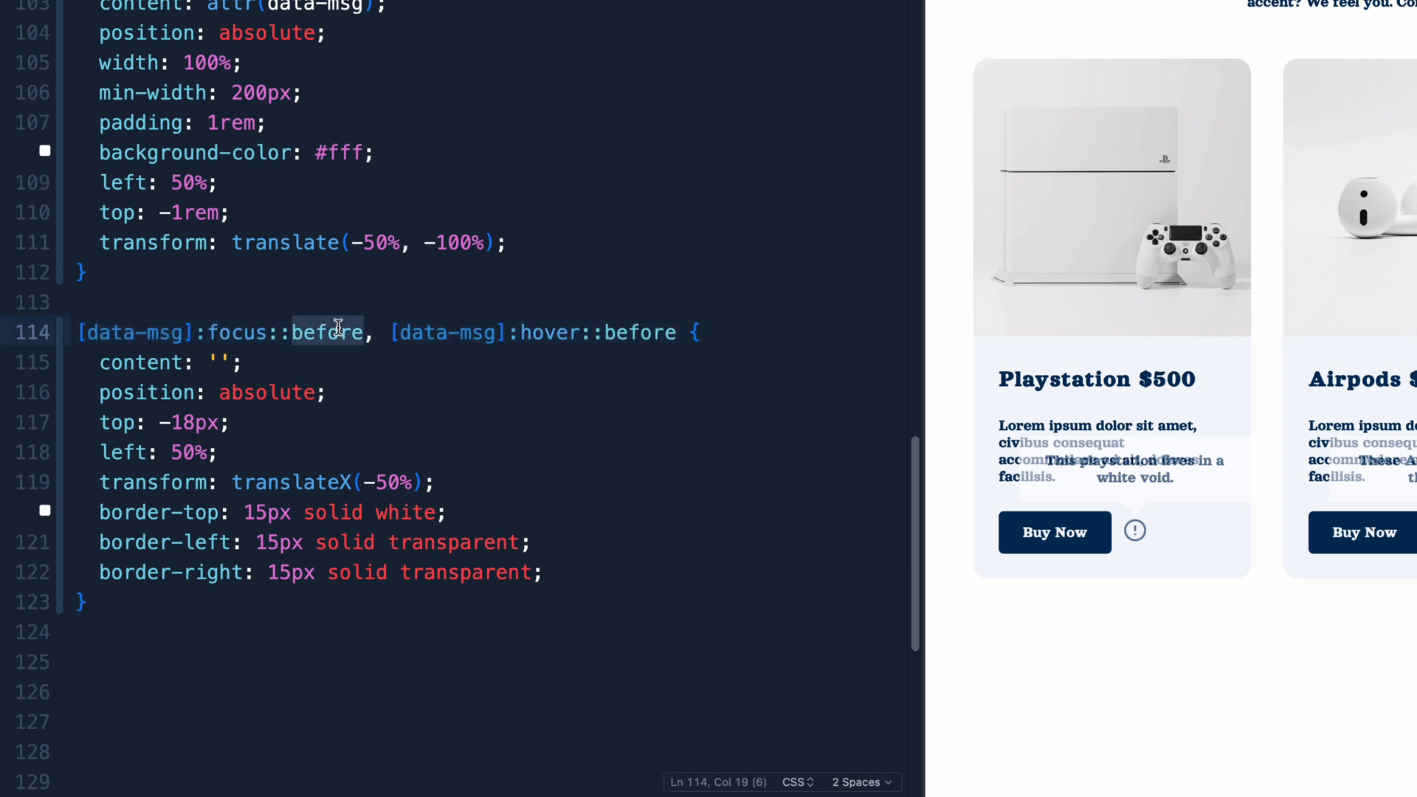
{"action": "type", "text": "aft"}
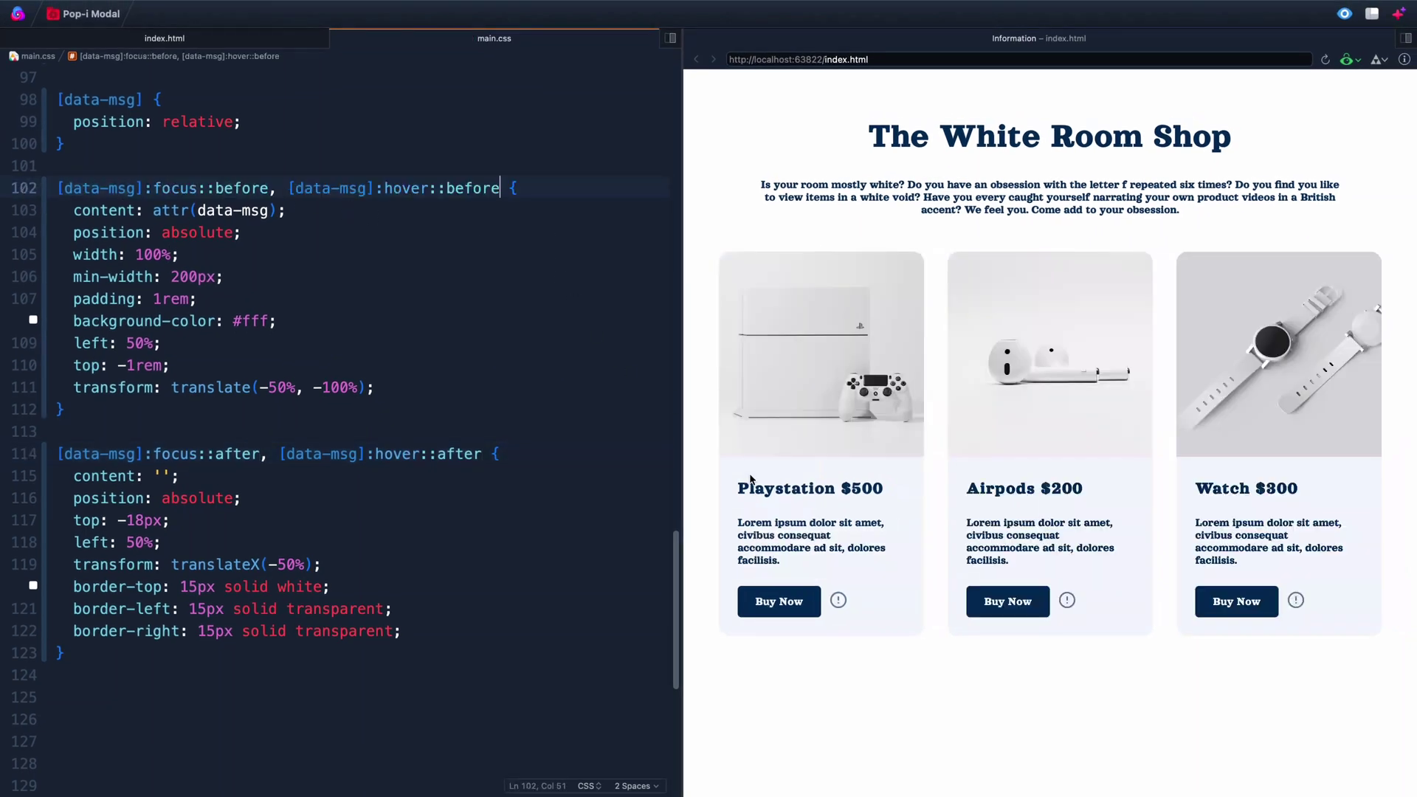
{"action": "mouse_move", "coordinate": [838, 601]}
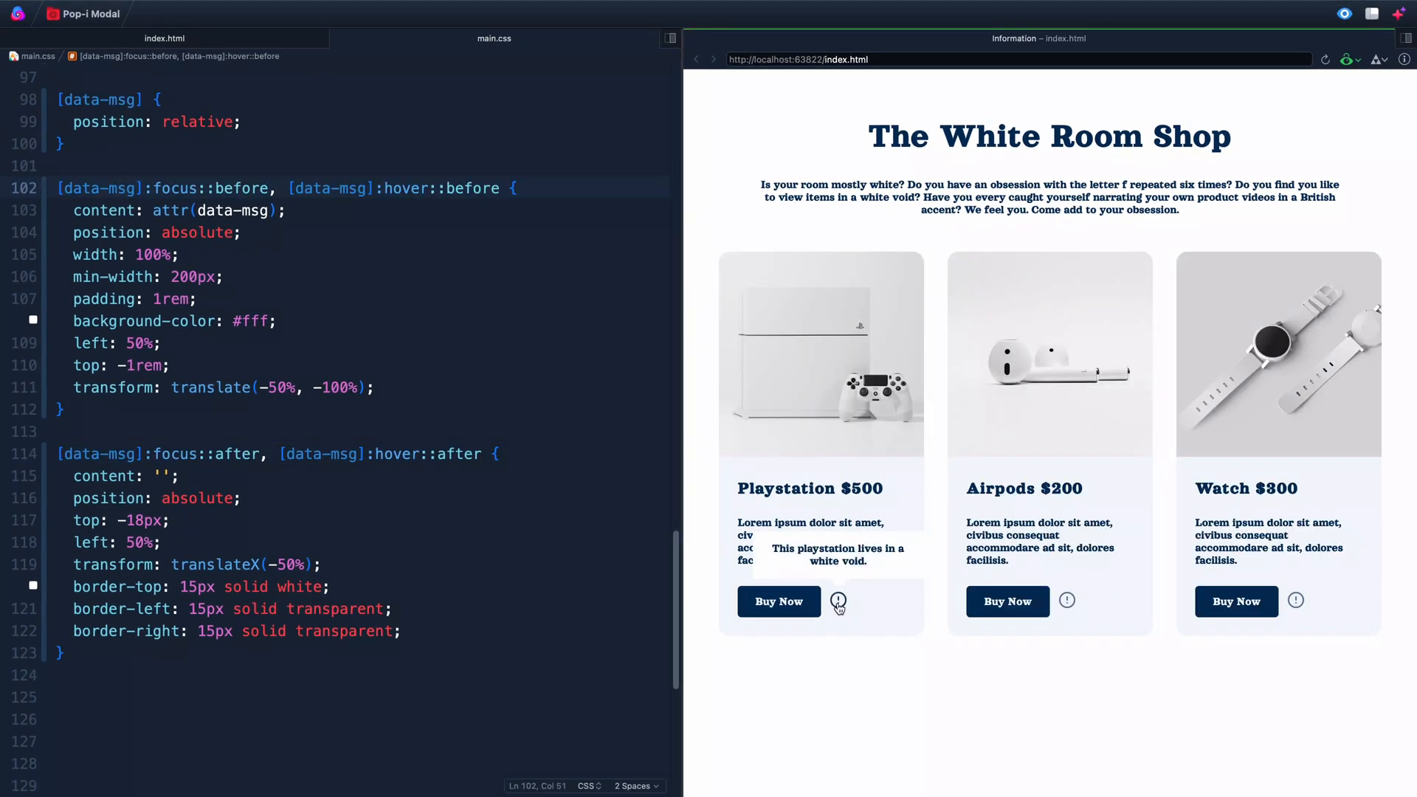
{"action": "mouse_move", "coordinate": [1067, 602]}
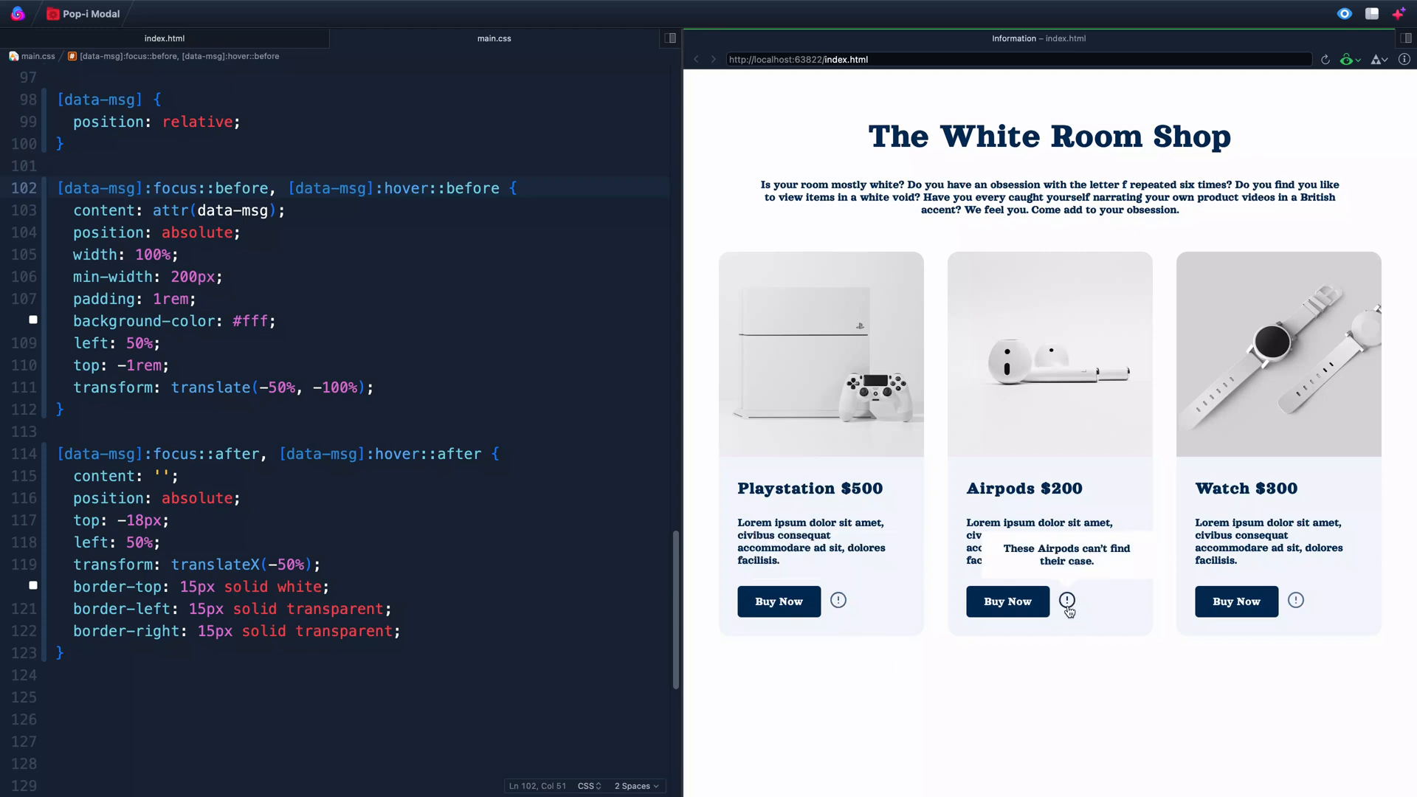
{"action": "mouse_move", "coordinate": [1295, 600]}
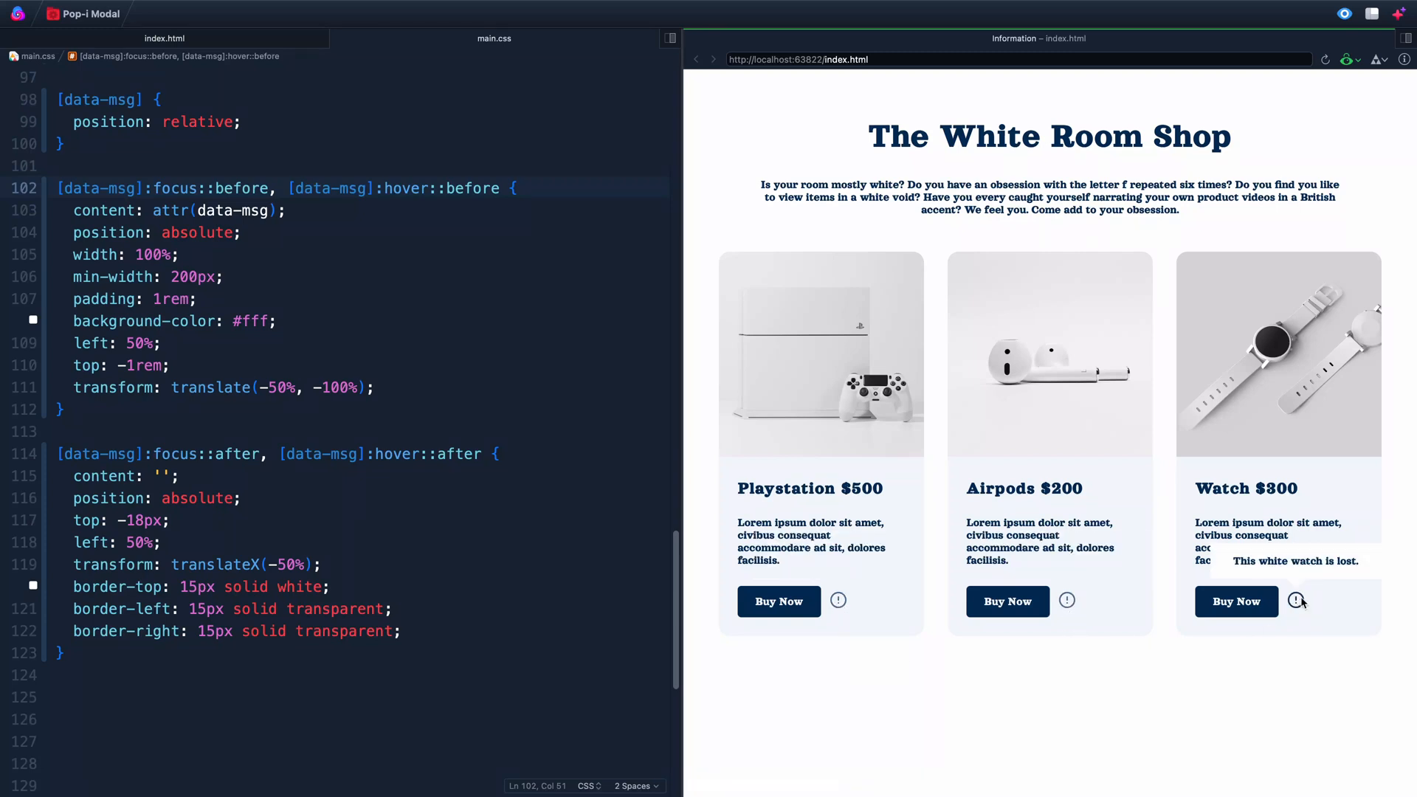
{"action": "mouse_move", "coordinate": [1304, 630]}
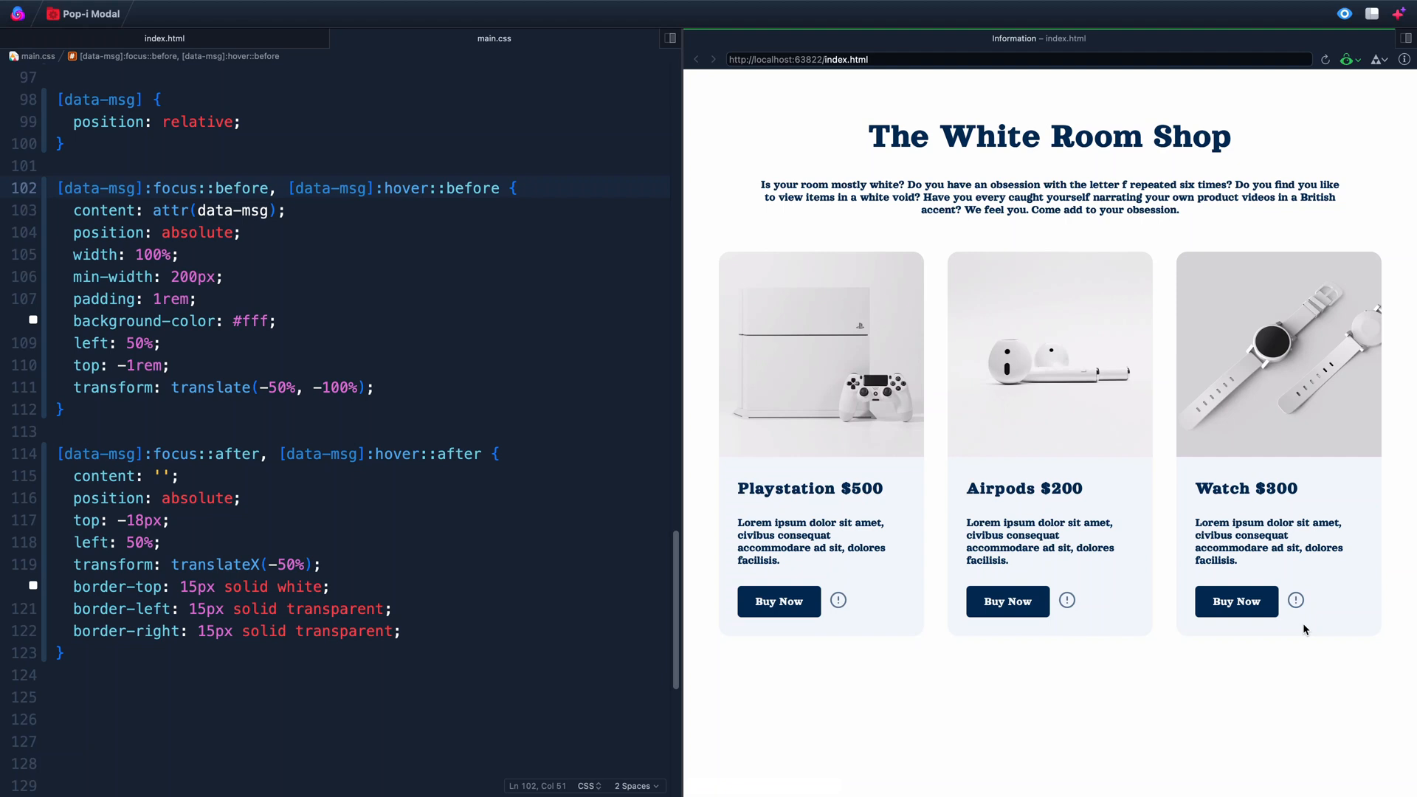
{"action": "mouse_move", "coordinate": [1303, 626]}
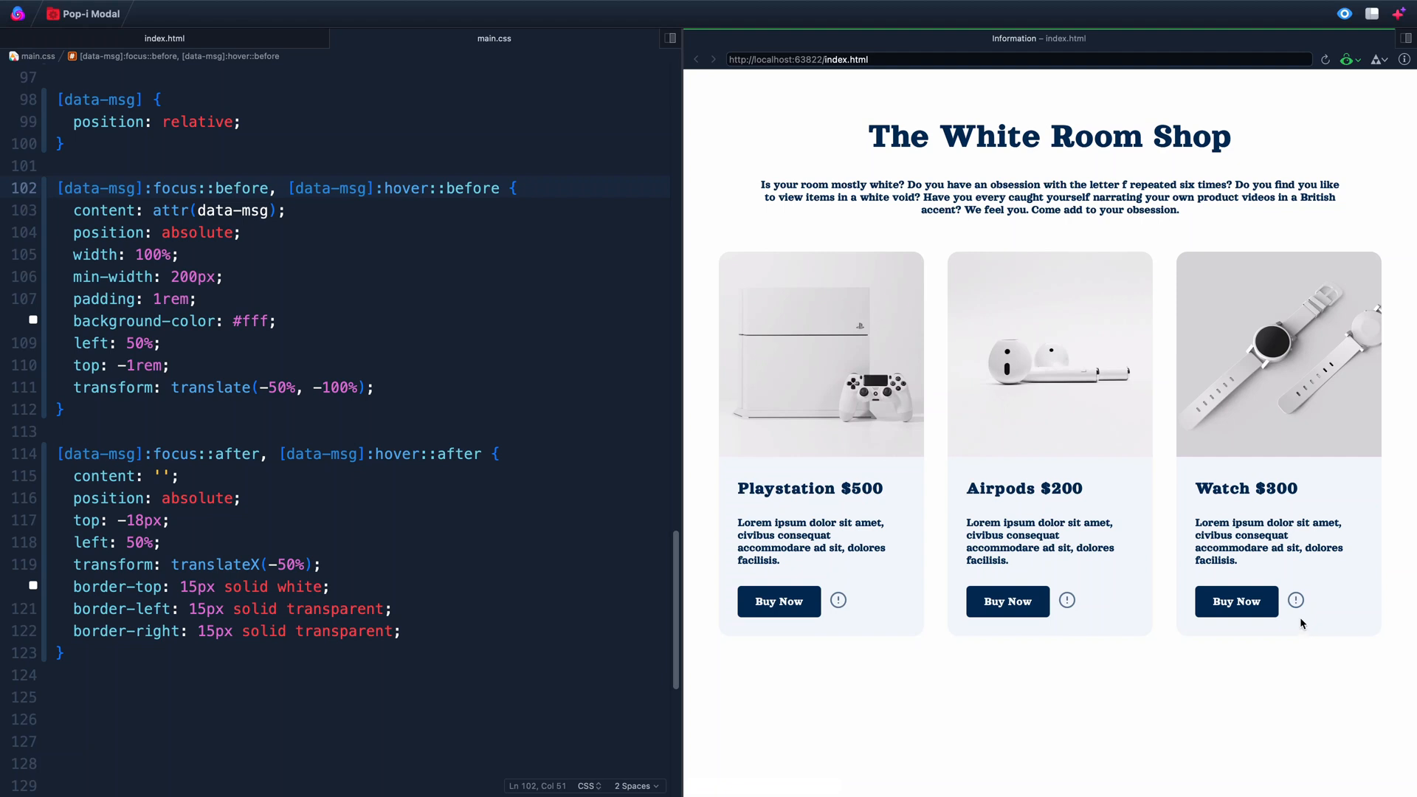